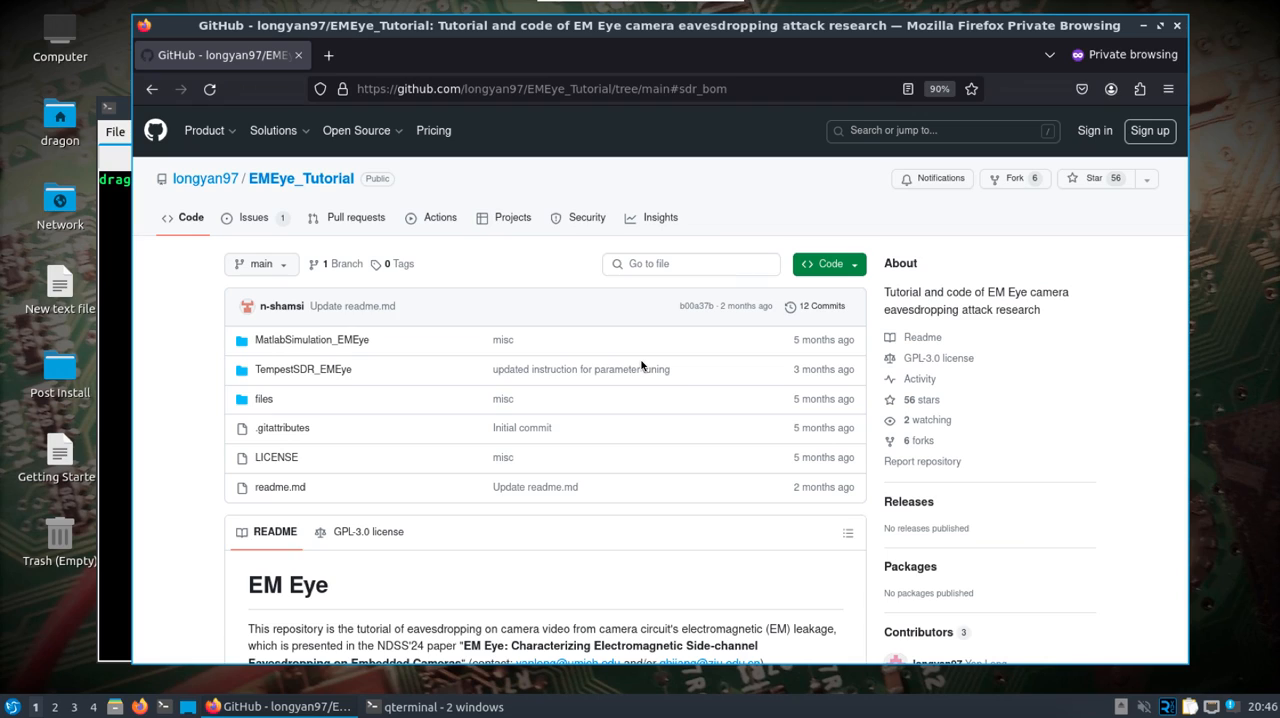
mouse_move(656, 436)
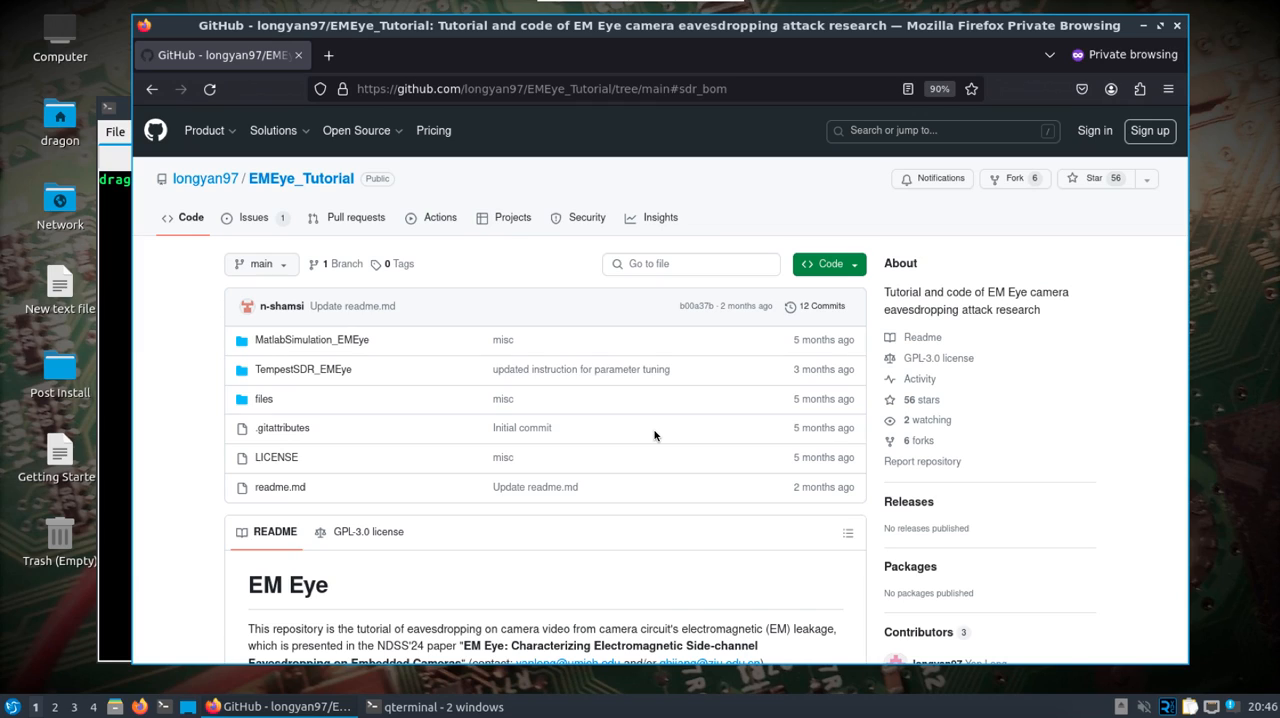
mouse_move(648, 444)
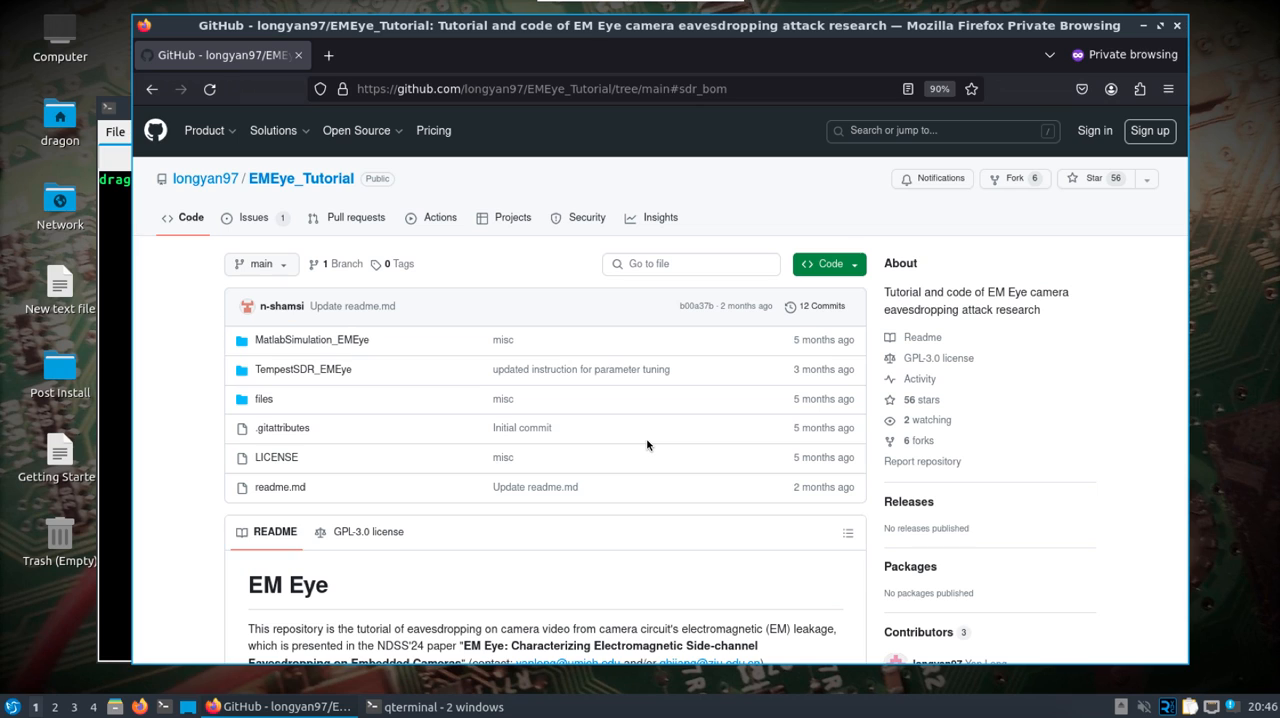
Step: Browse the EMEye_Tutorial README and copy the repository's HTTPS clone URL from the Code menu
scroll("down", 3)
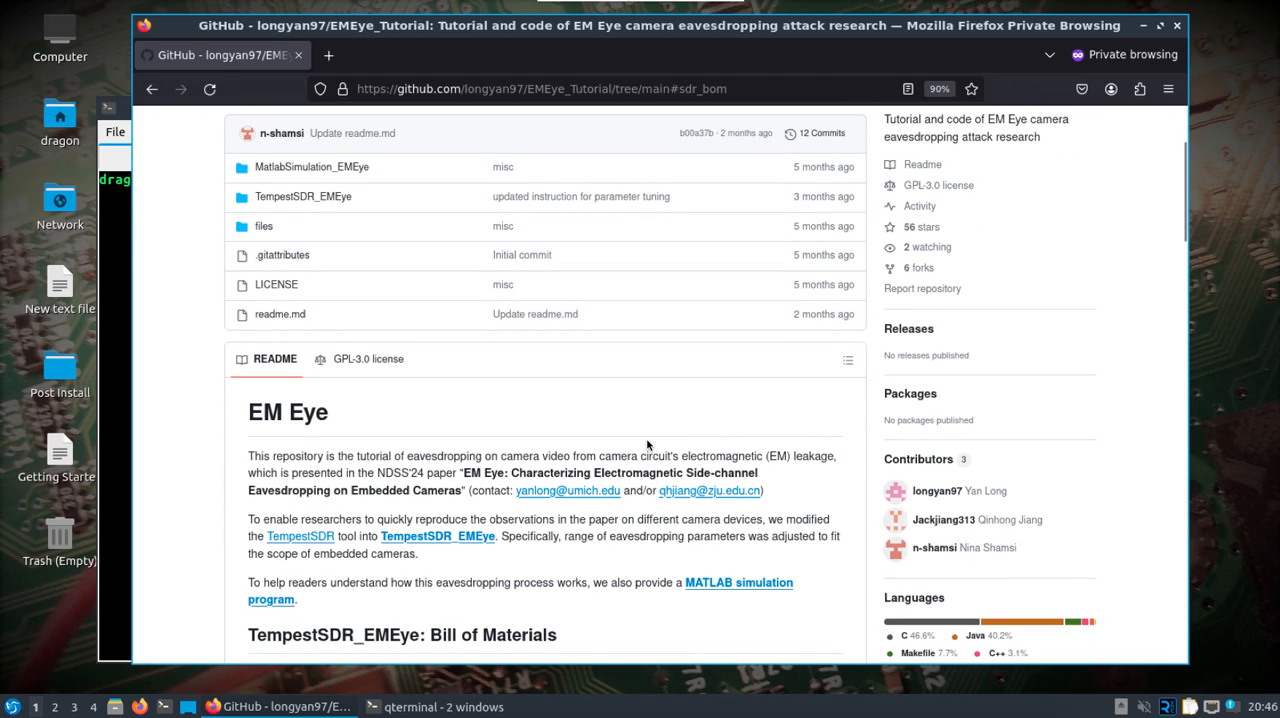
scroll("down", 3)
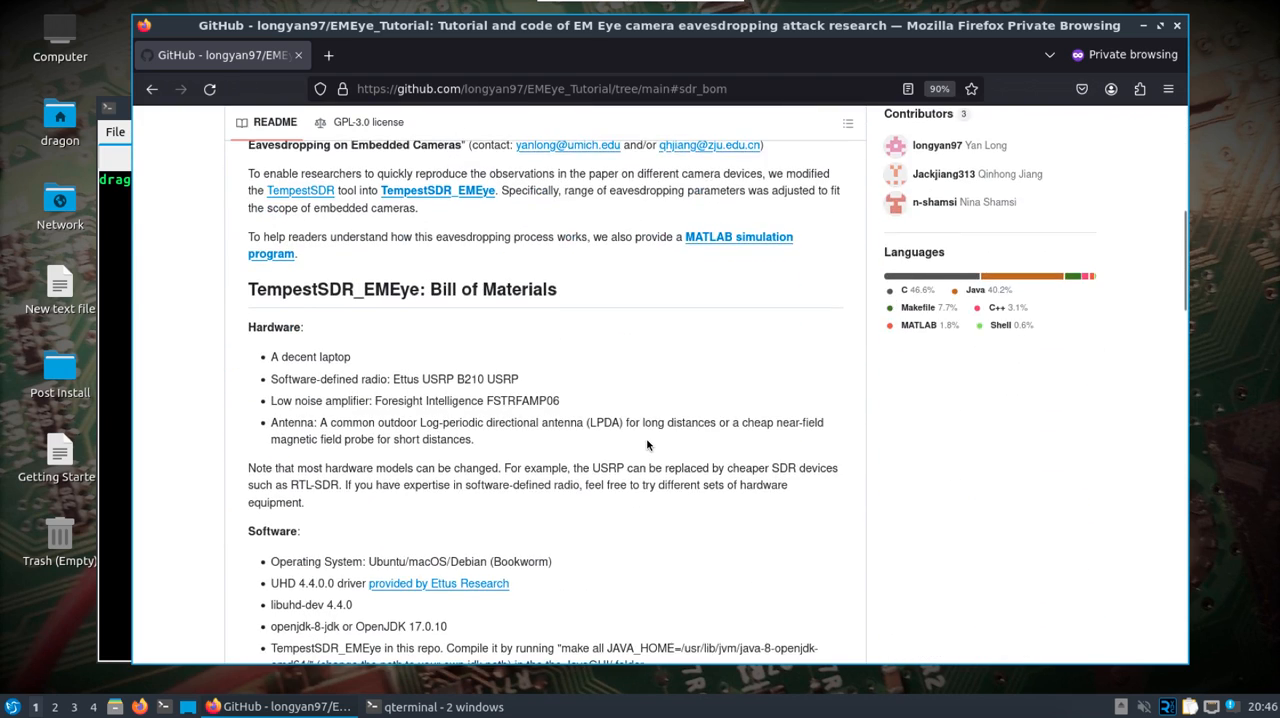
scroll("down", 3)
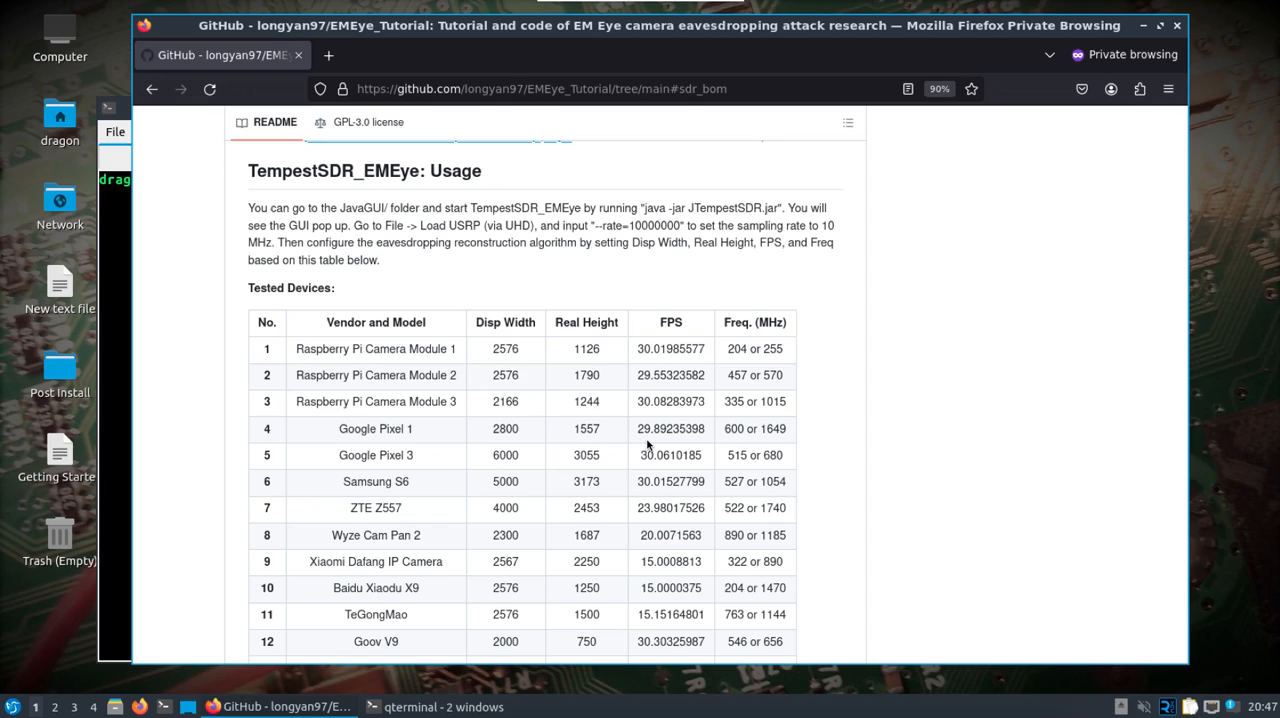
mouse_move(396, 548)
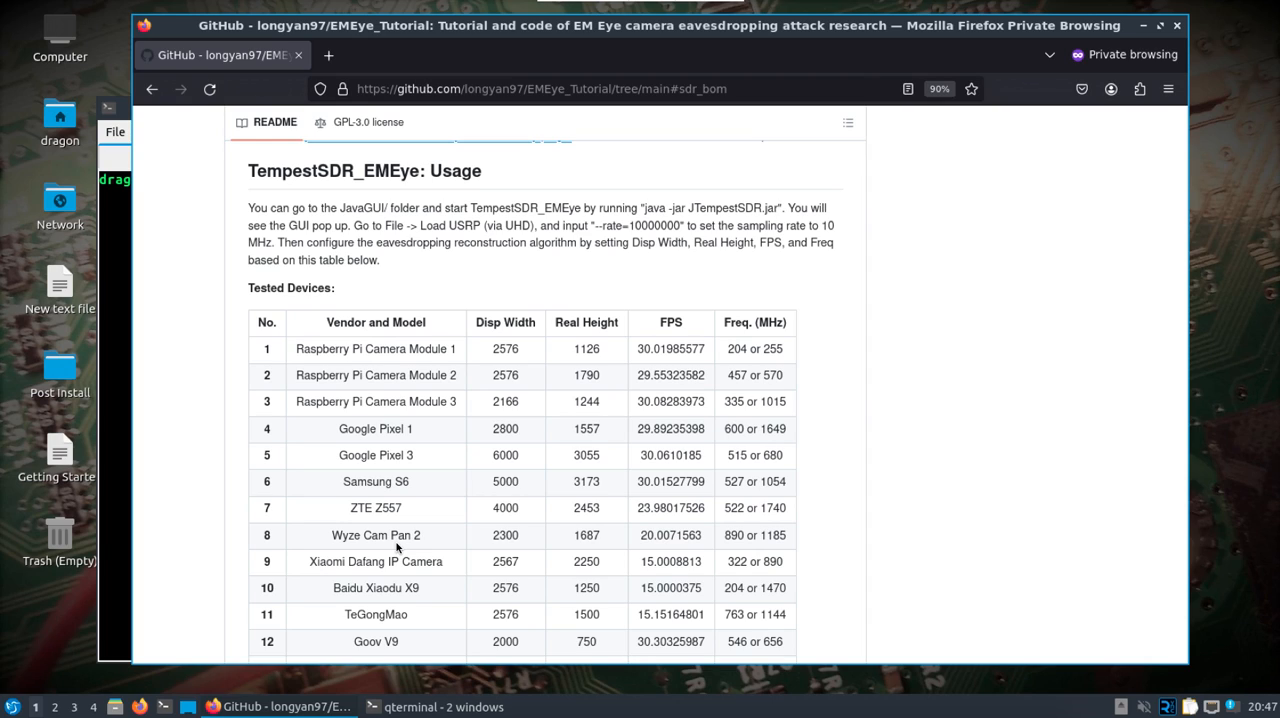
scroll("down", 3)
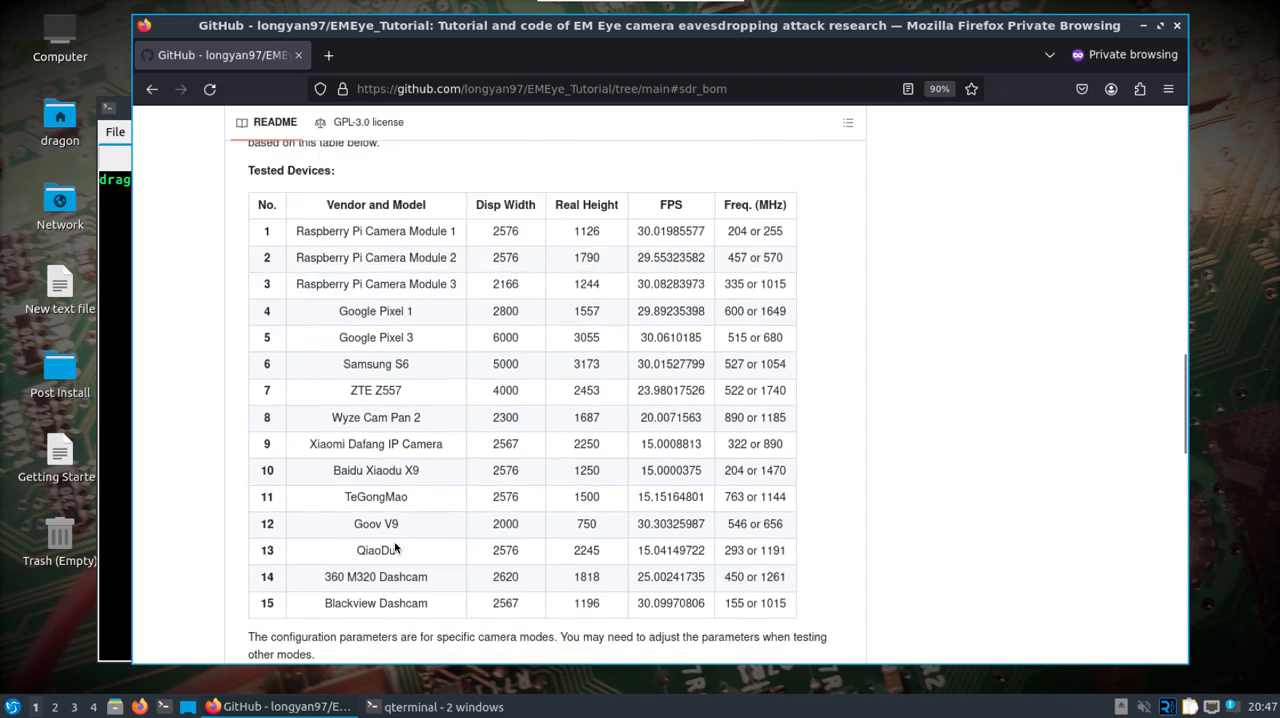
scroll("down", 3)
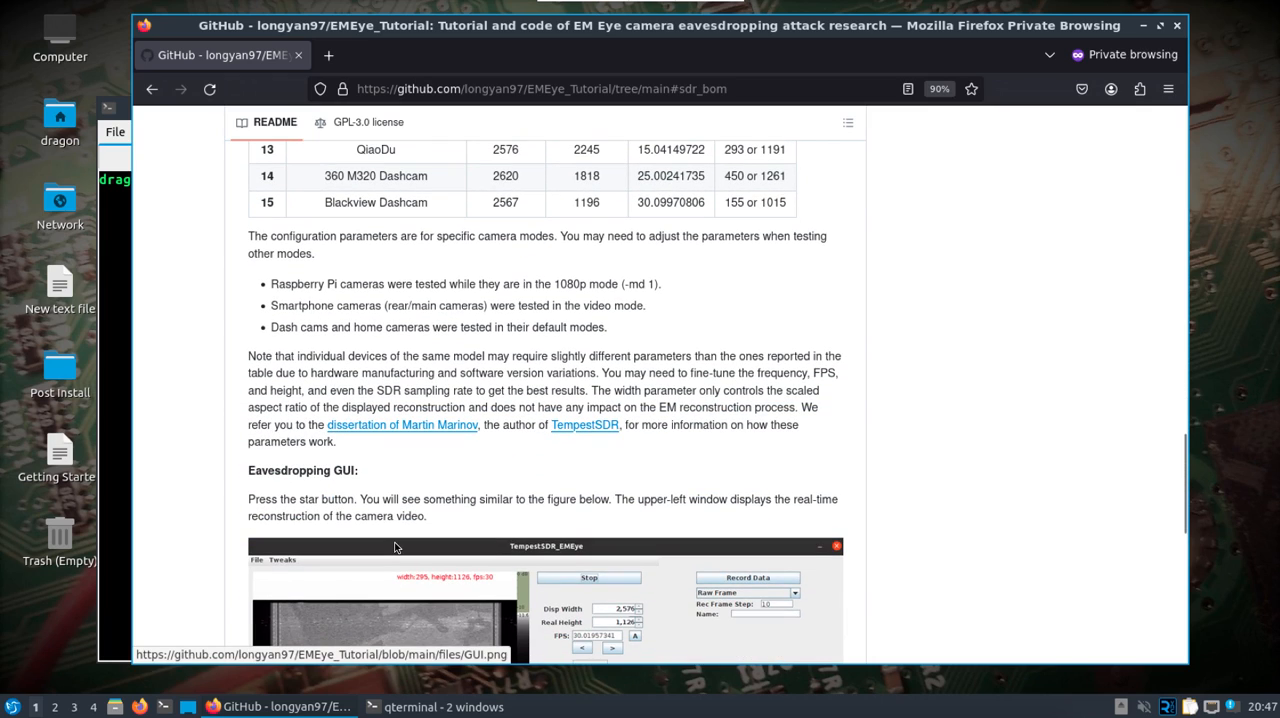
scroll("down", 3)
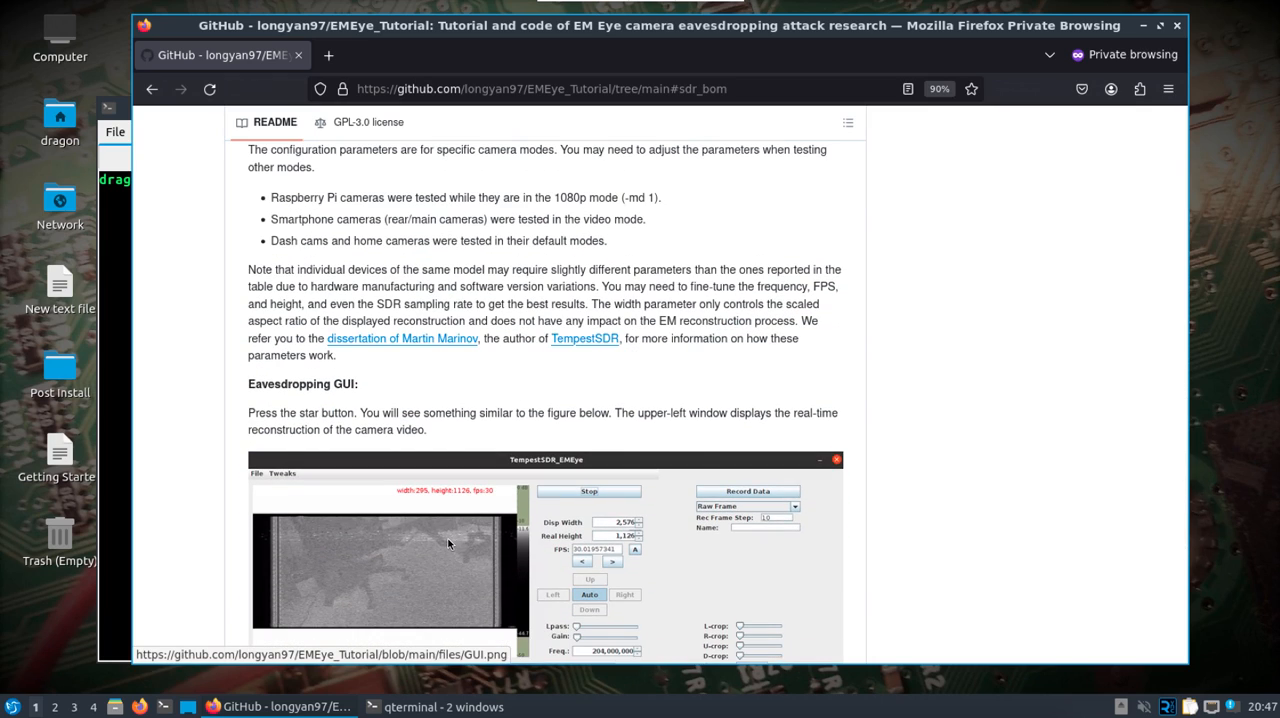
mouse_move(572, 480)
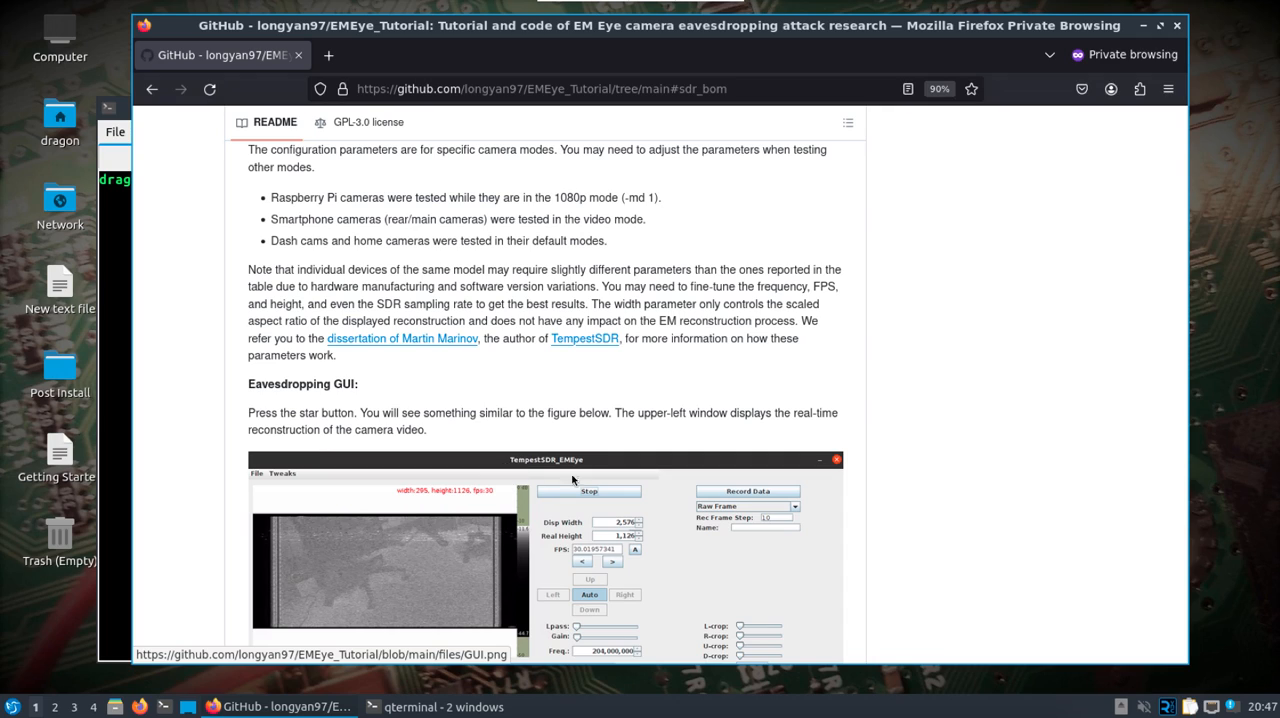
mouse_move(504, 464)
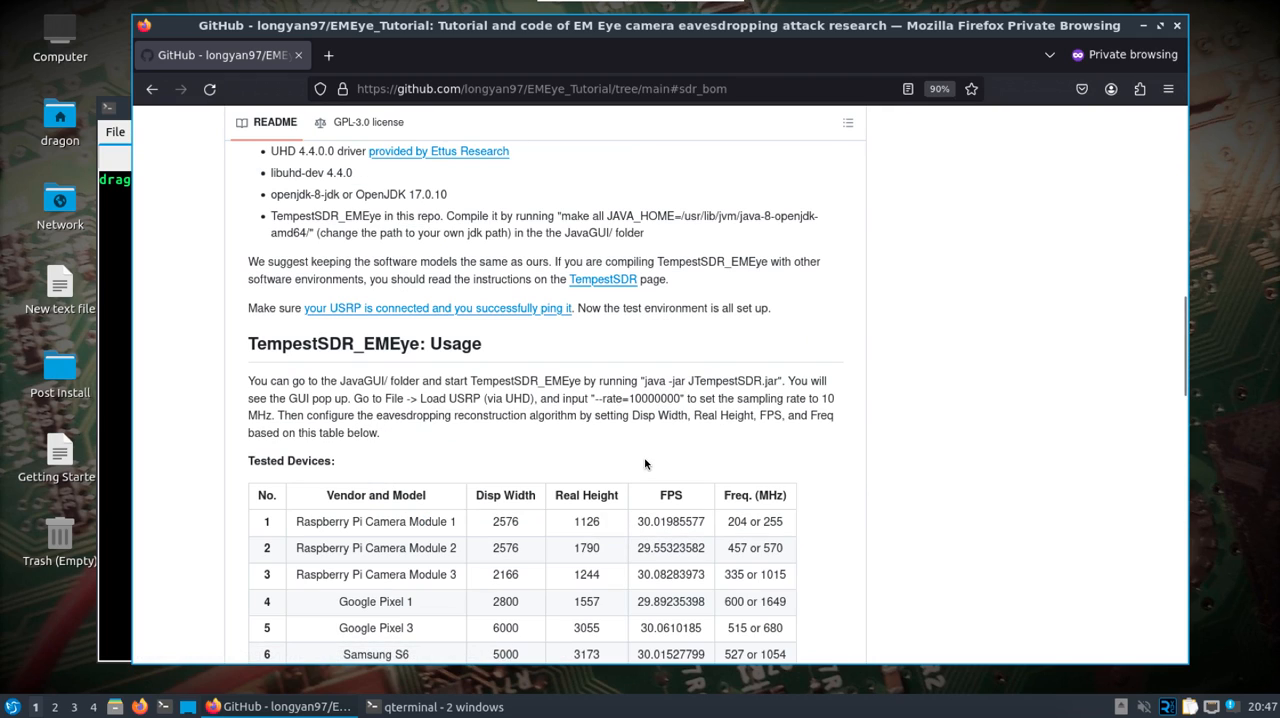
scroll("up", 3)
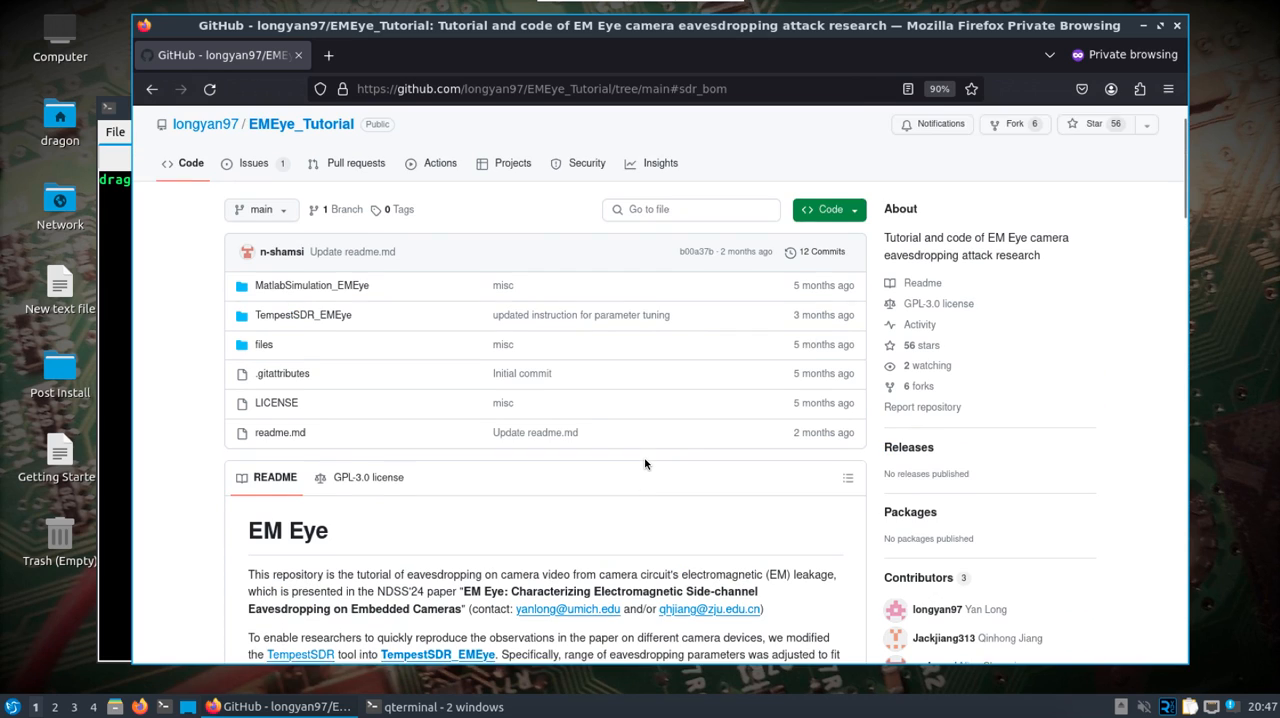
left_click(824, 208)
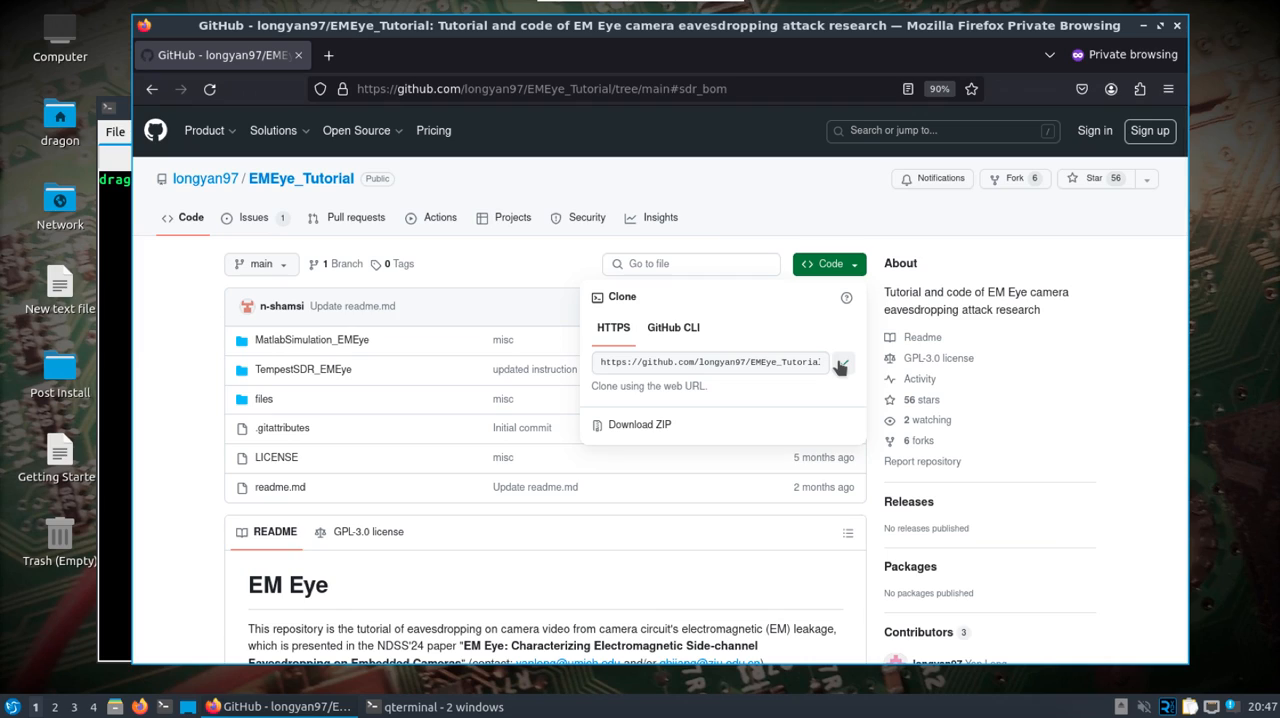
left_click(844, 362)
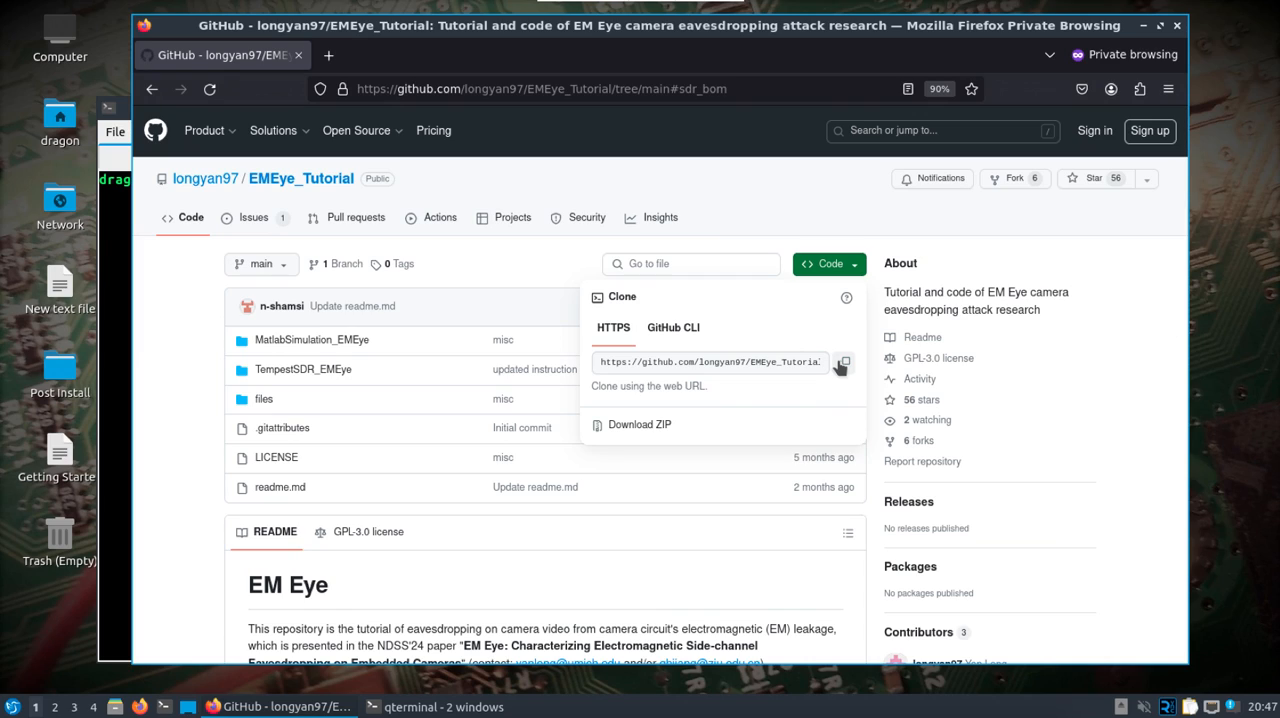
mouse_move(492, 274)
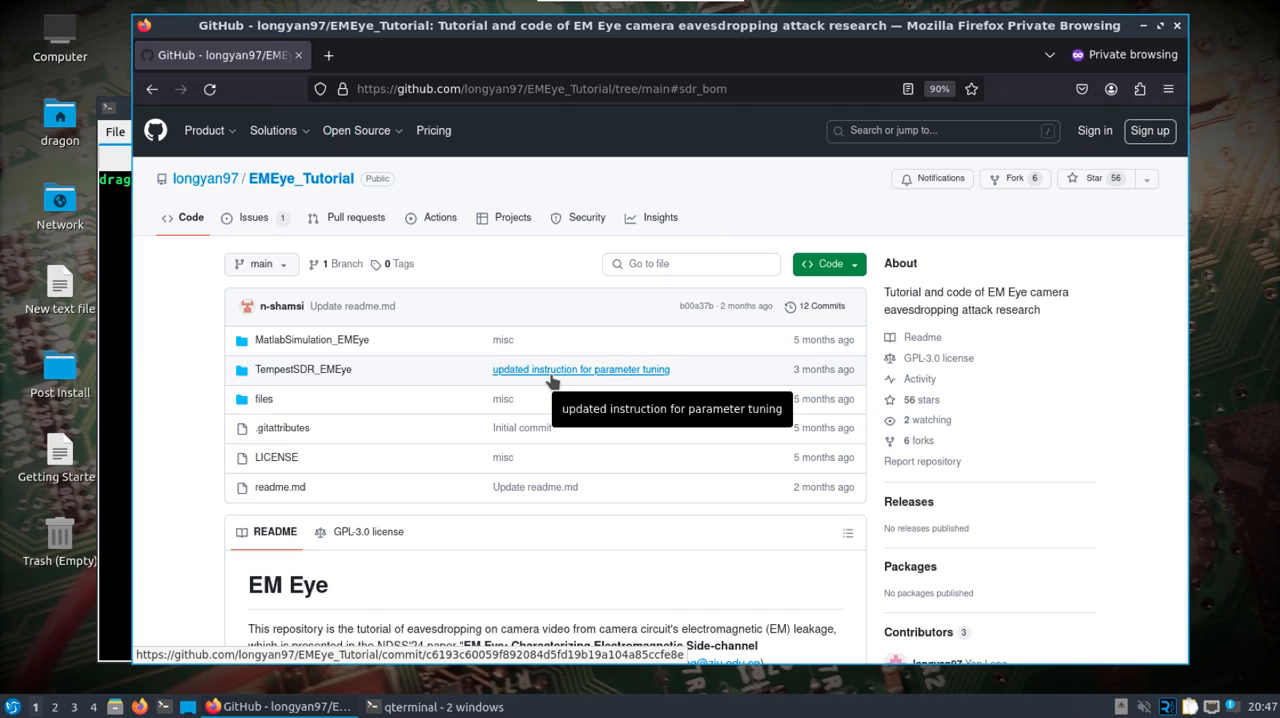
mouse_move(108, 276)
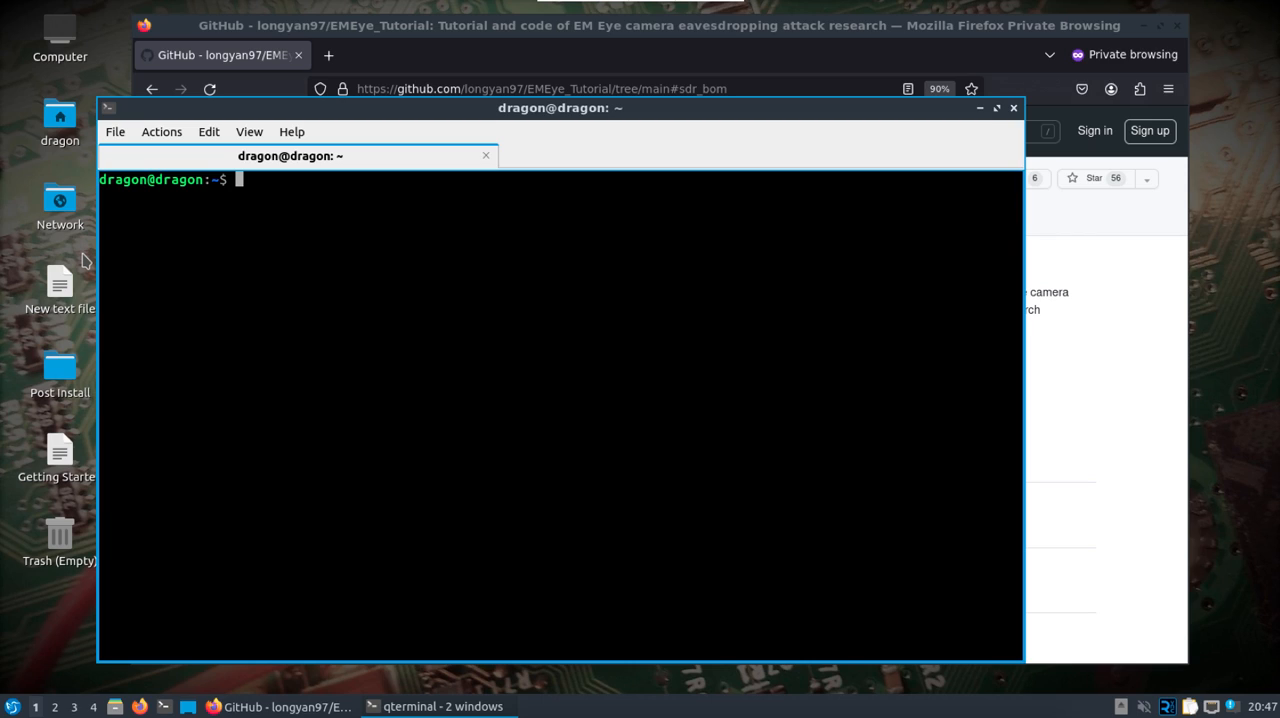
type("cd Downloads/")
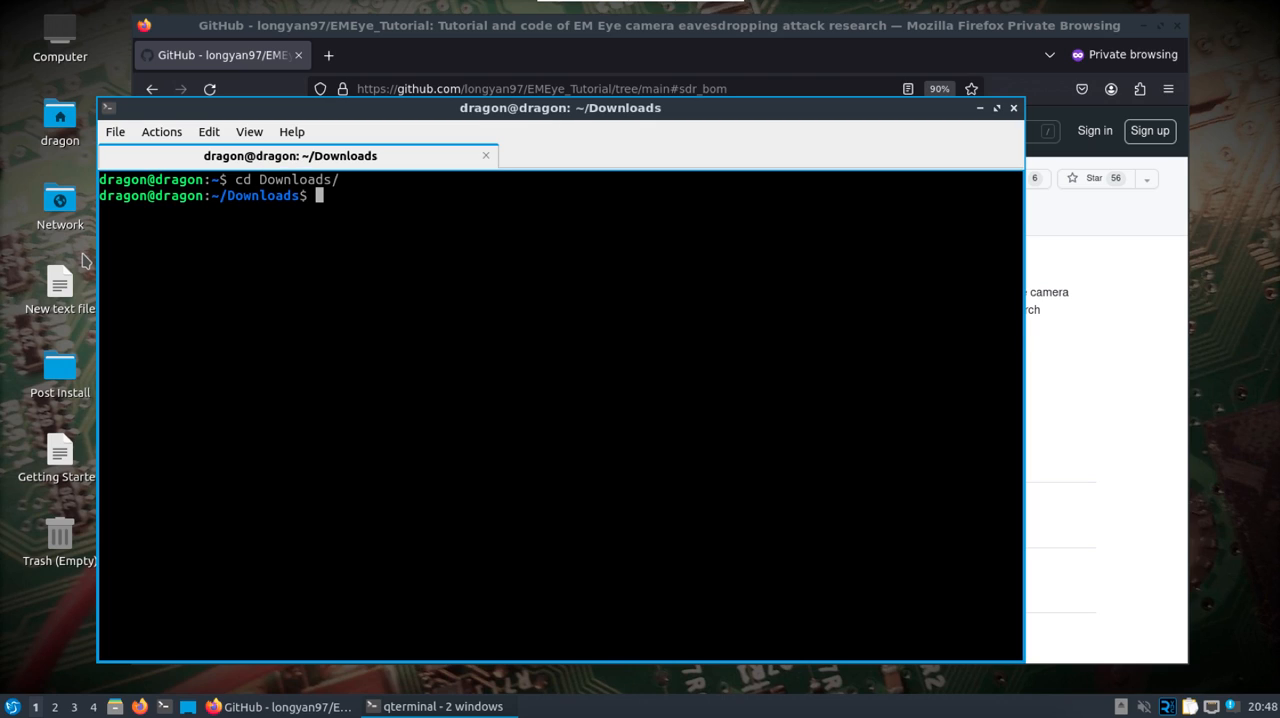
type("git clone")
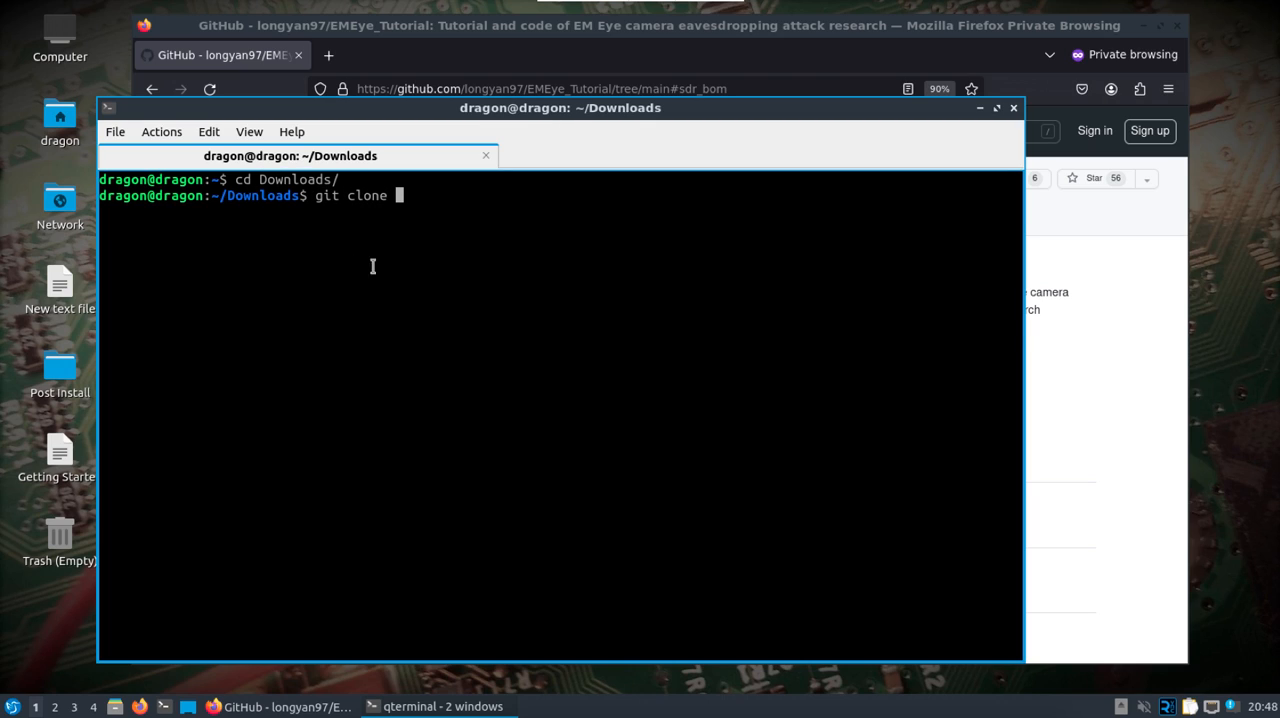
type("https://github.com/longyan97/EMEye_Tutorial.git")
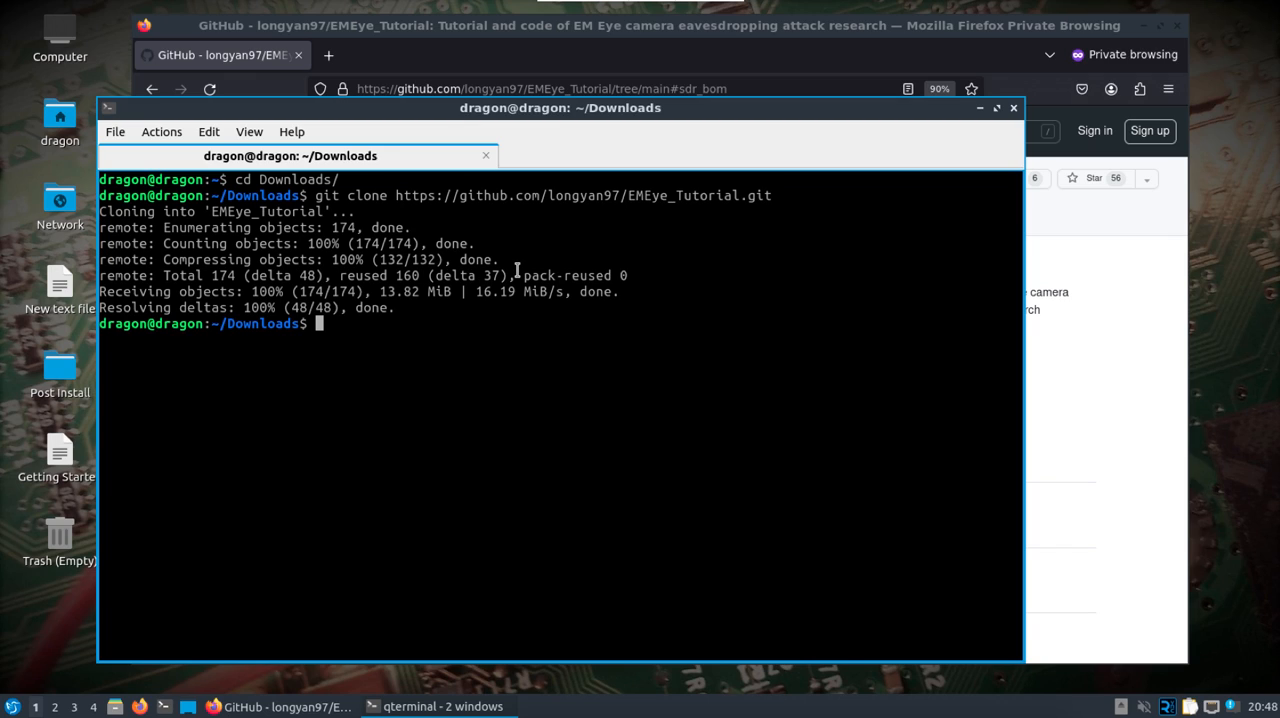
type("cd EMEye_Tutorial/")
type("sudo apt install")
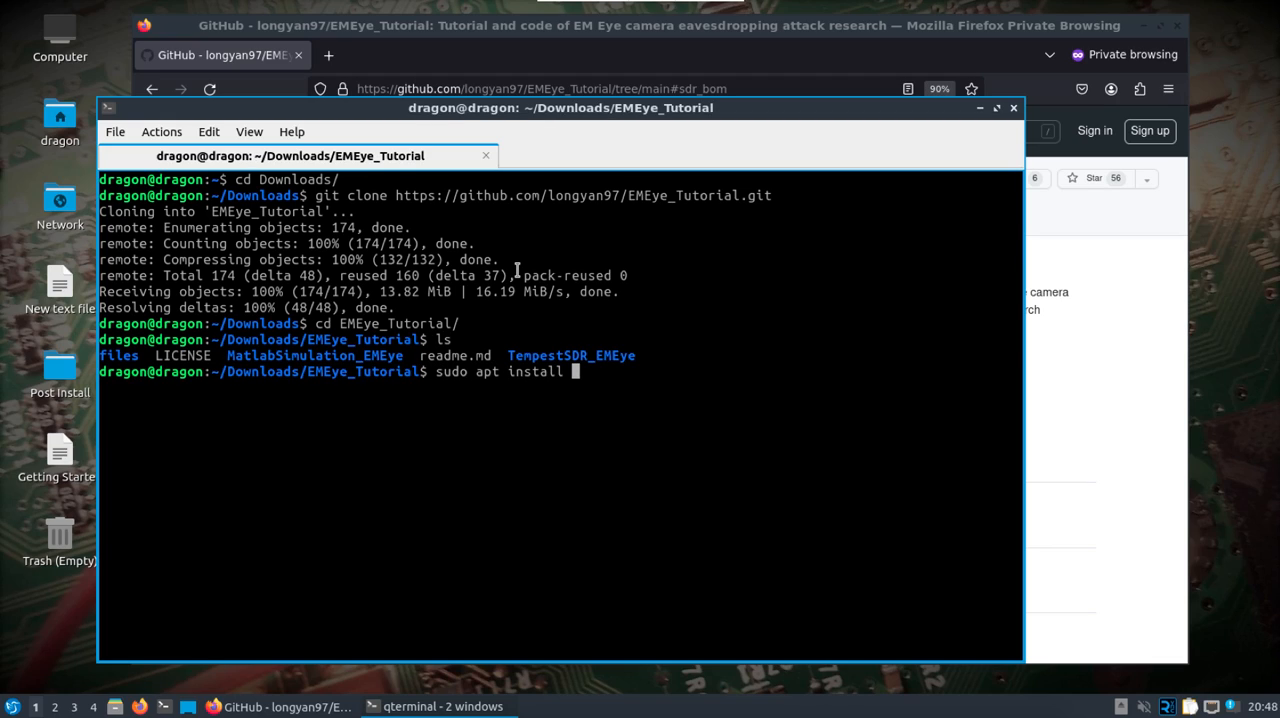
Step: Run sudo apt install openjdk-8-jdk and confirm it is already the newest version
type("open")
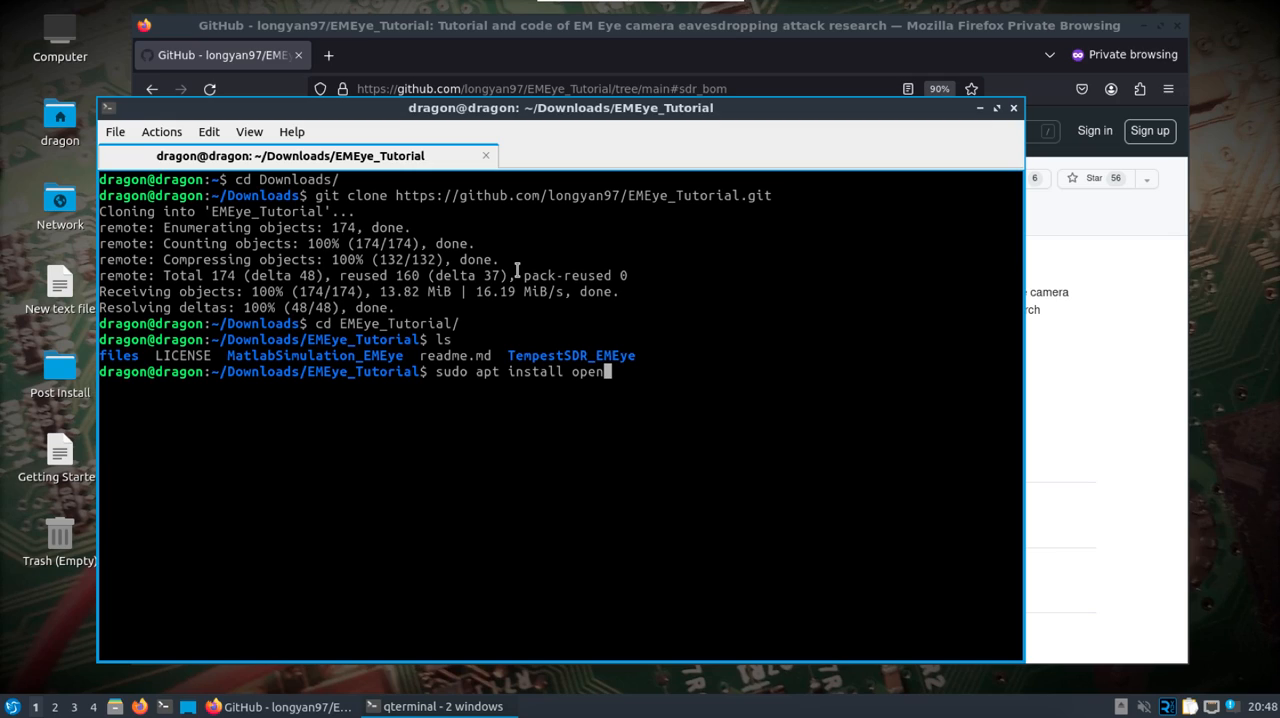
type("j")
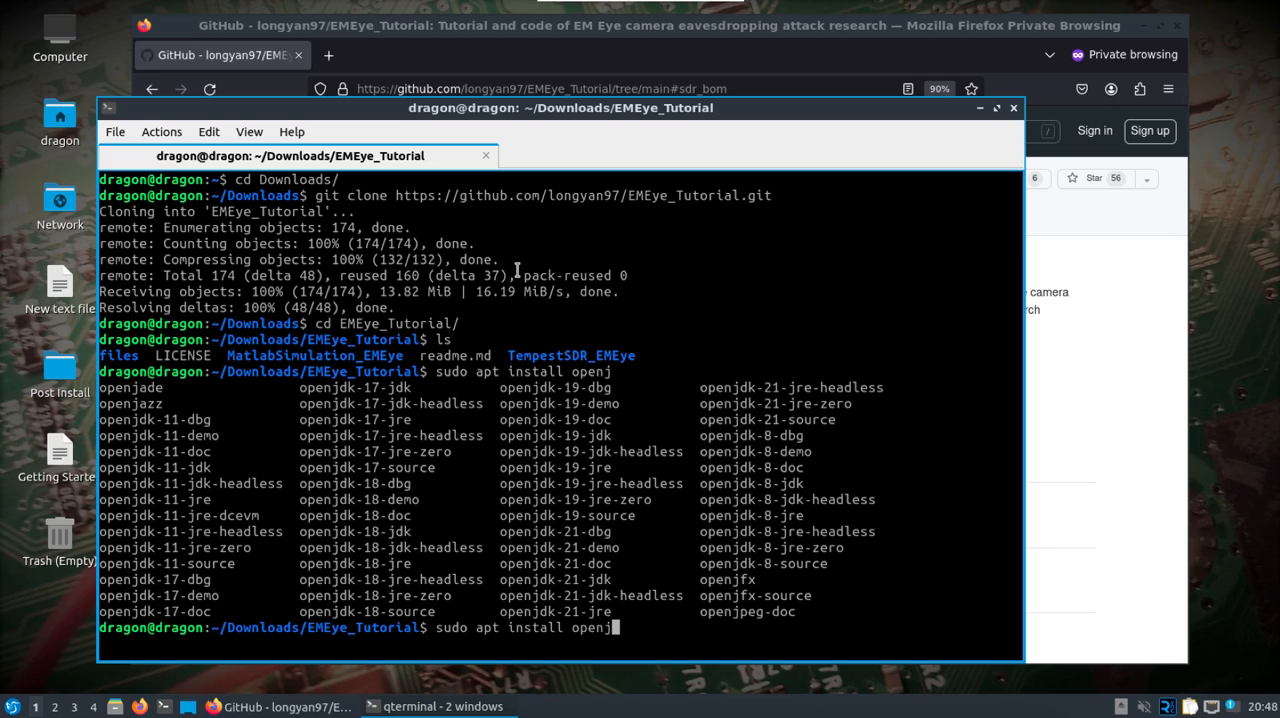
type("dk-8-")
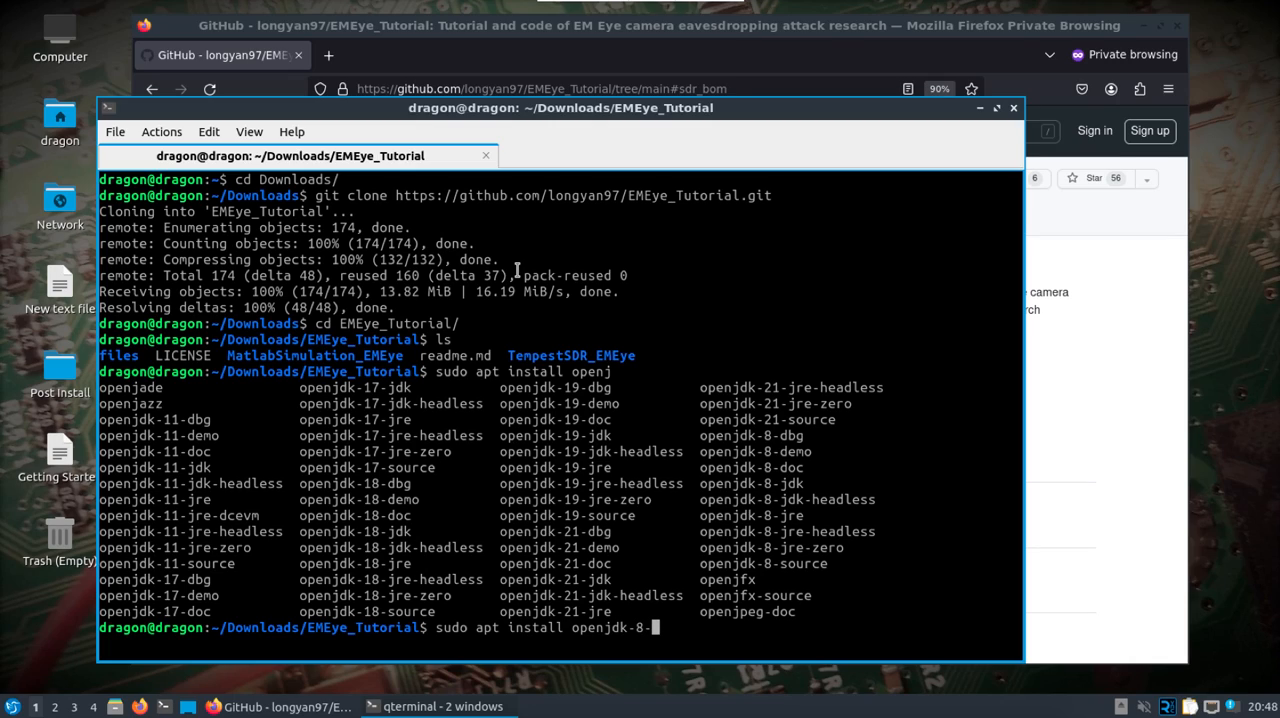
type("dk")
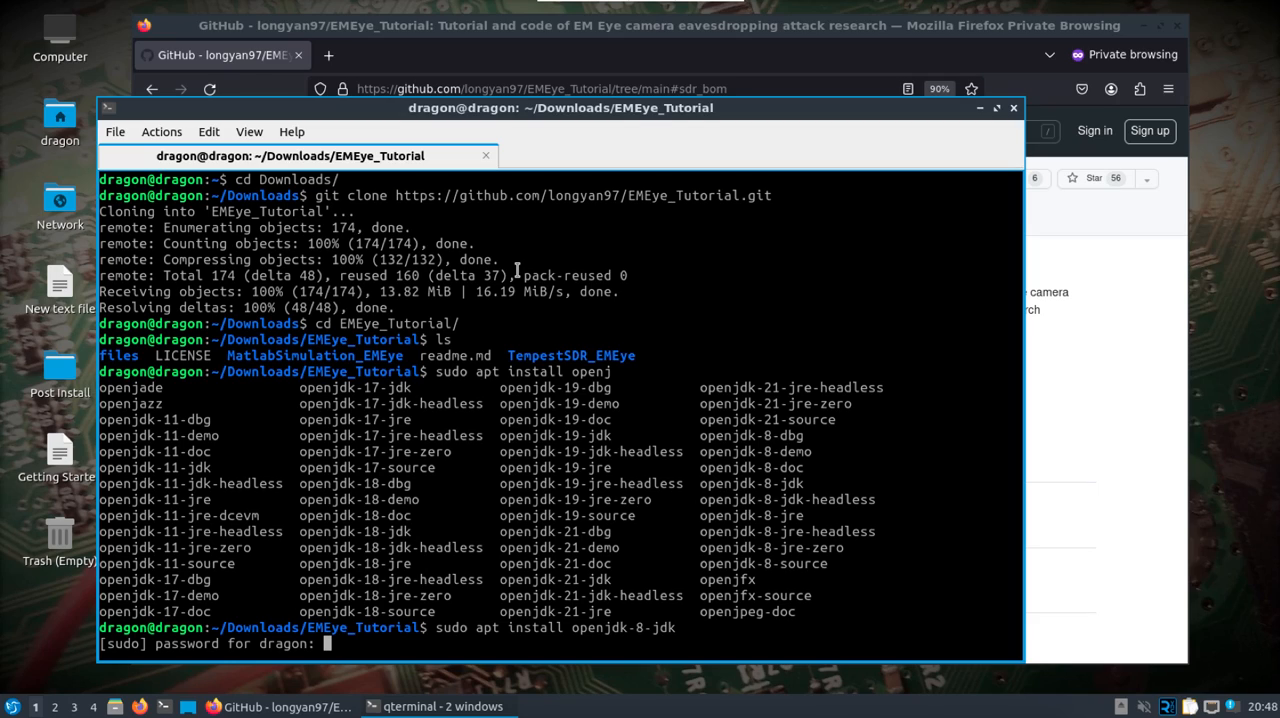
key("Return")
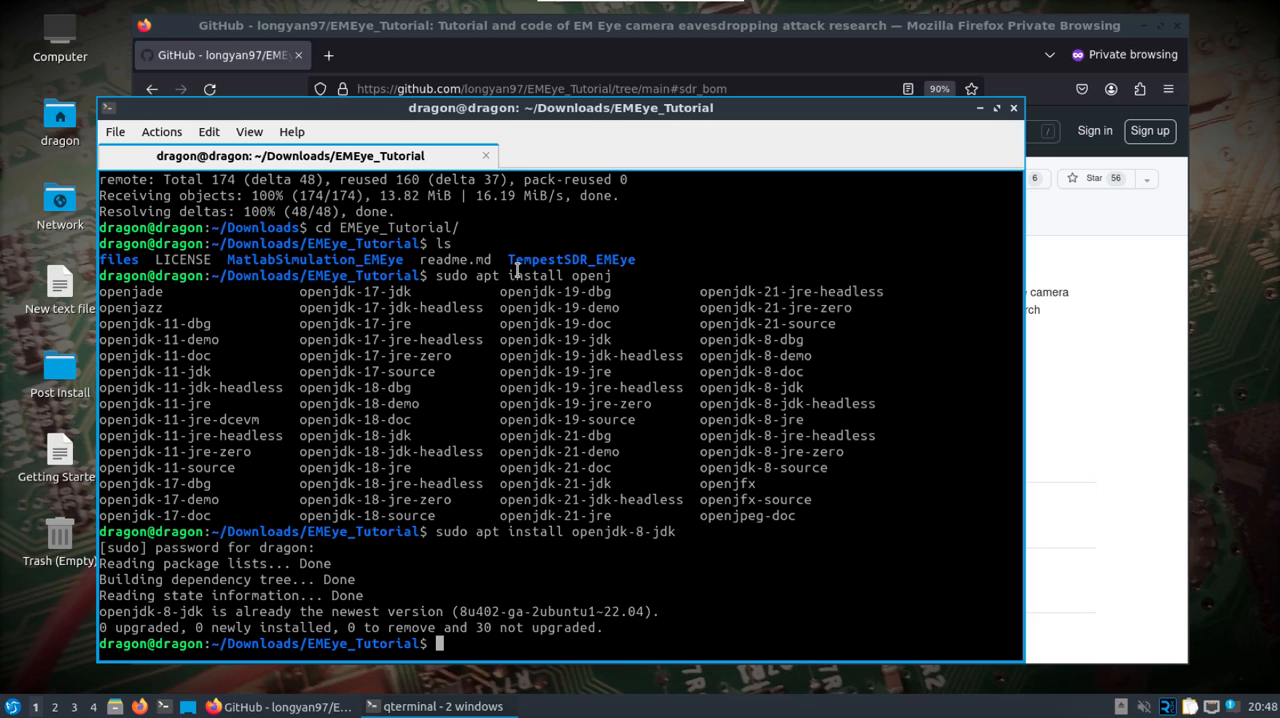
Step: List the folder contents and review the README's hardware and software requirements
type("ls")
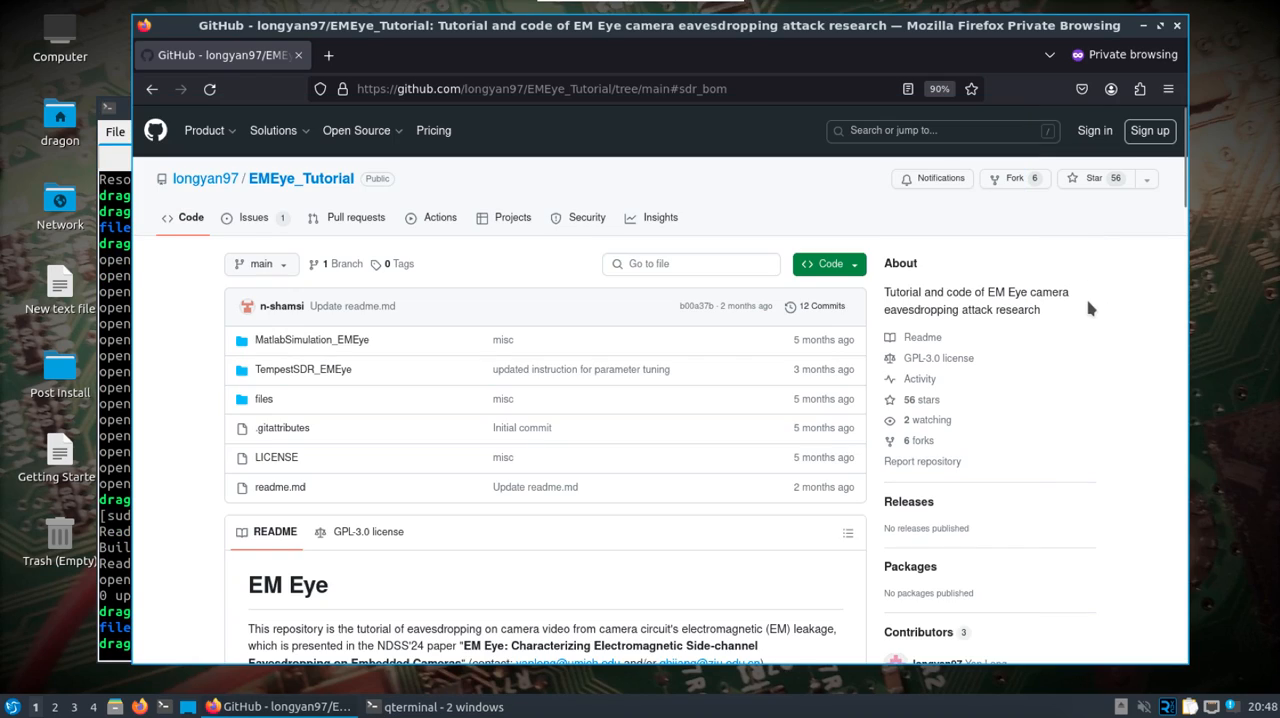
scroll("down", 3)
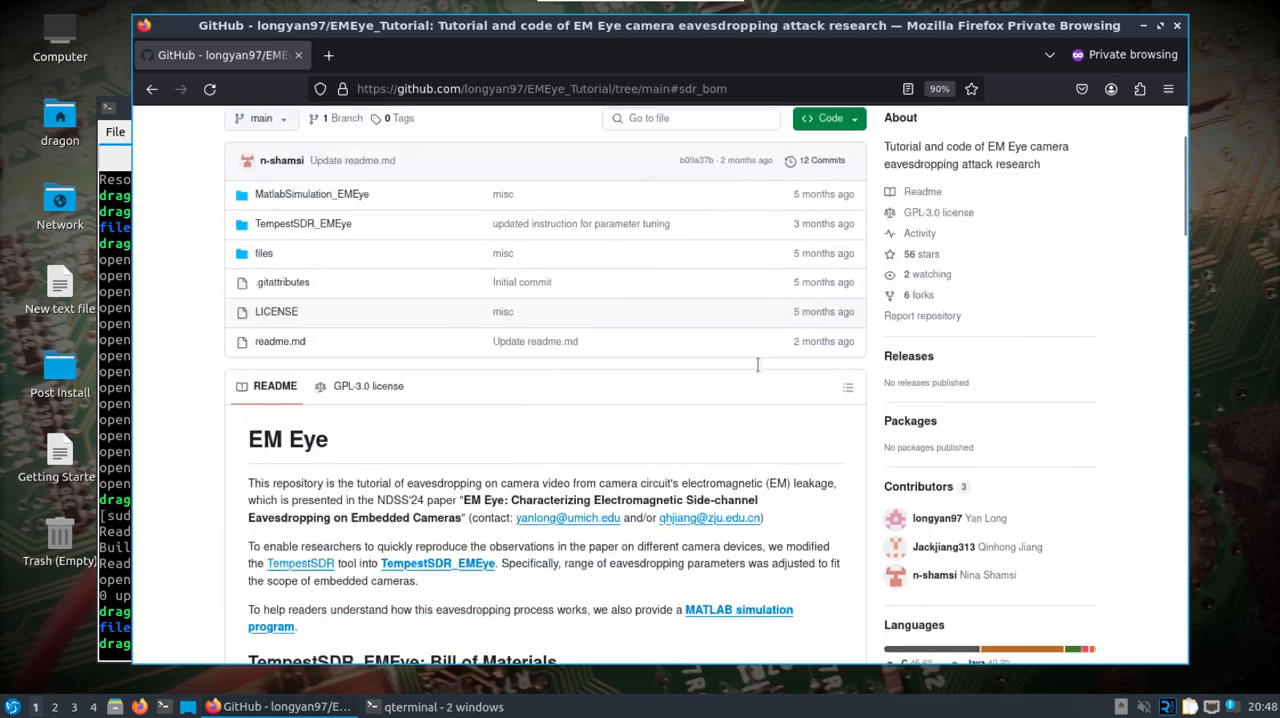
scroll("down", 3)
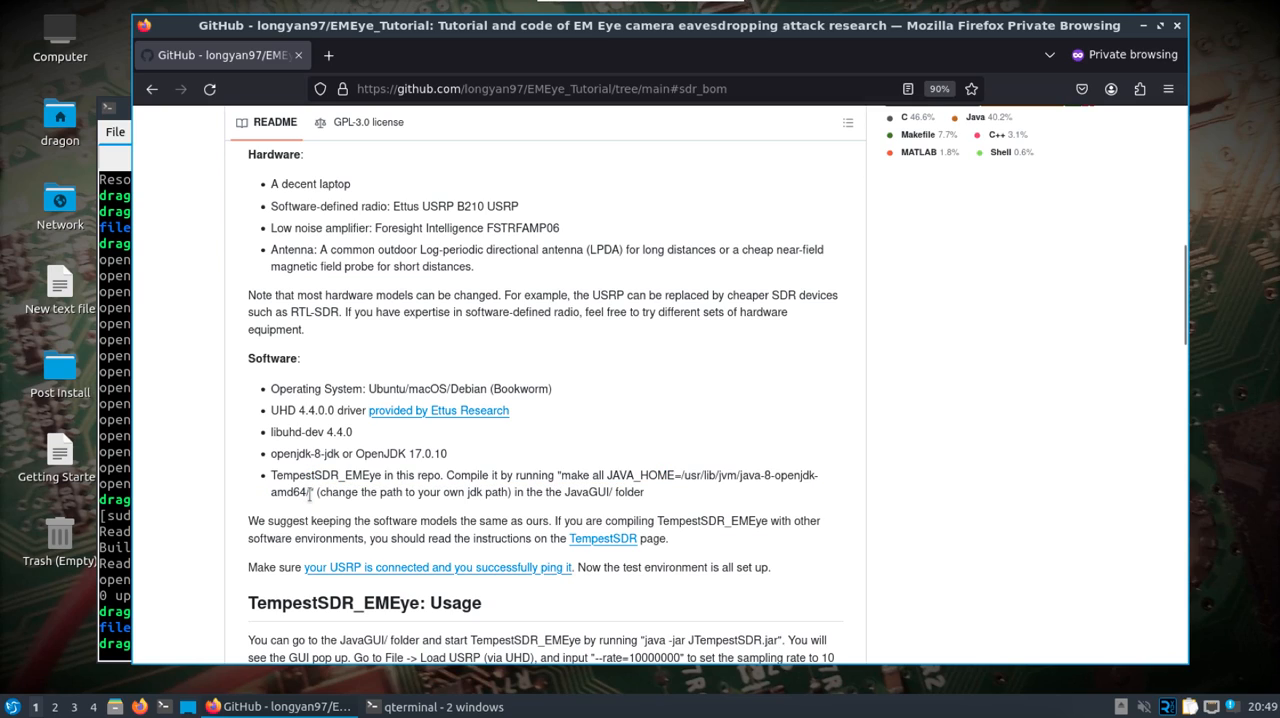
left_click_drag(558, 476, 312, 492)
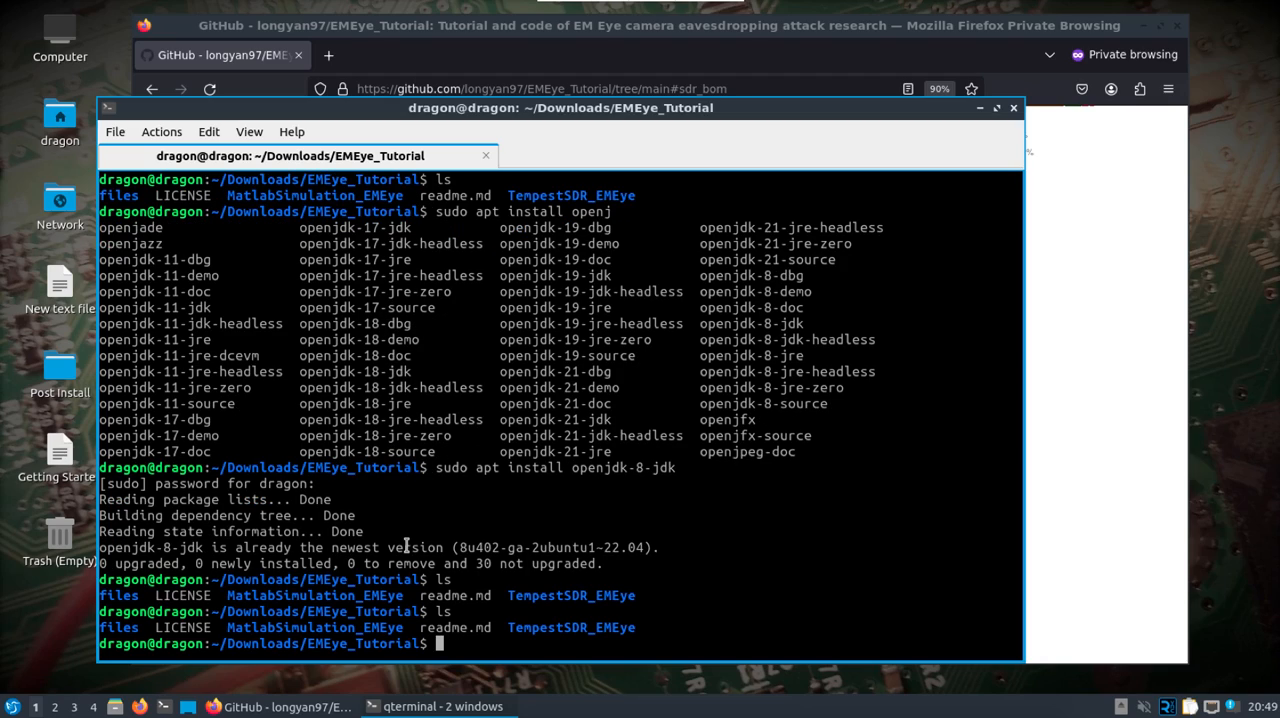
Step: Build the JavaGUI with make all JAVA_HOME=/usr/lib/jvm/java-8-openjdk-amd64/ and prepare java -jar JTempestSDR.jar
type("cd TempestSDR_EMEye/")
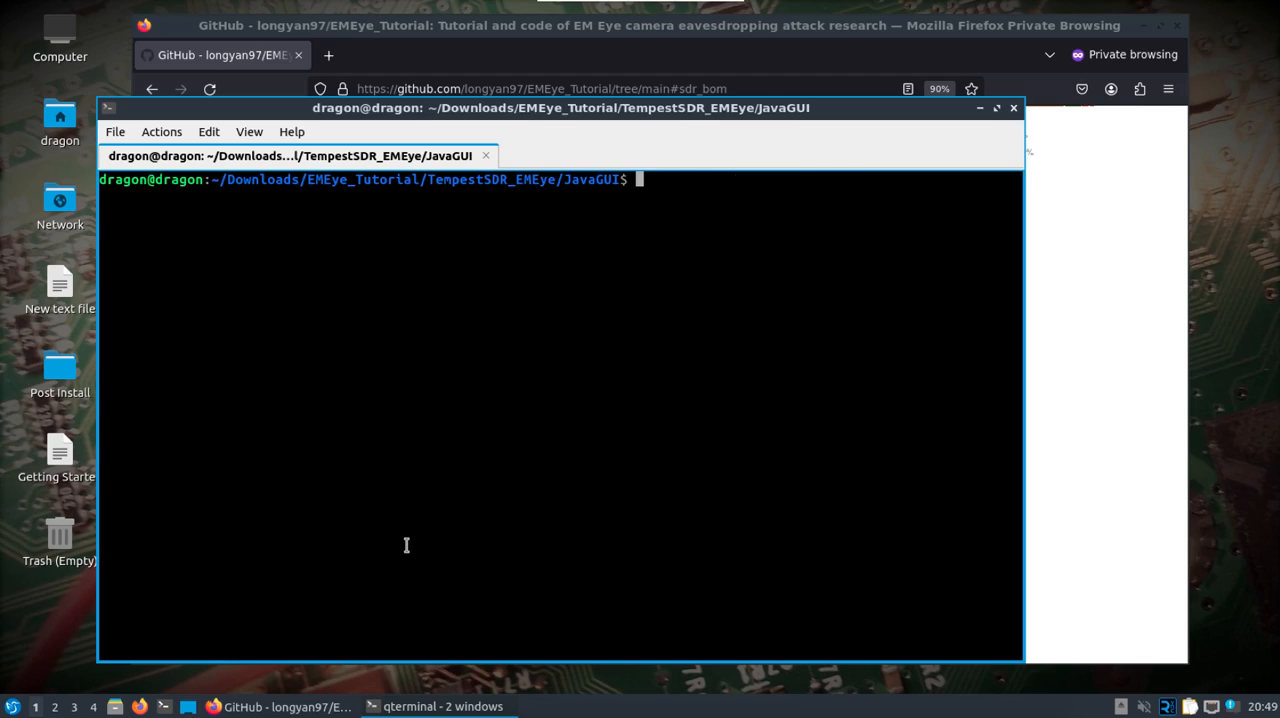
type("make all JAVA_HOME=/usr/lib/jvm/java-8-openjdk-amd64/")
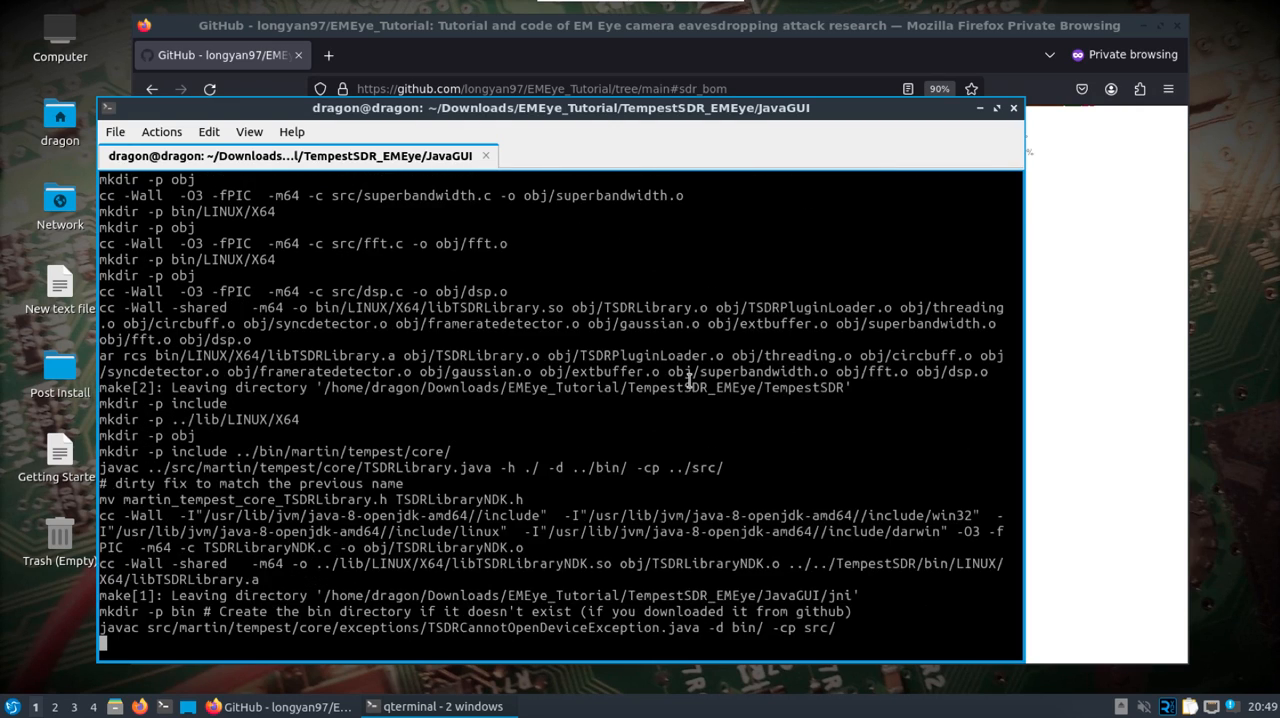
scroll("down", 3)
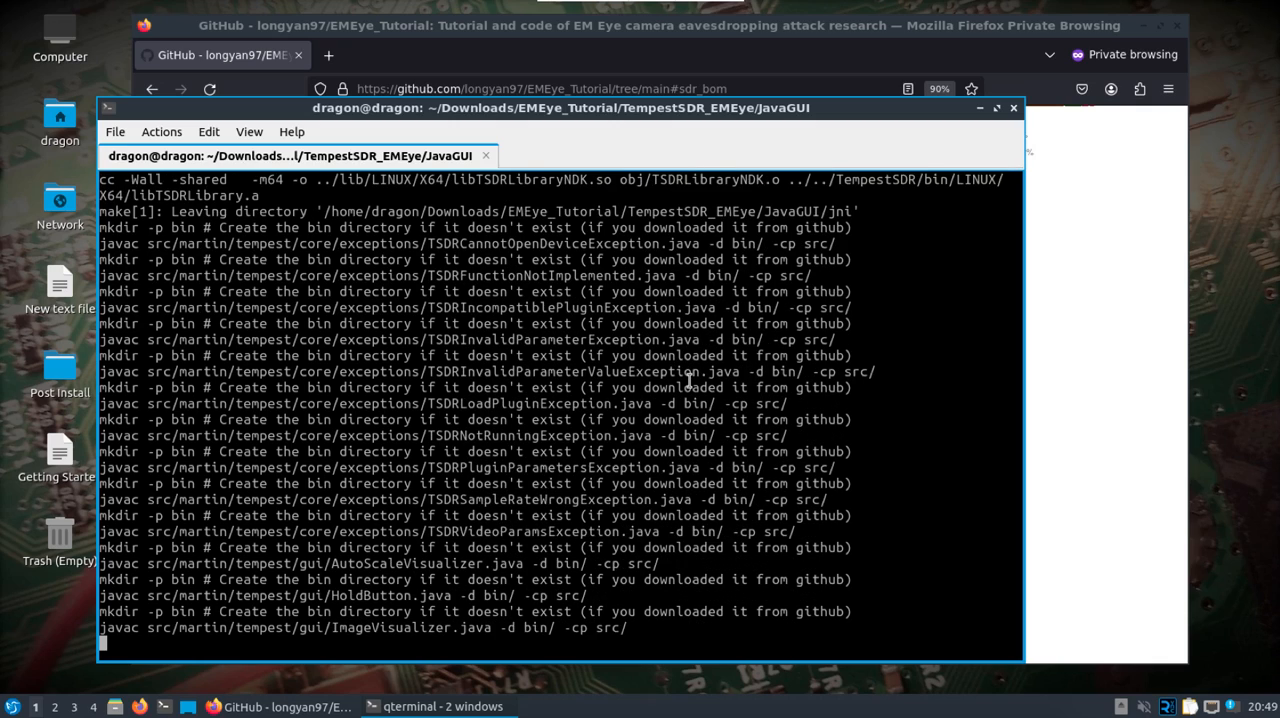
scroll("down", 3)
type("ls")
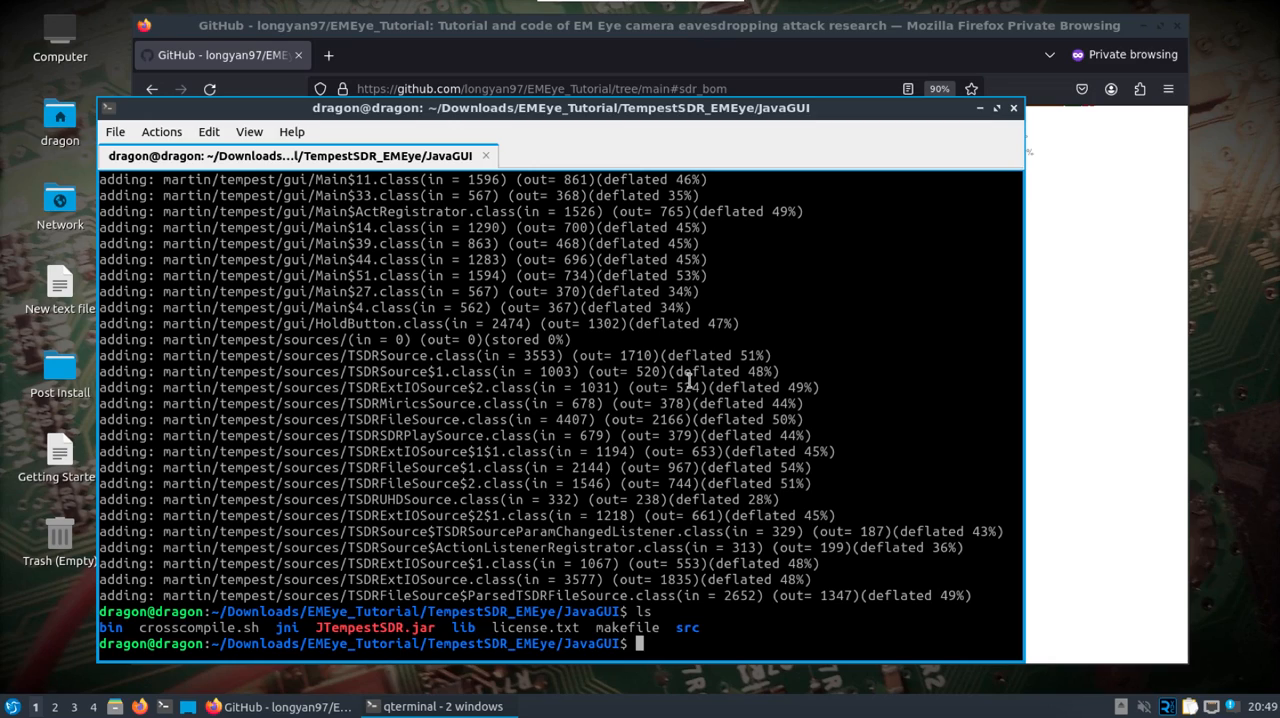
type("java -jar")
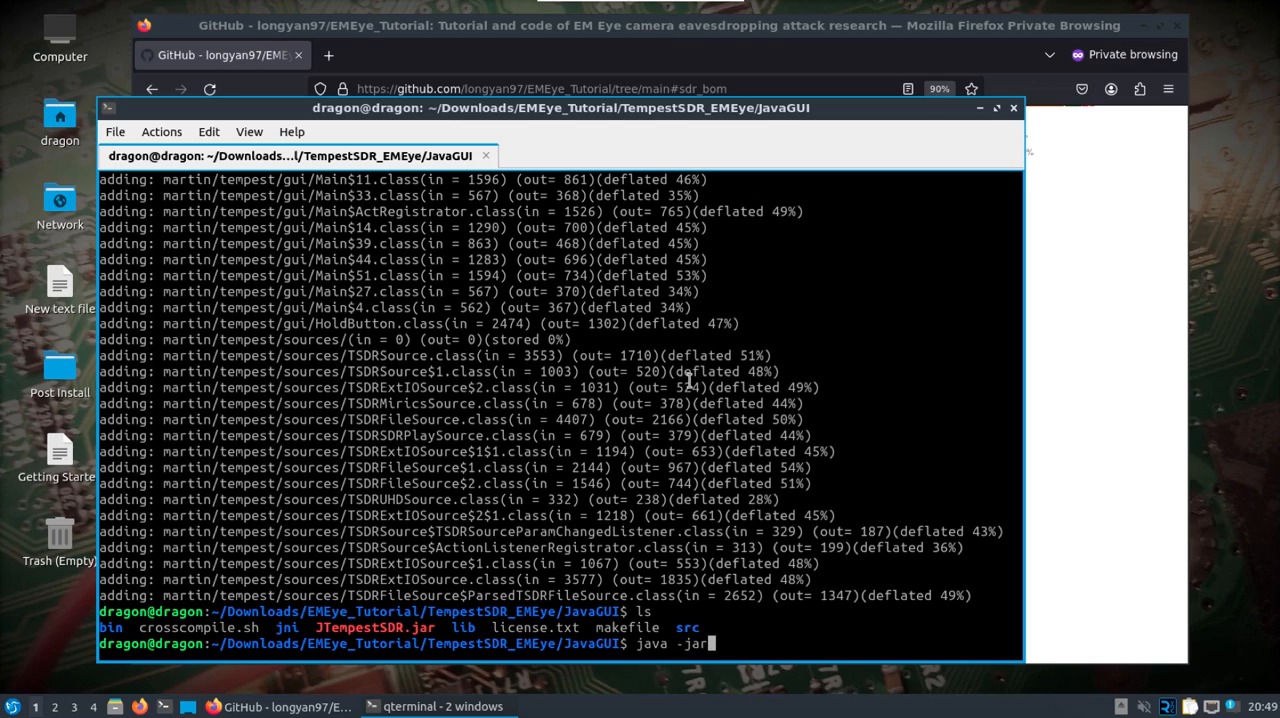
type("JTempestSDR.jar")
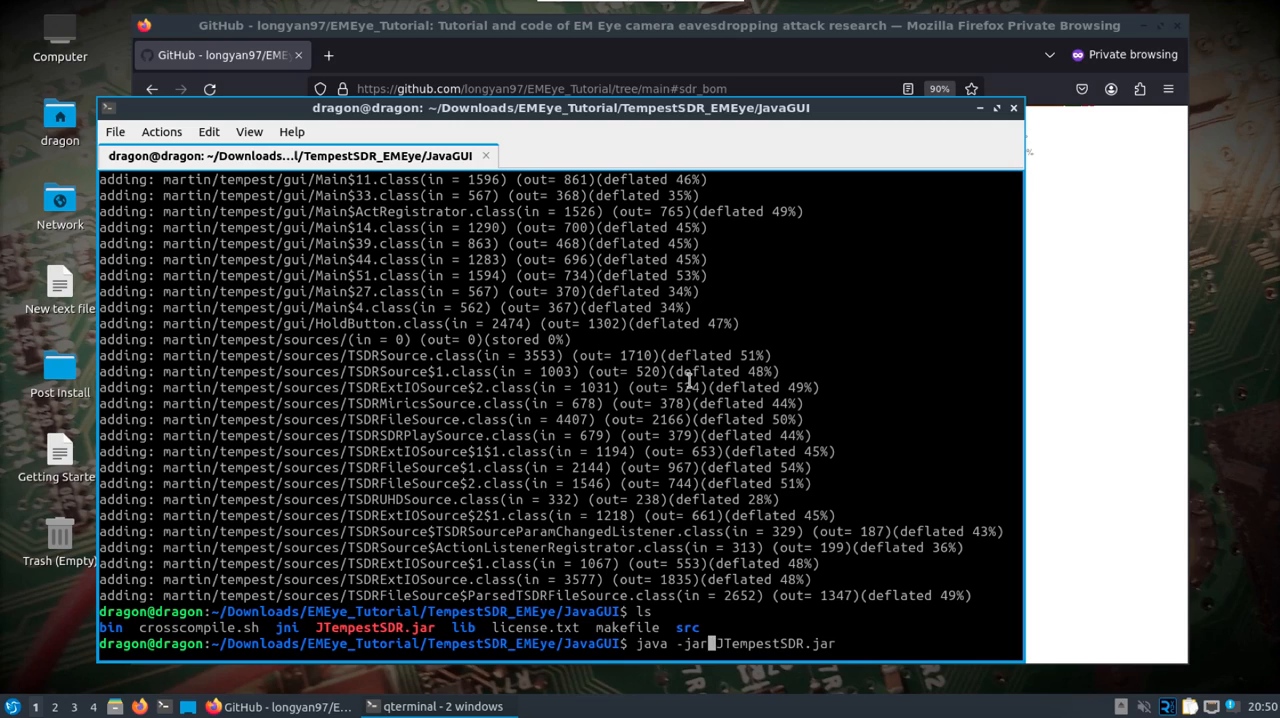
Step: Run JTempestSDR.jar with sudo and load the USRP (via UHD) source at --rate=10000000
type("sudo")
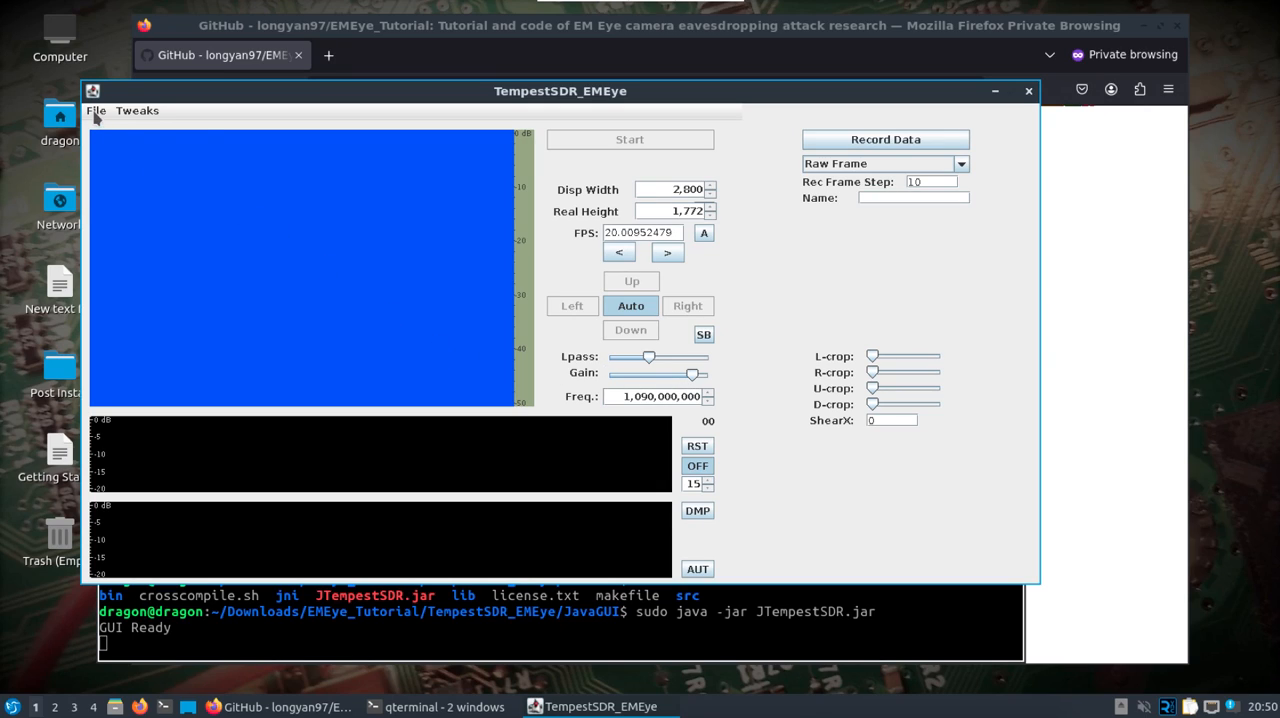
left_click(96, 110)
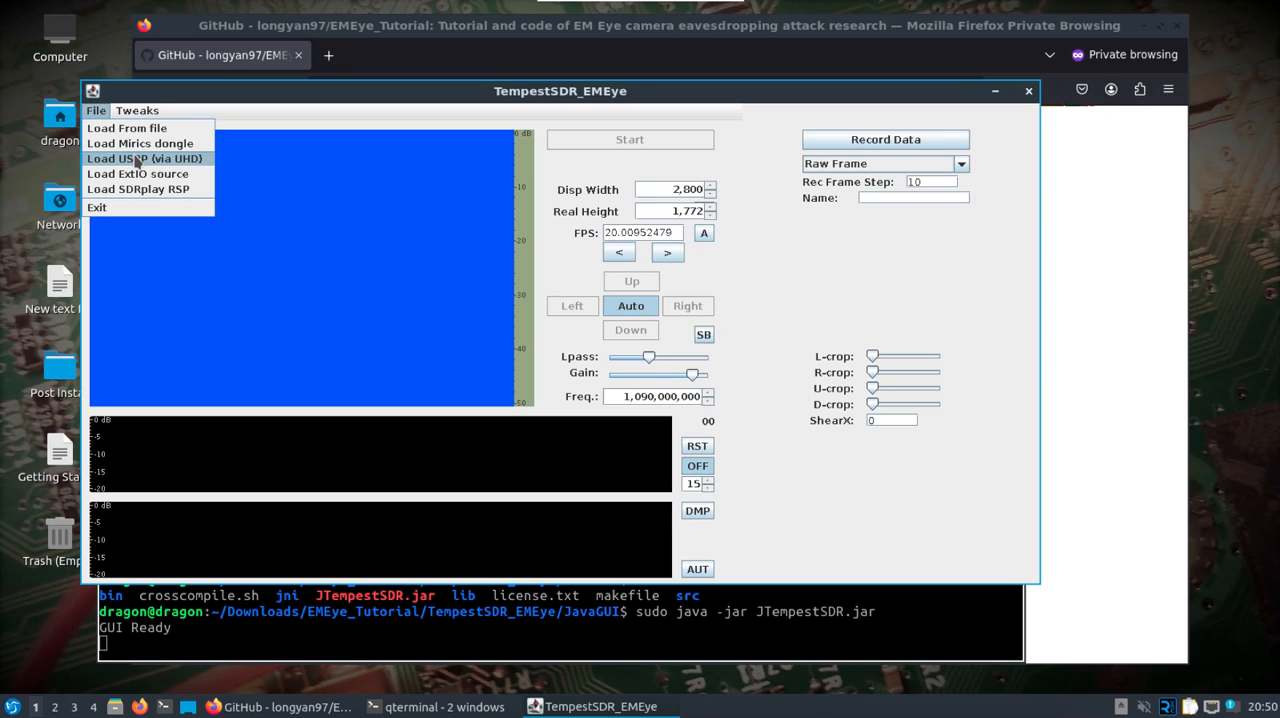
left_click(144, 158)
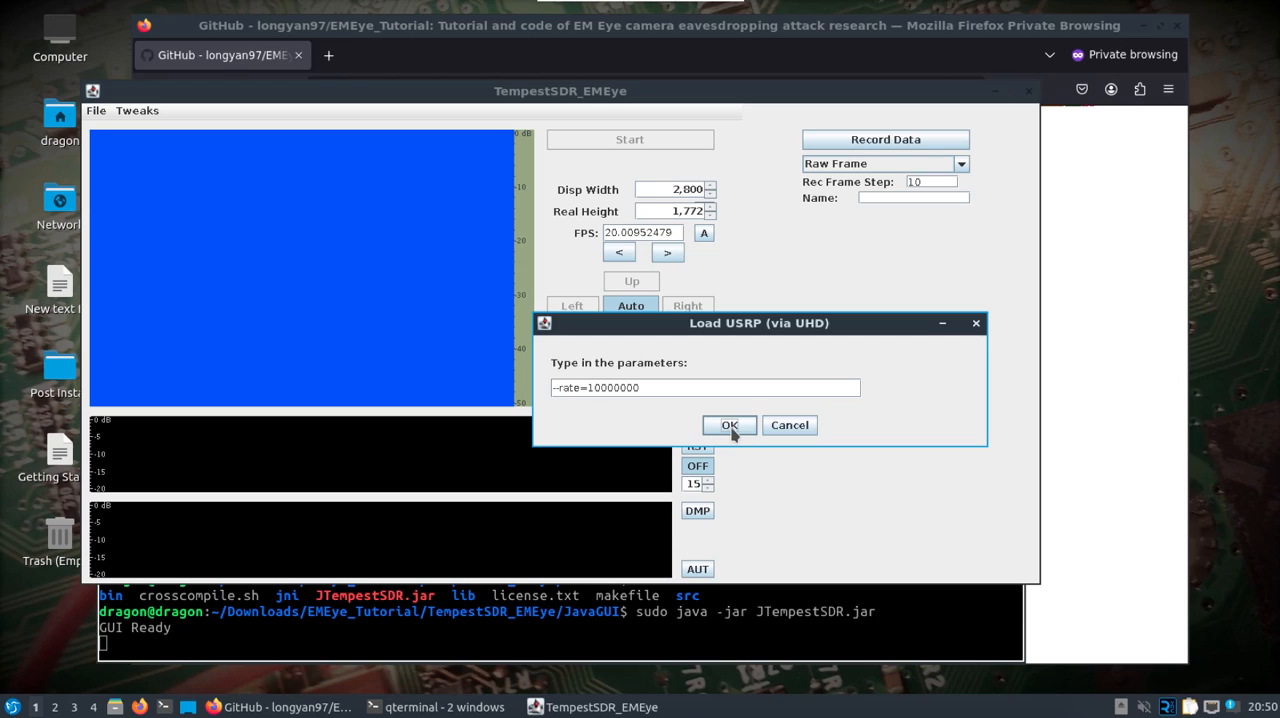
left_click(728, 424)
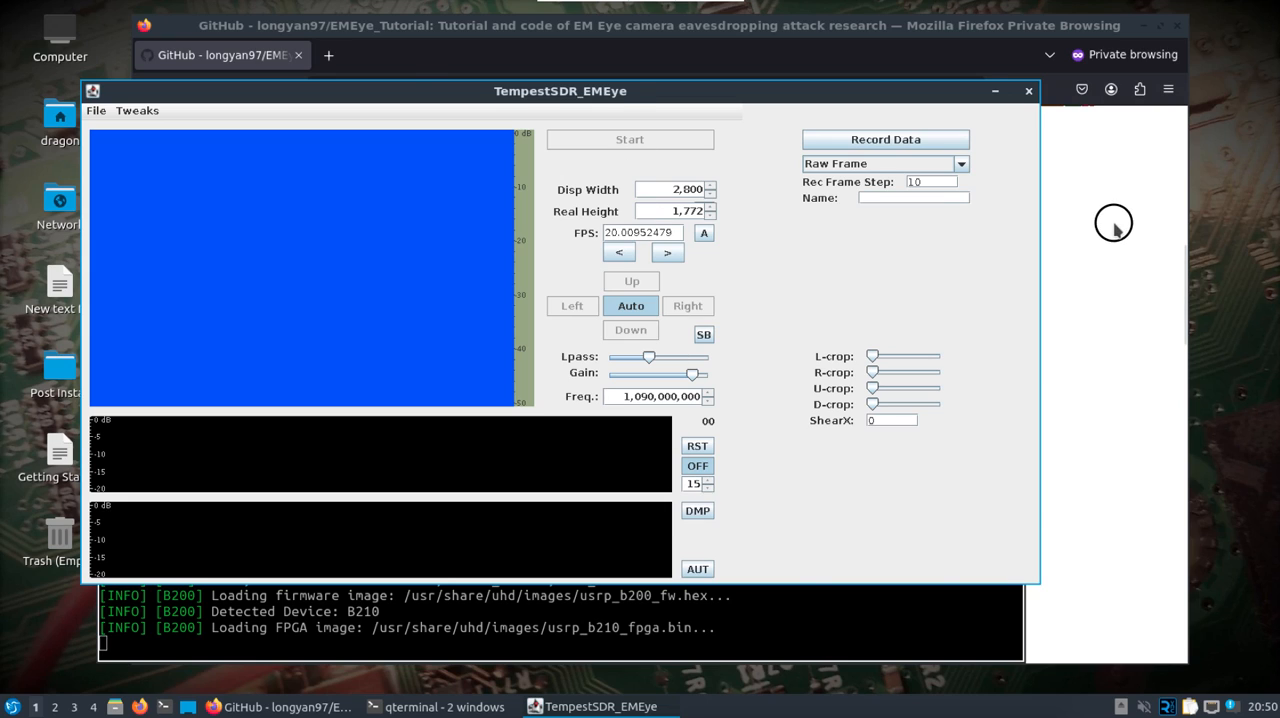
Step: Consult the README's Tested Devices table in Firefox and return to the TempestSDR window
left_click(290, 708)
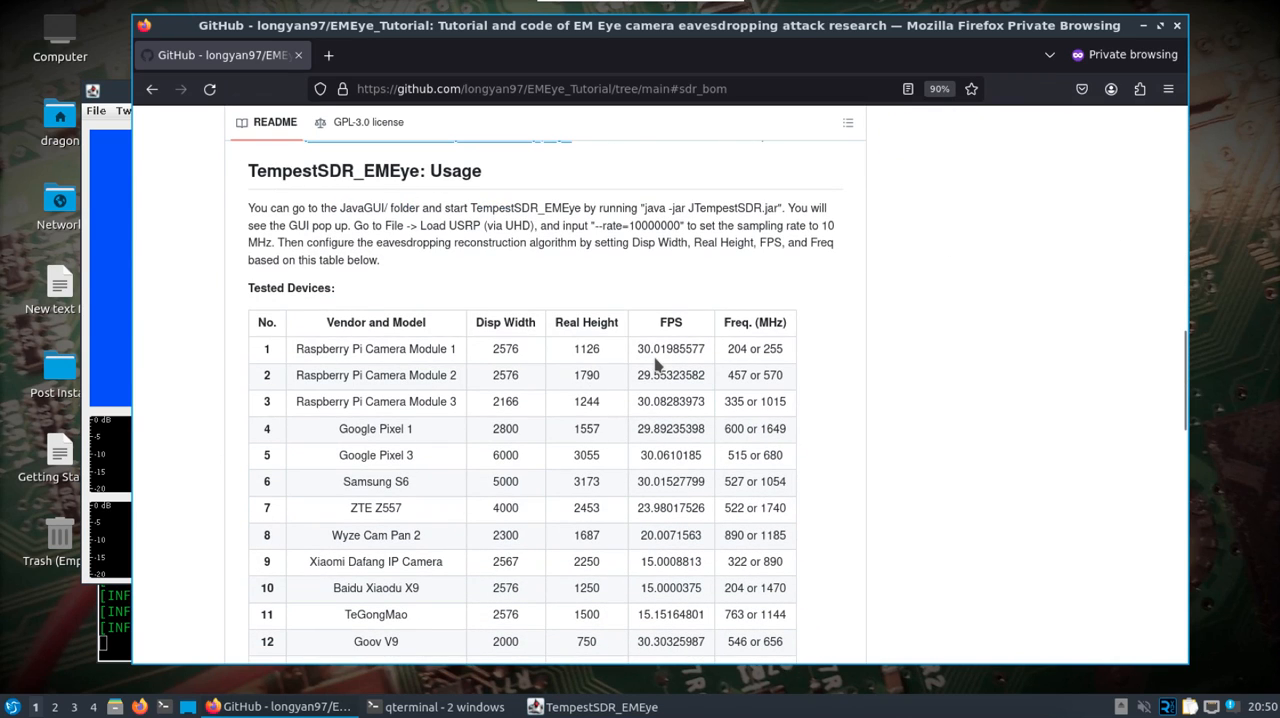
scroll("down", 3)
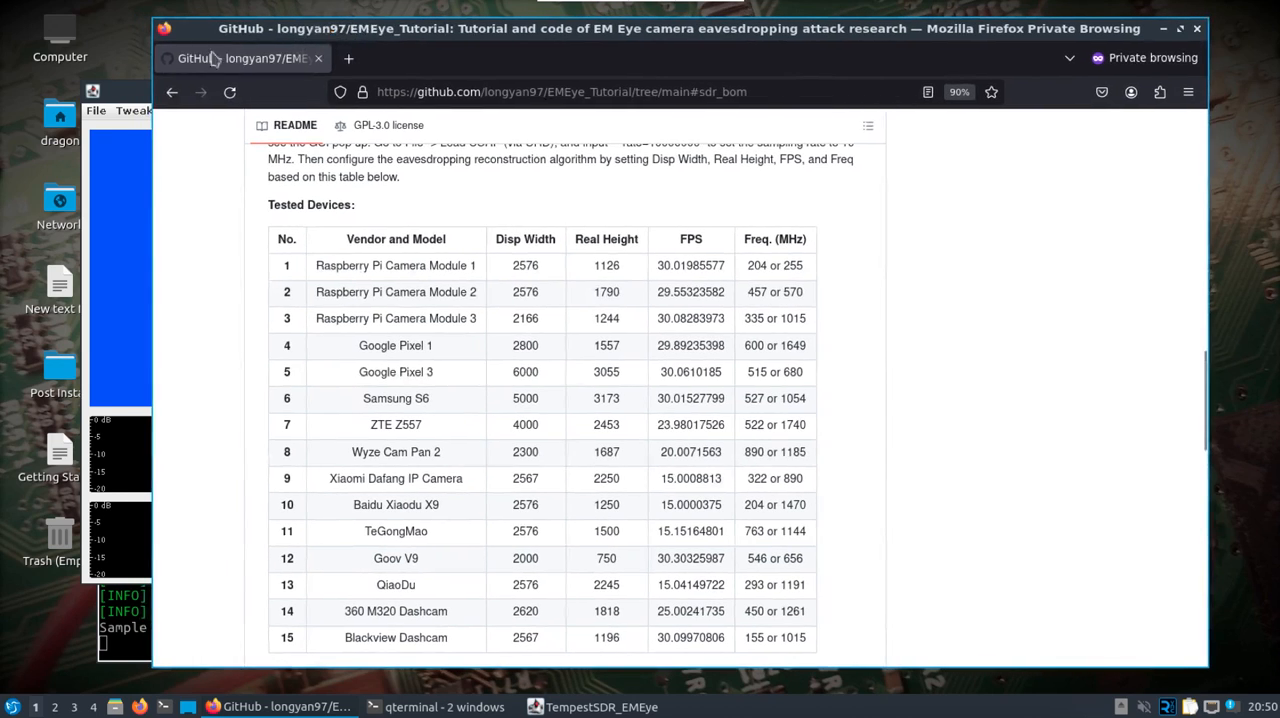
left_click(600, 708)
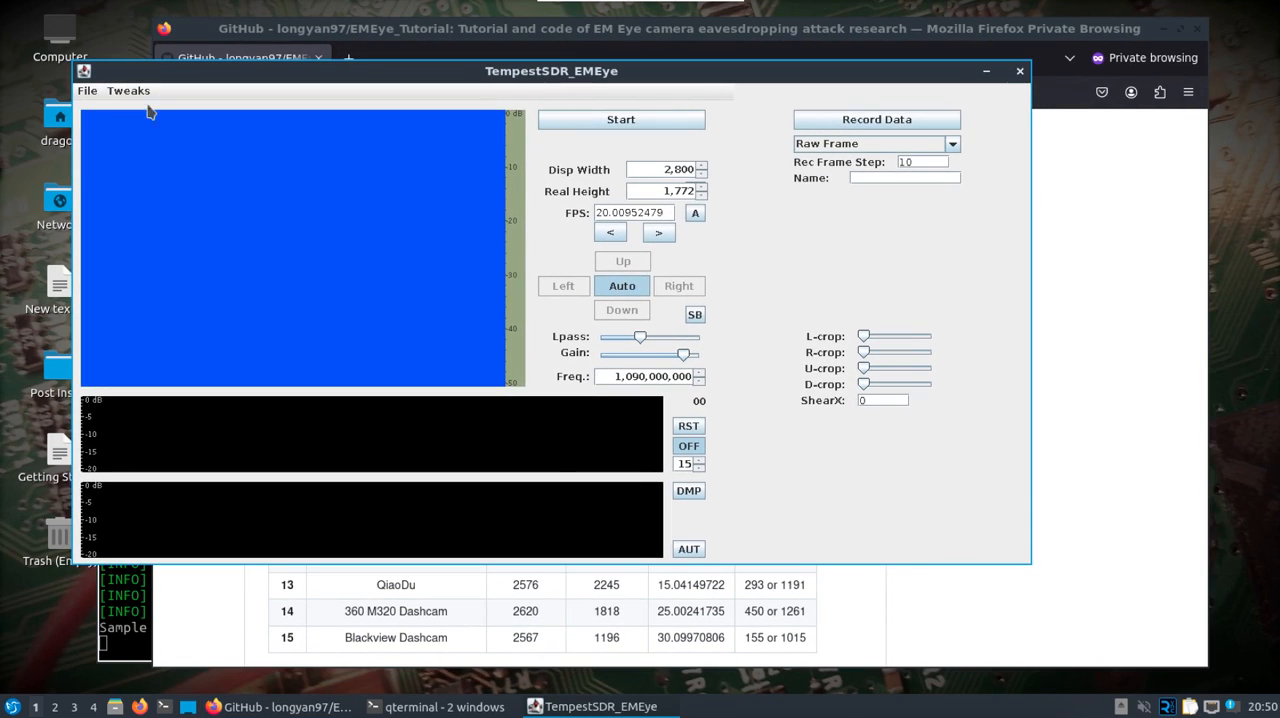
mouse_move(356, 240)
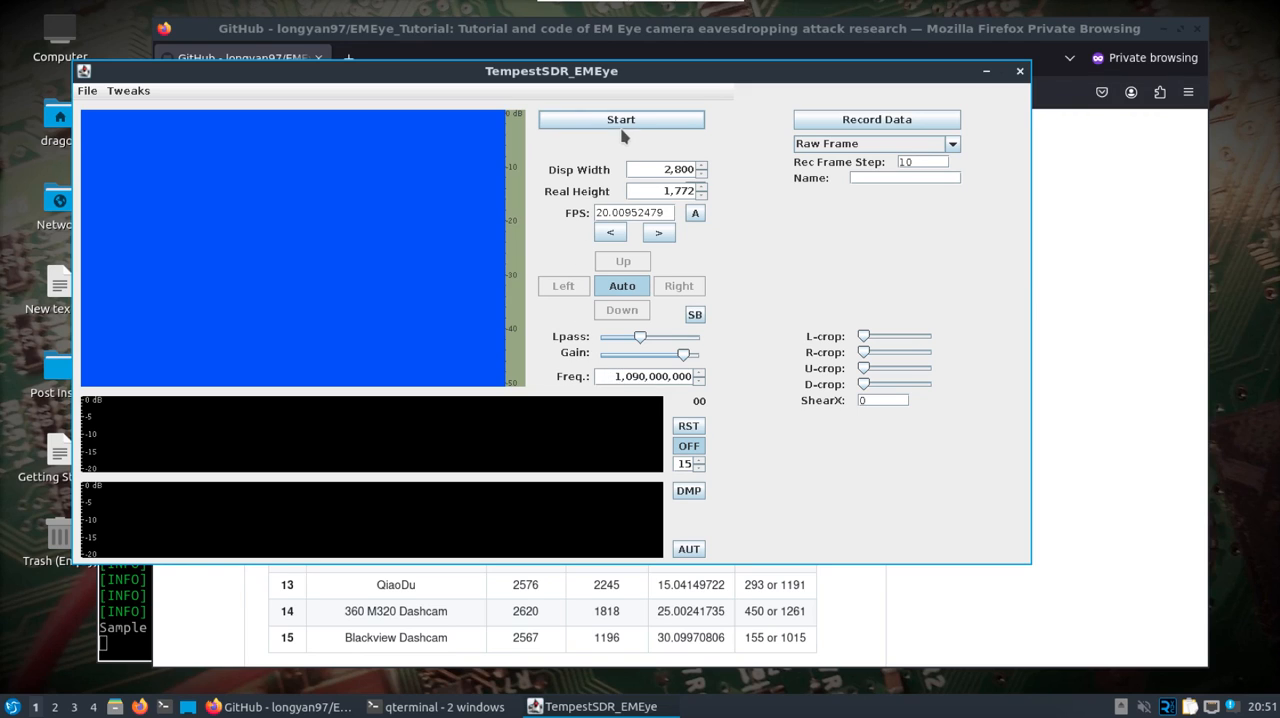
Step: Start live reception at 1,090 MHz and toggle Auto centring off and back on
left_click(620, 120)
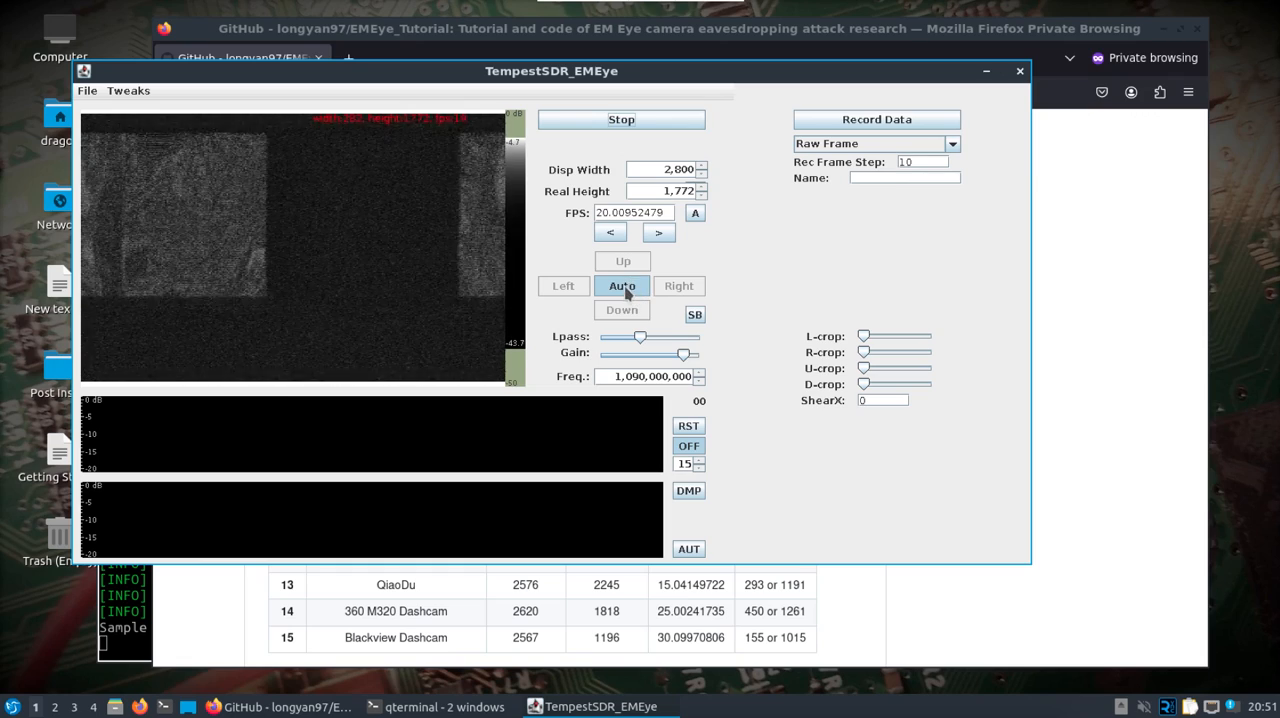
left_click(620, 286)
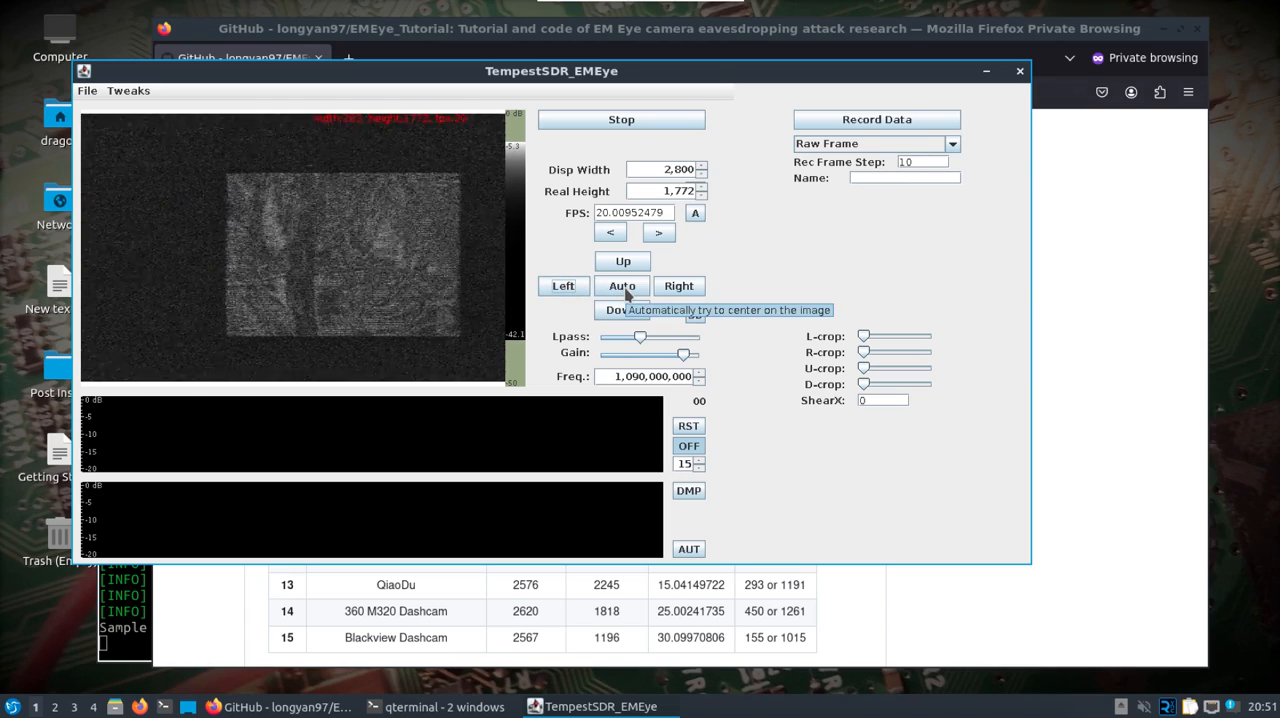
left_click(622, 286)
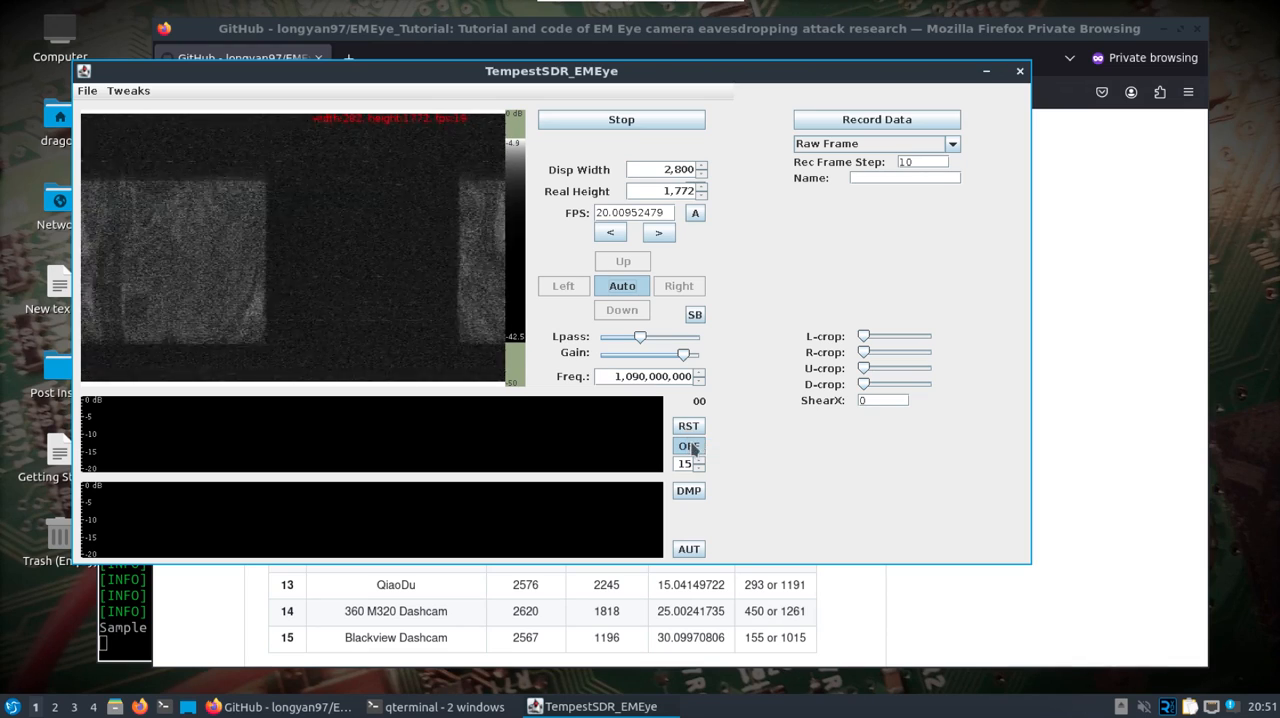
left_click(688, 446)
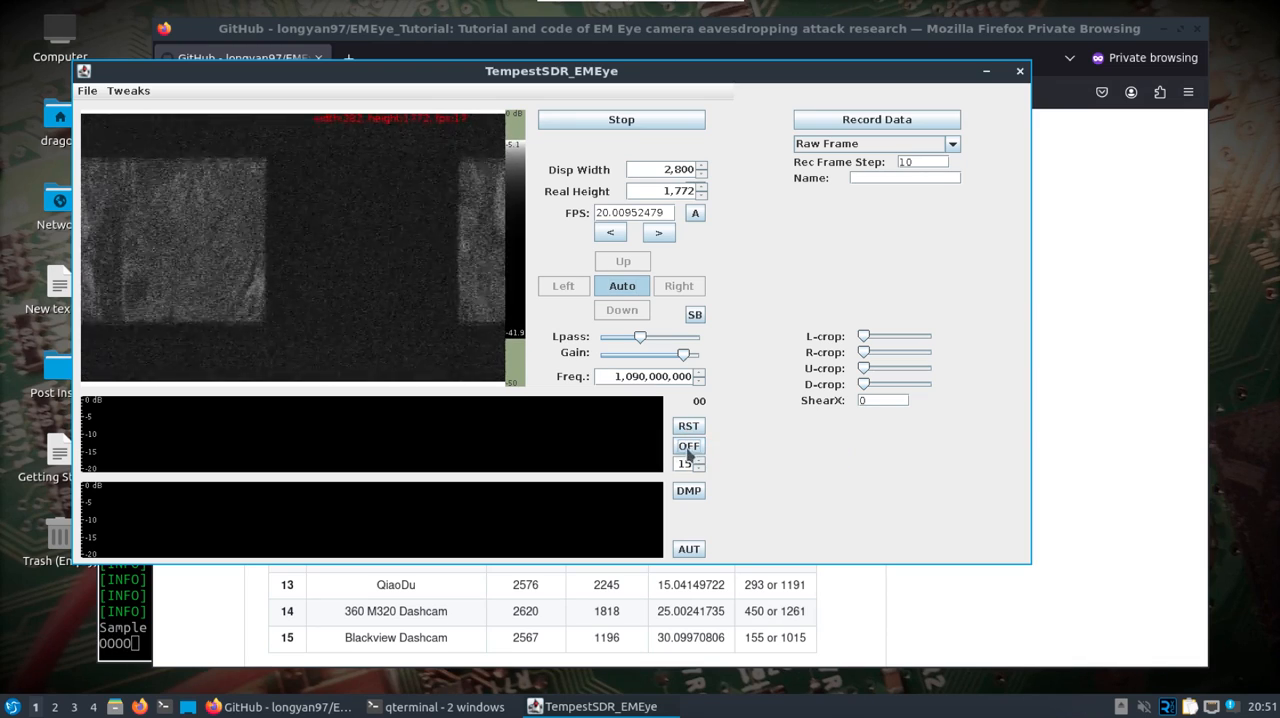
left_click(688, 444)
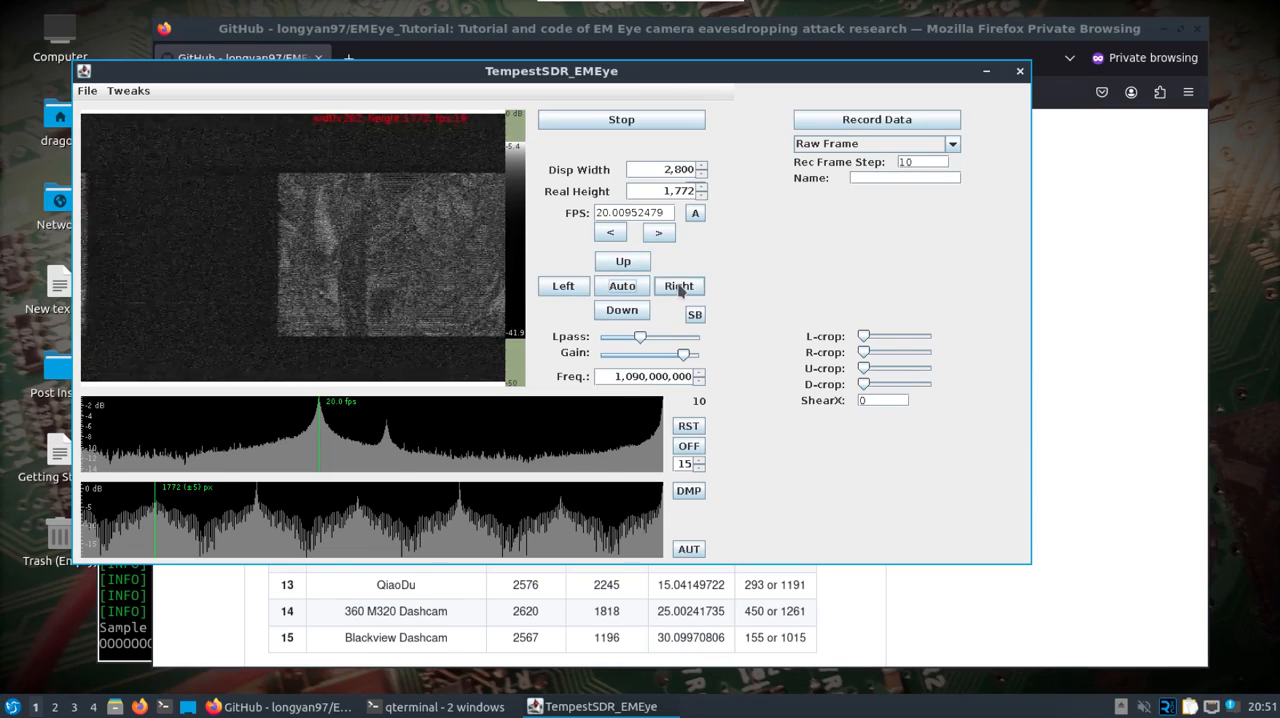
Step: Centre the reconstructed image with Right/Left shifts, Disp Width and FPS near 20.009
left_click(564, 286)
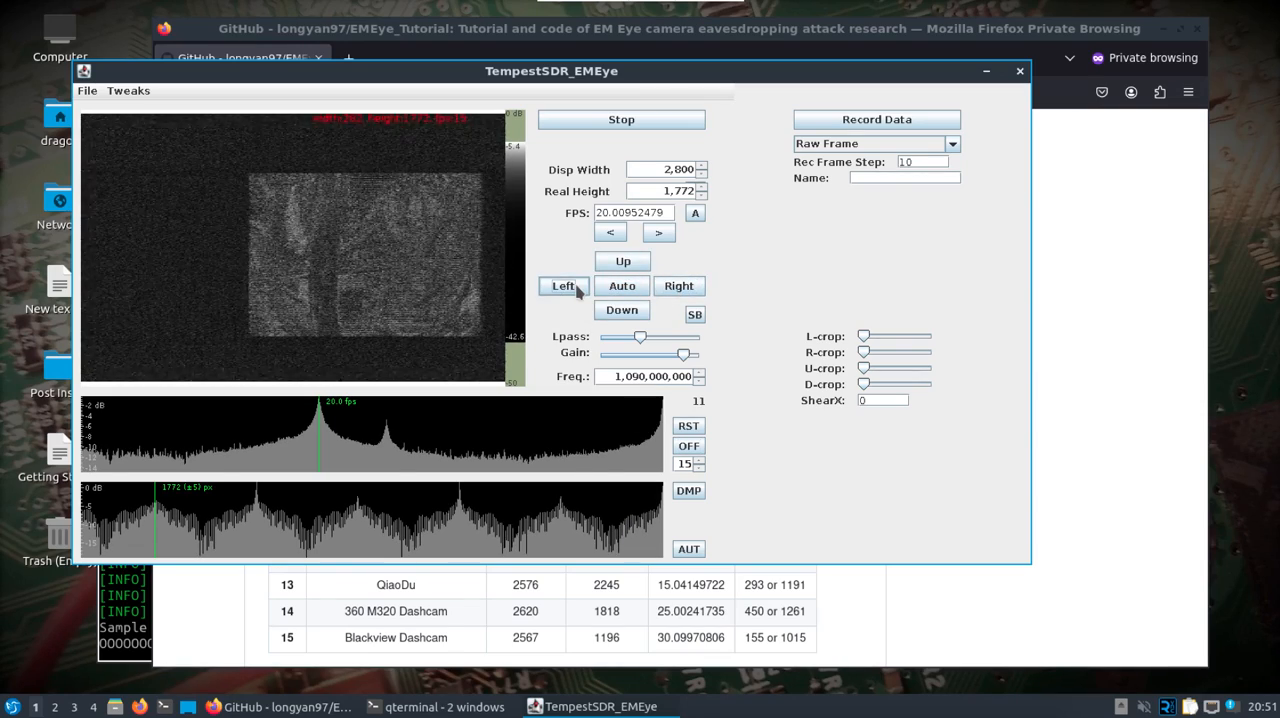
left_click(678, 284)
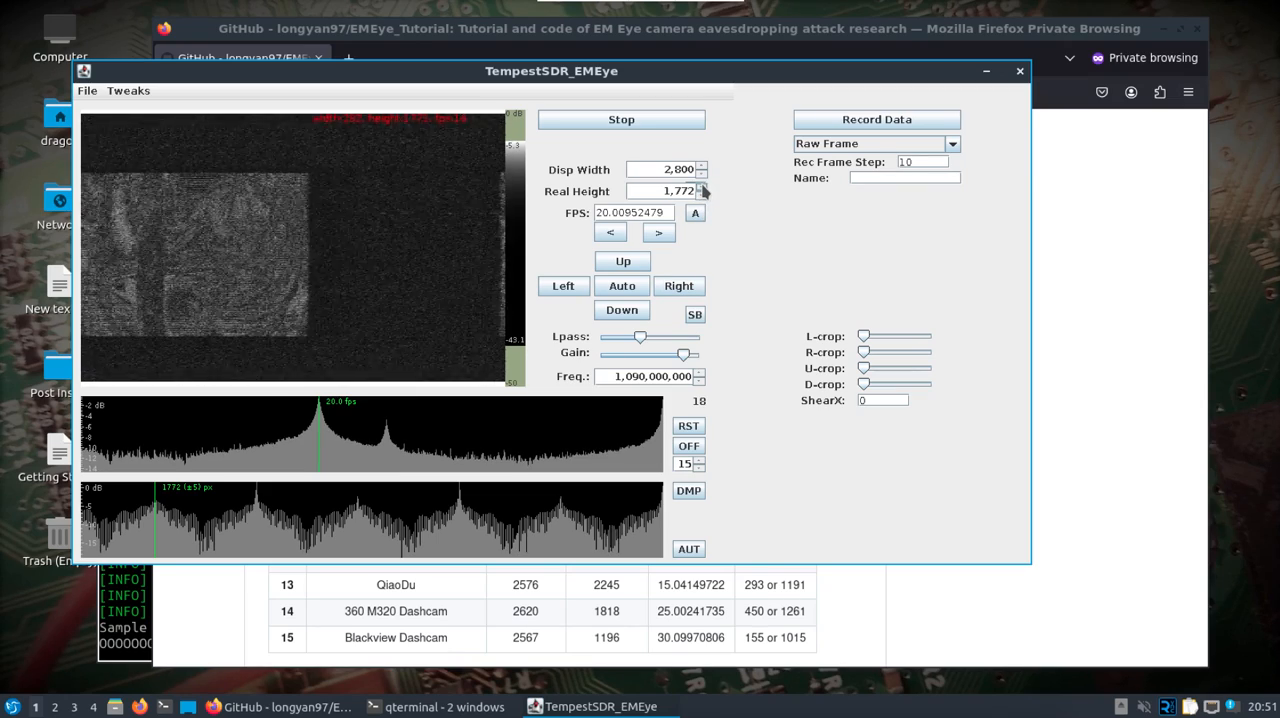
left_click(610, 232)
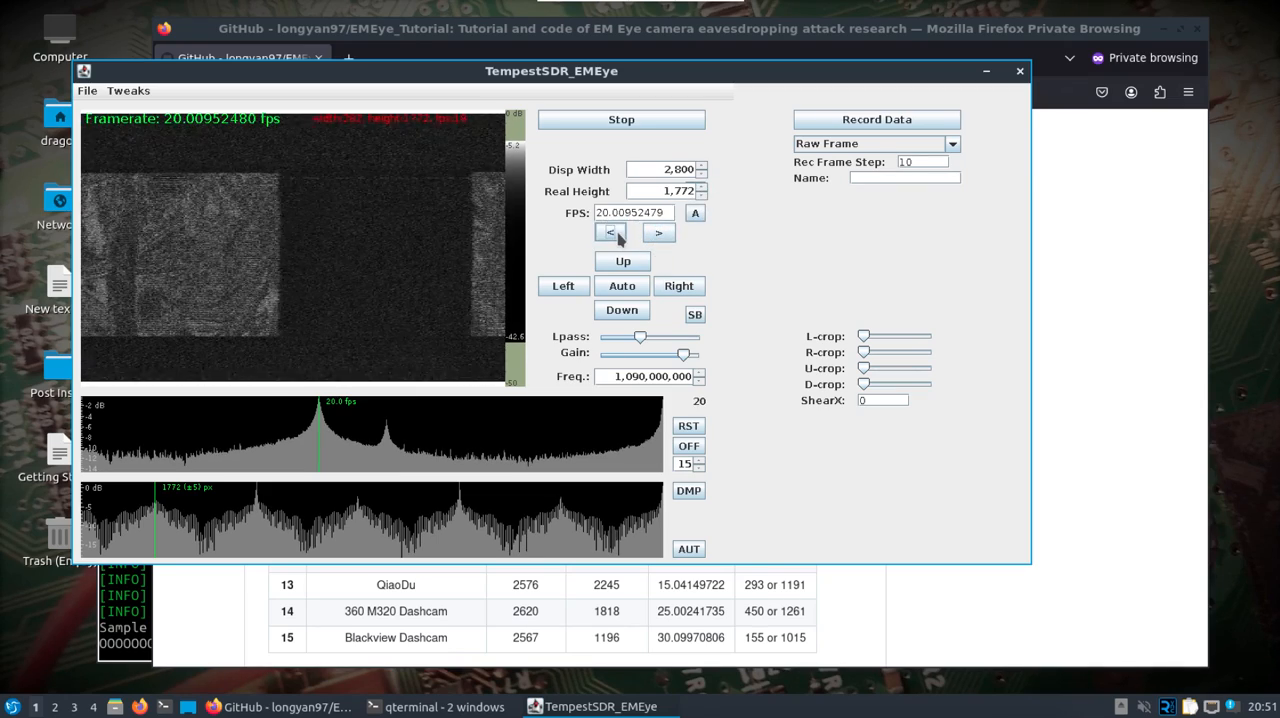
left_click(622, 284)
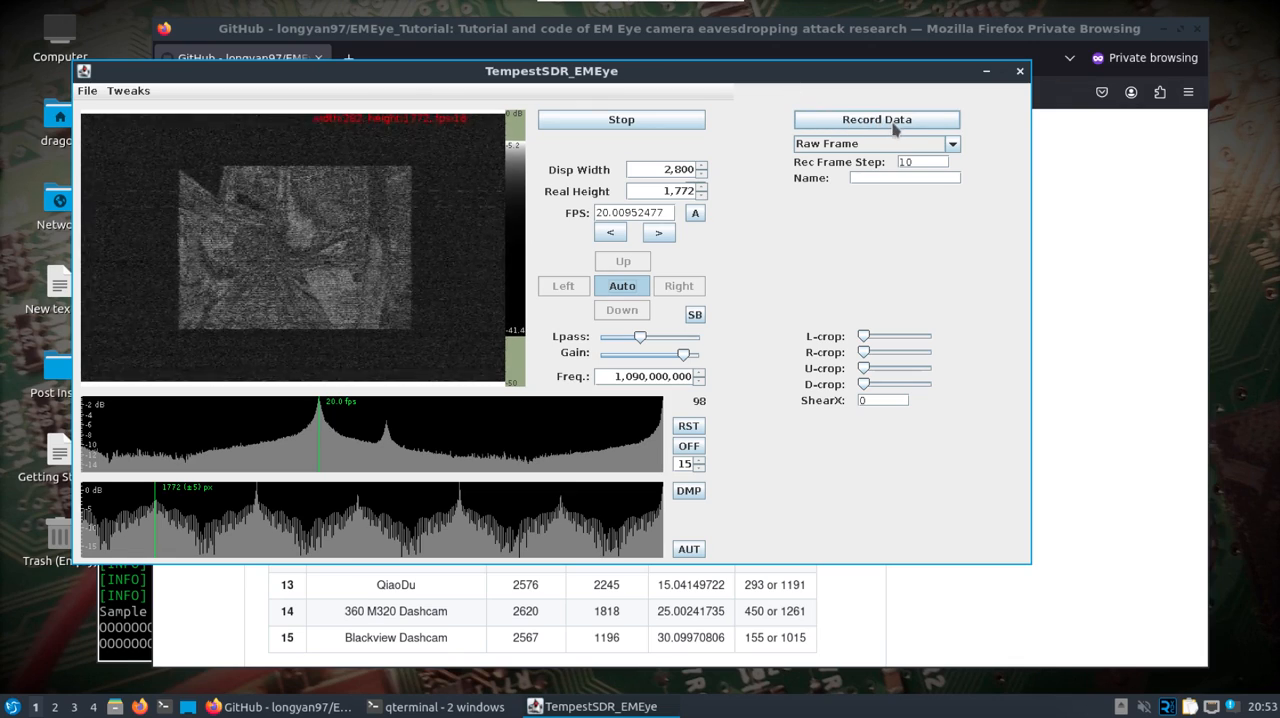
Step: Record Data as Raw Frame and confirm the terminal shows the new data folder and saved image
left_click(952, 144)
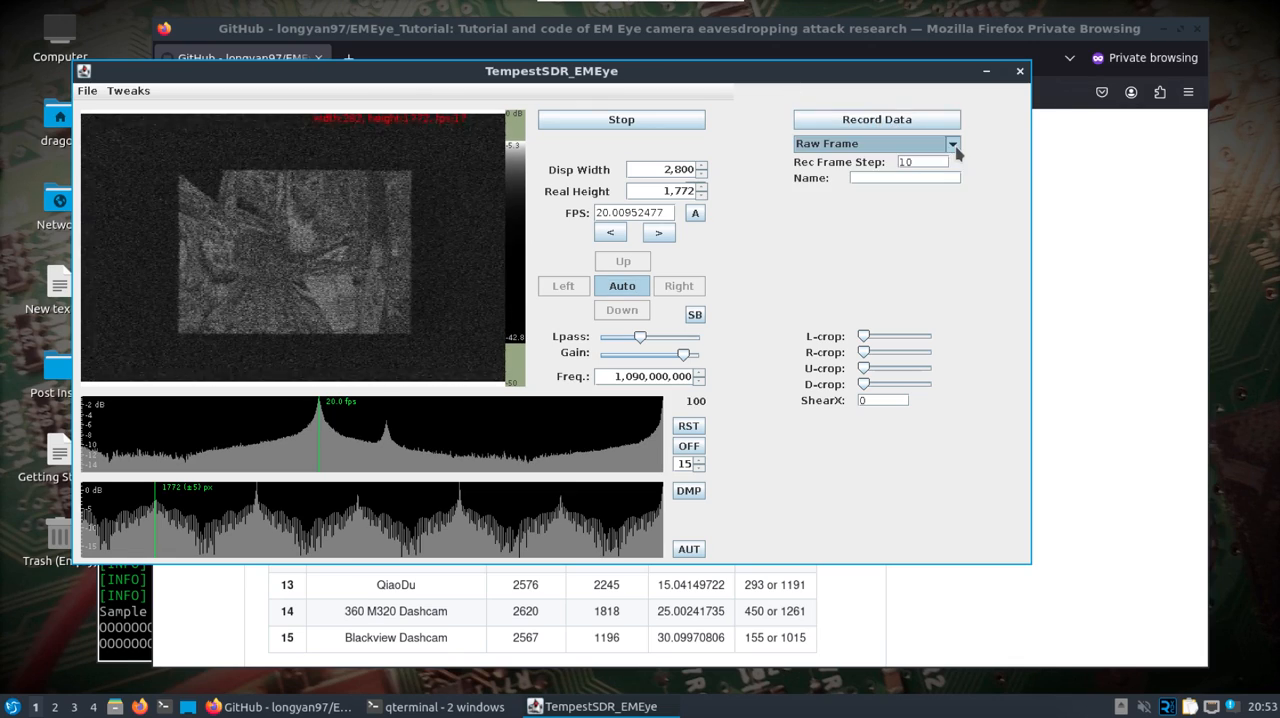
left_click(876, 120)
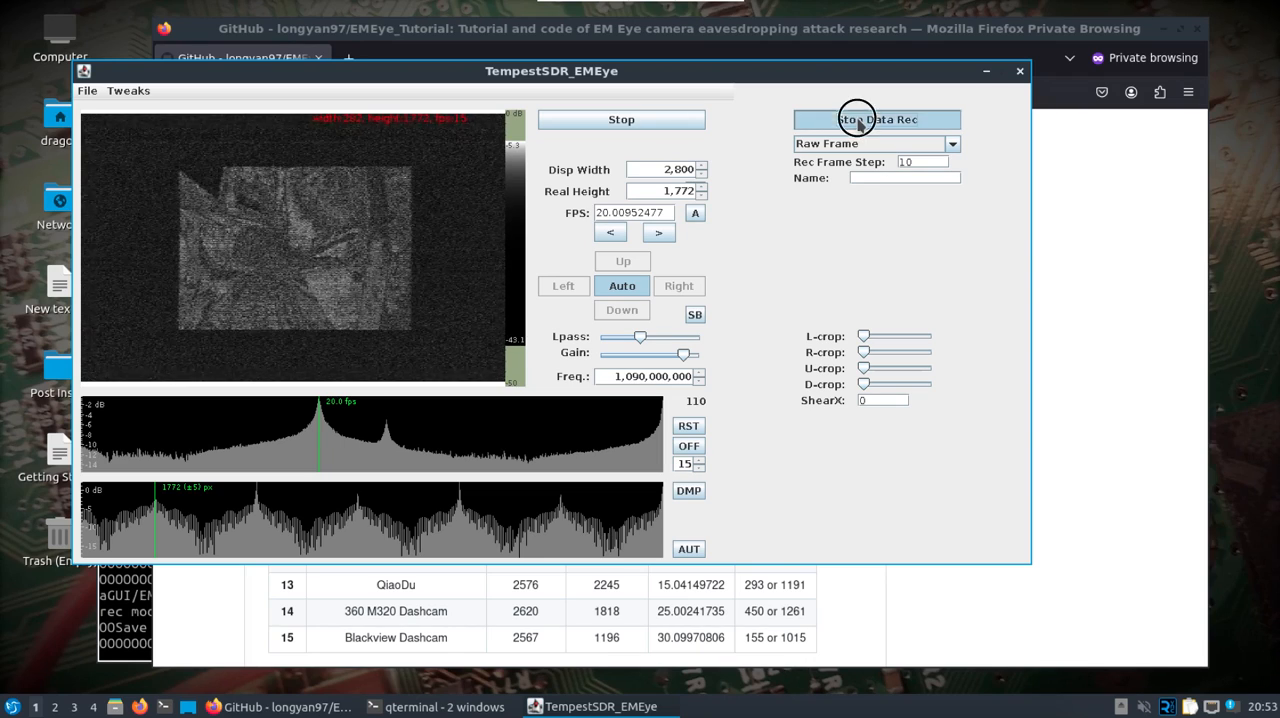
left_click(876, 120)
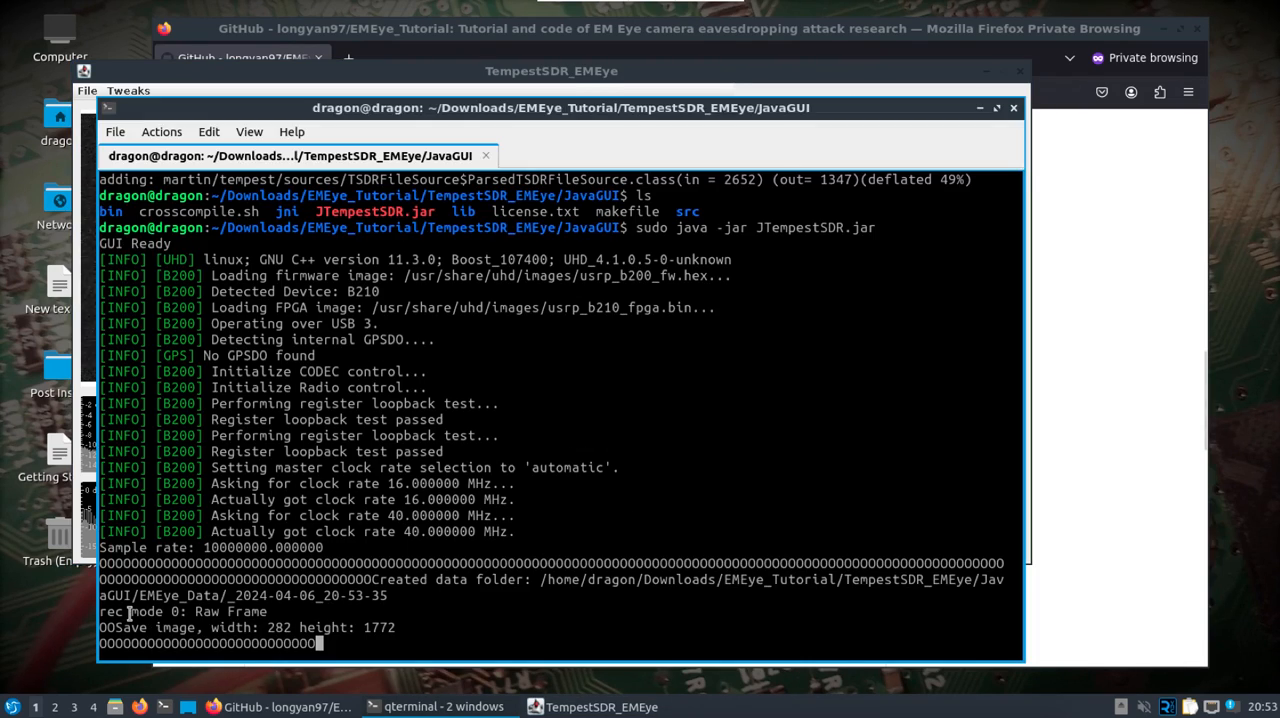
mouse_move(676, 588)
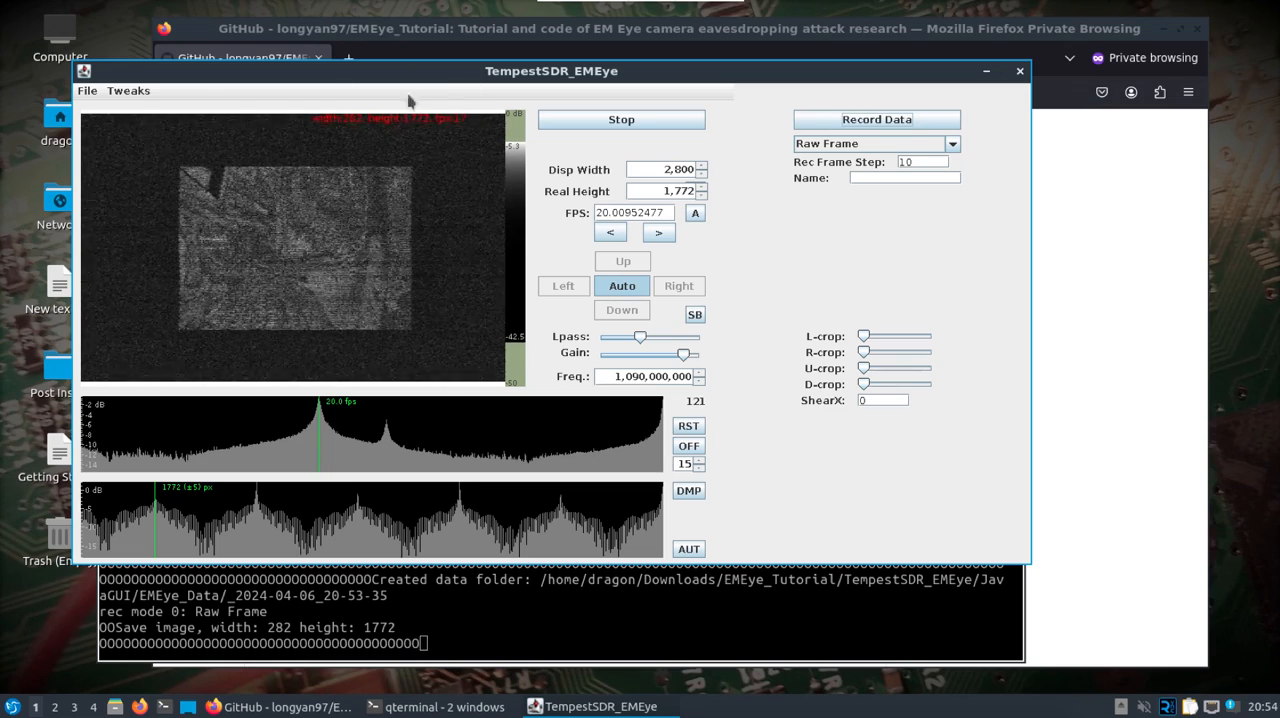
left_click(128, 90)
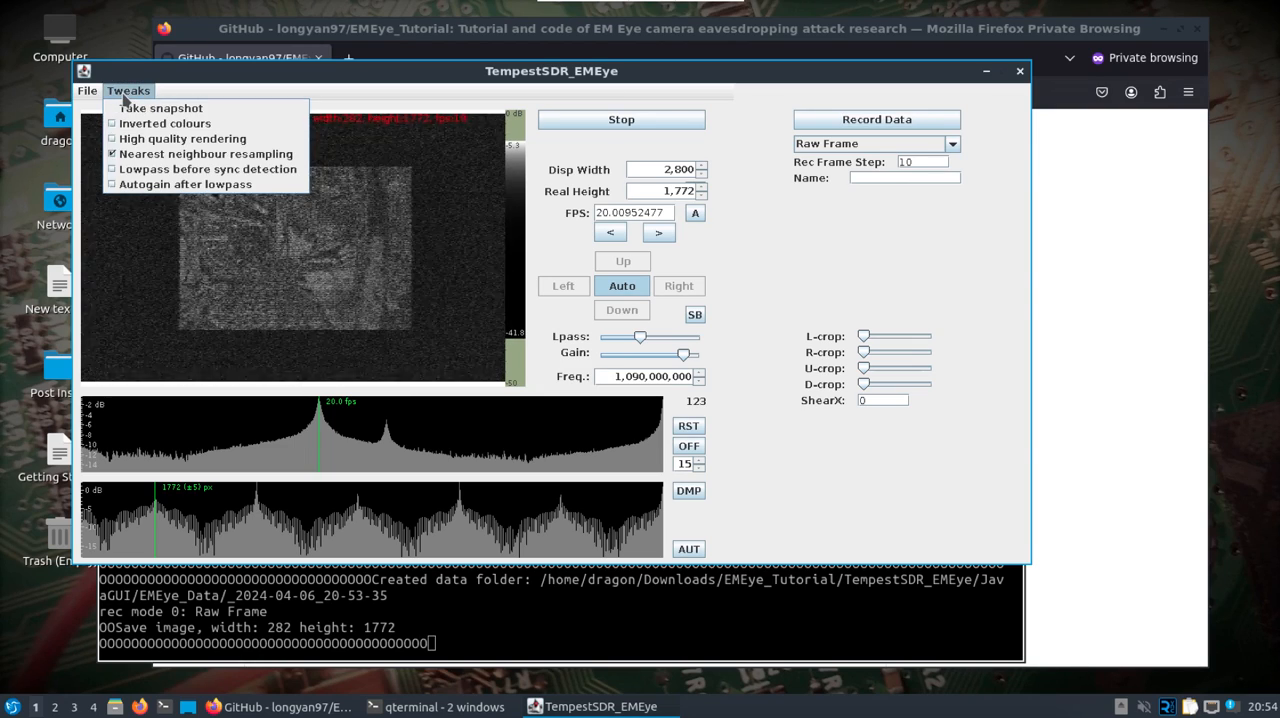
mouse_move(164, 124)
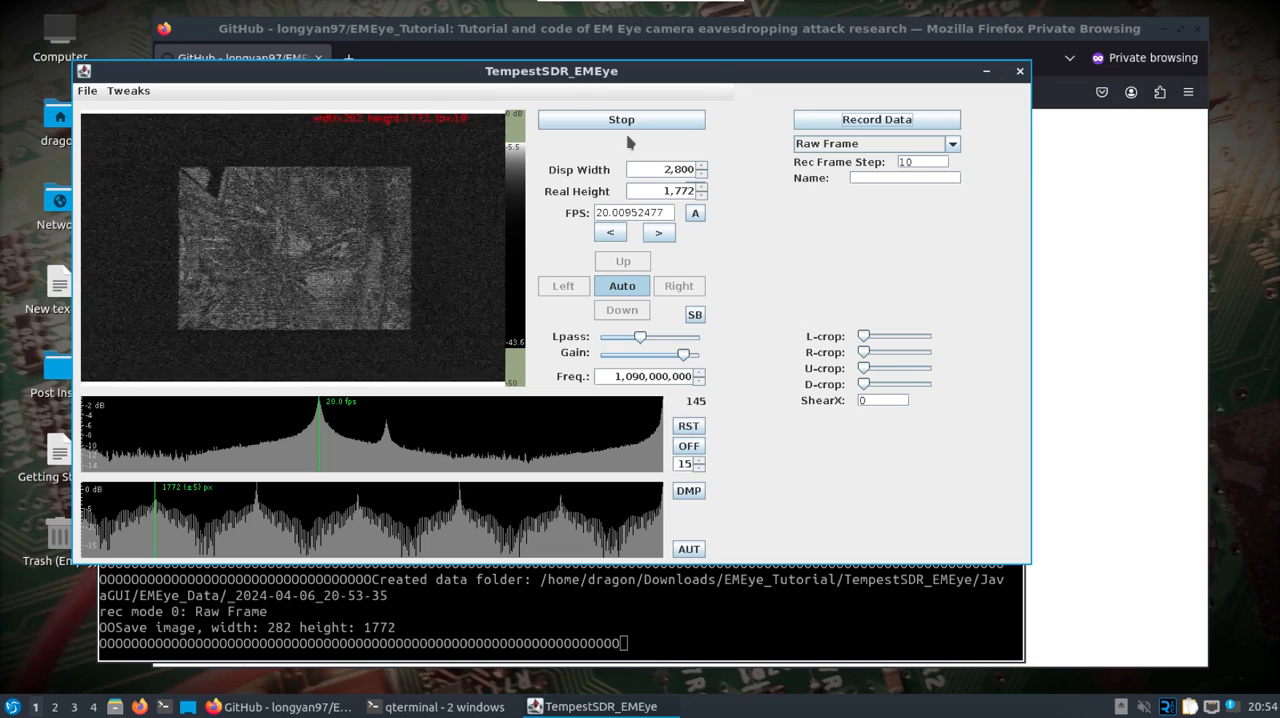
Step: Stop the USRP capture, leaving the LIBUSB no-device error and shell prompt in the terminal
left_click(620, 120)
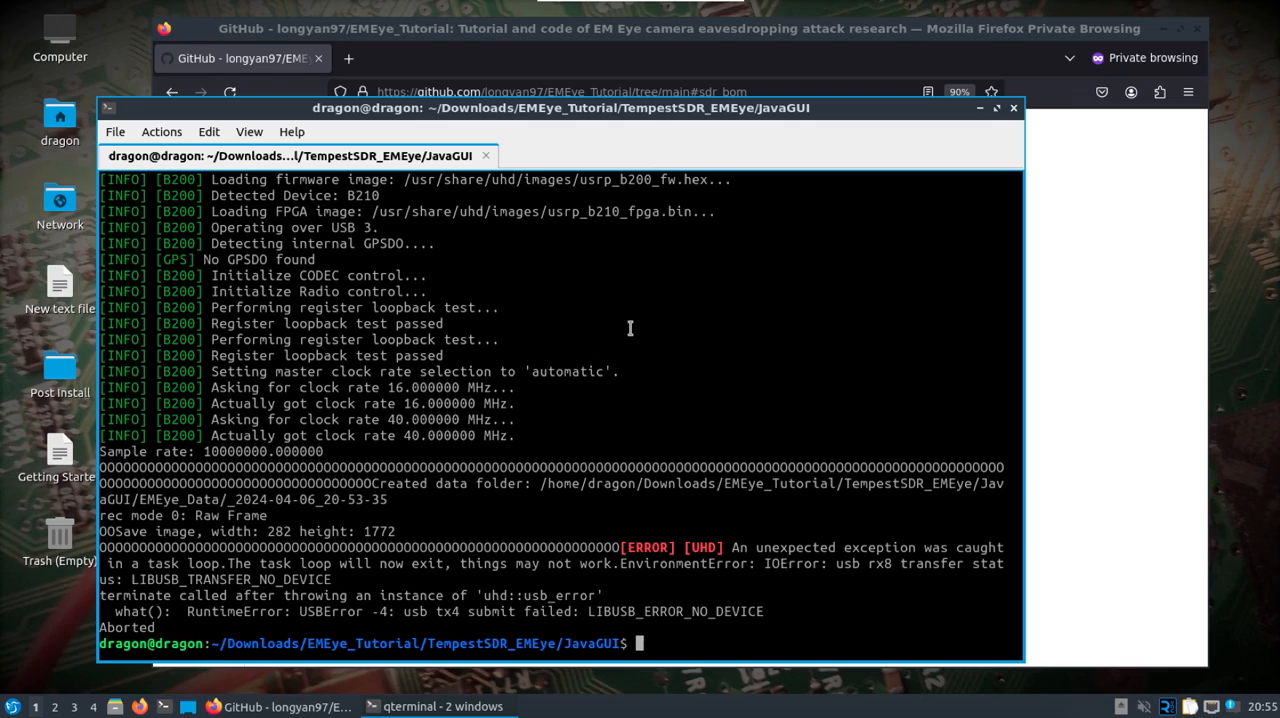
mouse_move(84, 642)
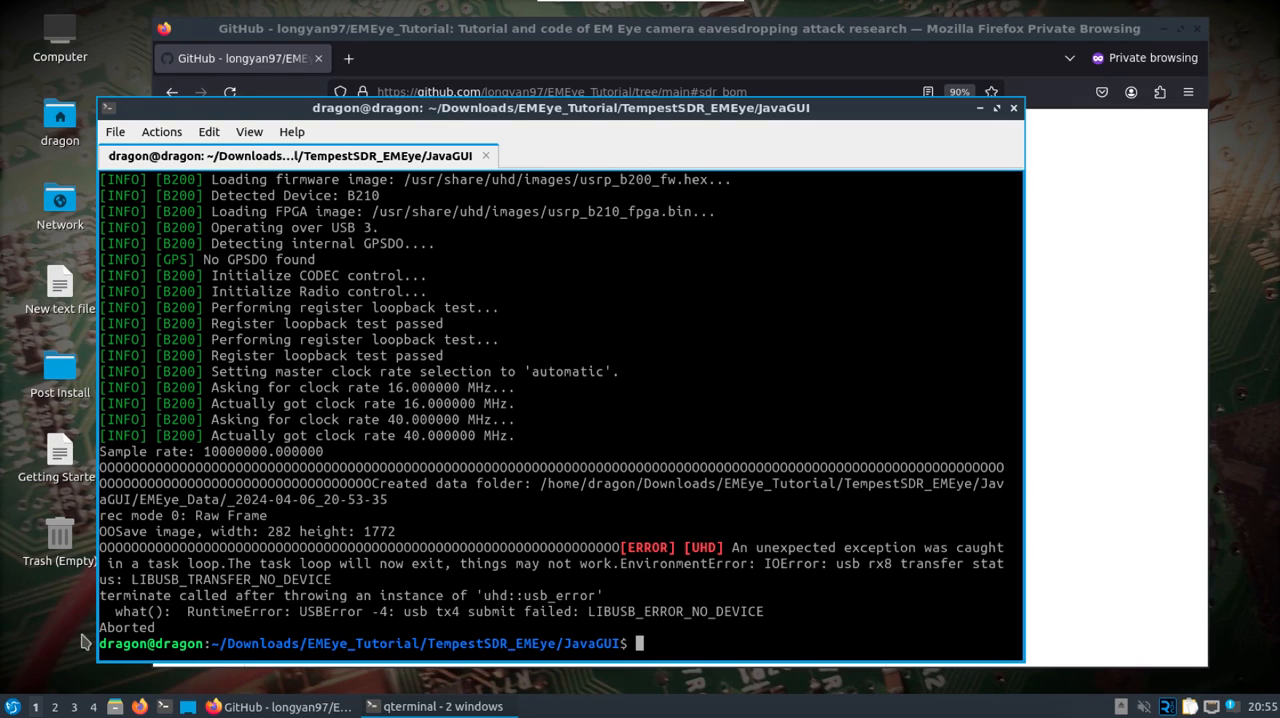
Step: Launch standalone TempestSDR from the application menu, centre its window and show the source list
left_click(12, 706)
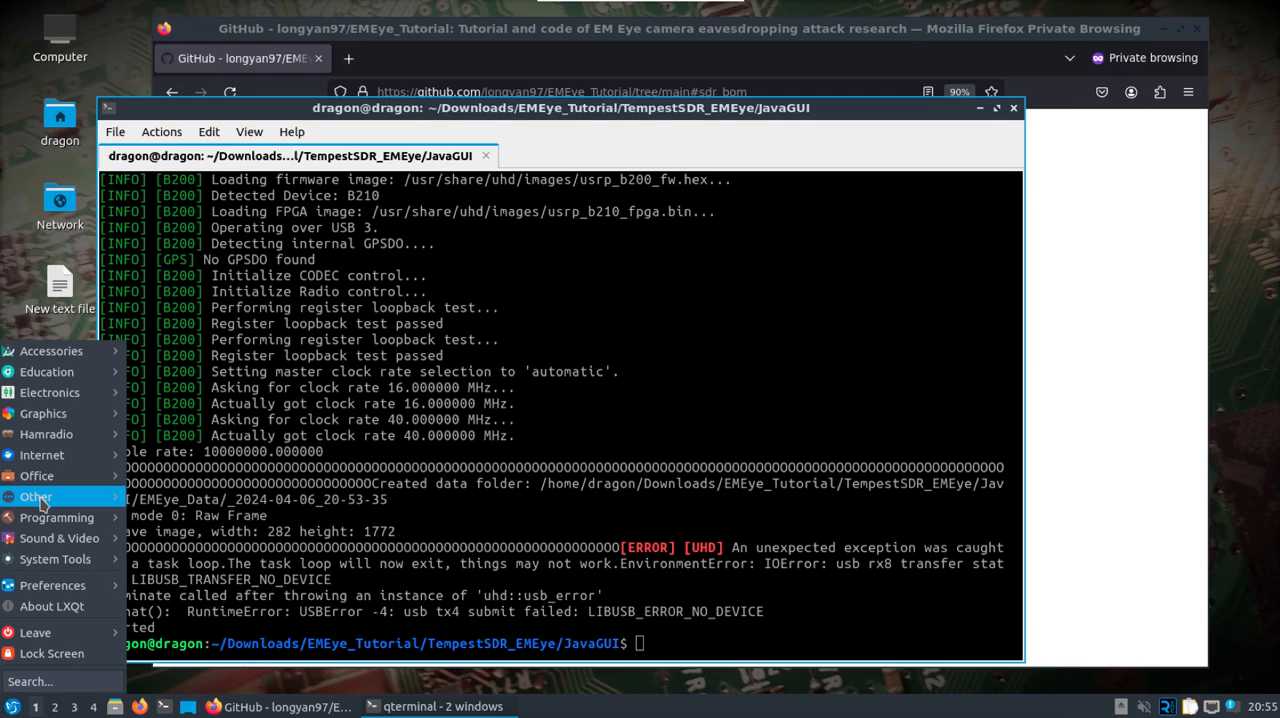
left_click(36, 496)
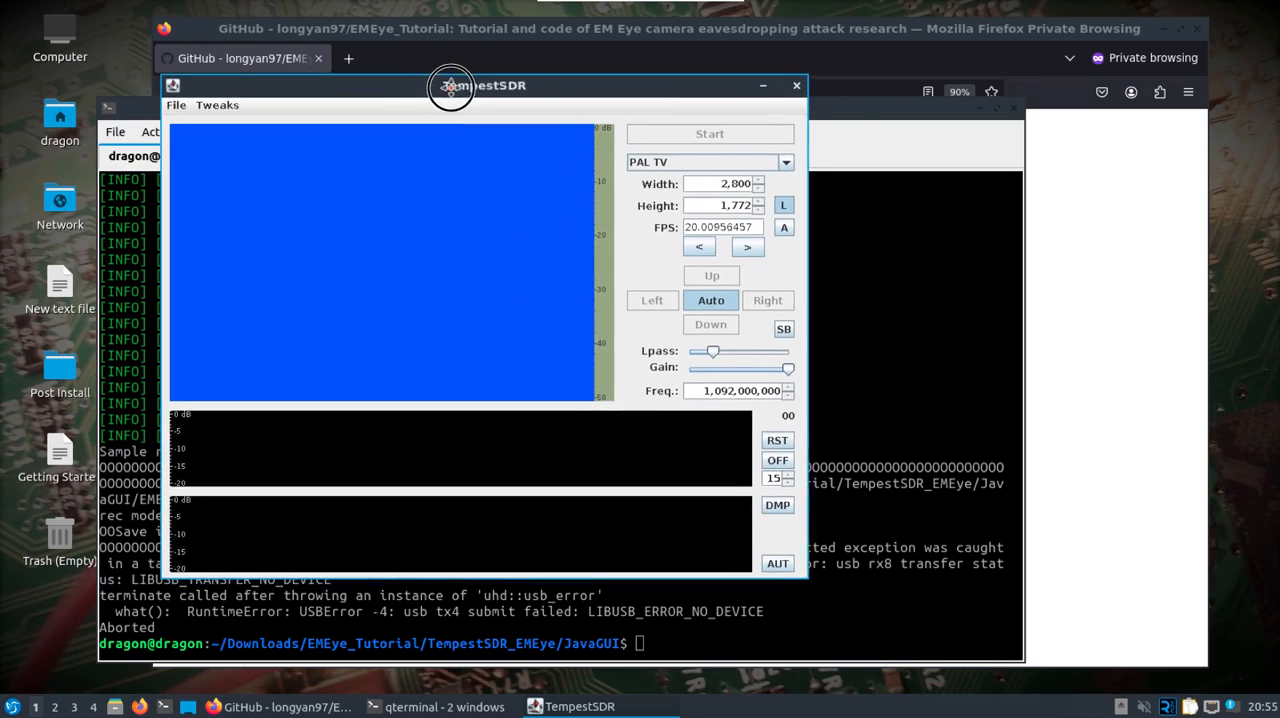
left_click_drag(452, 84, 576, 68)
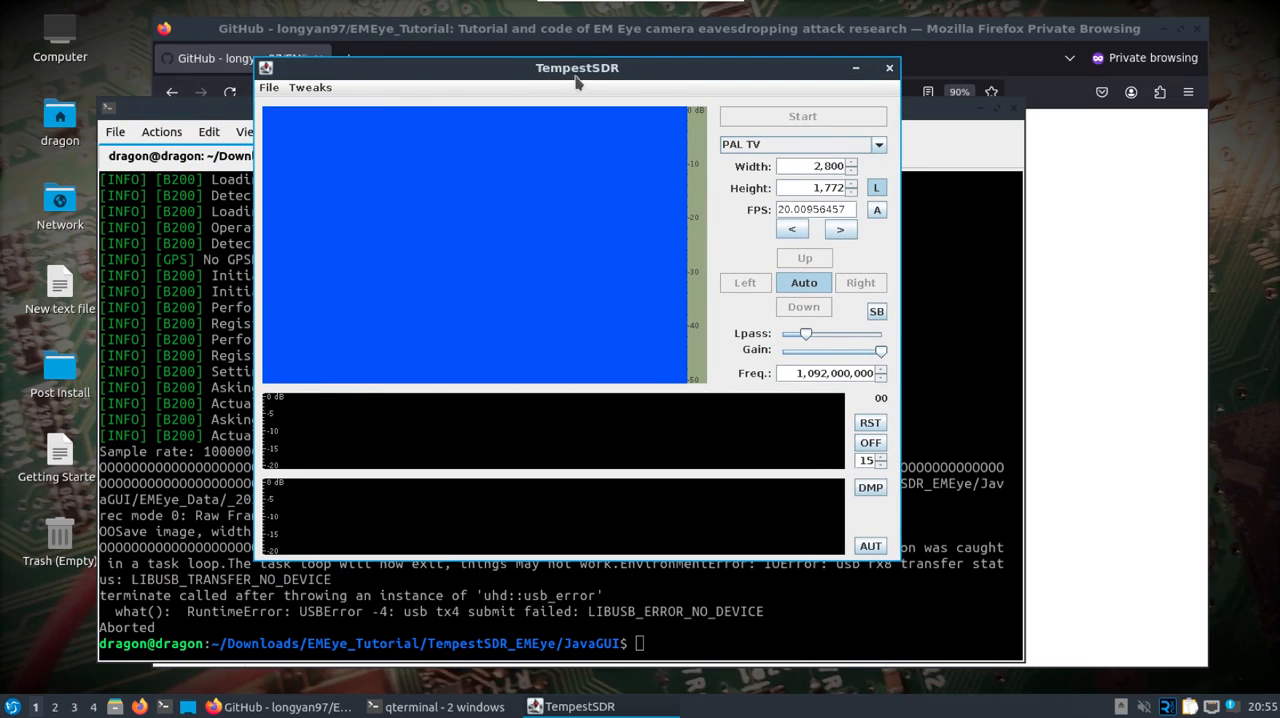
mouse_move(484, 88)
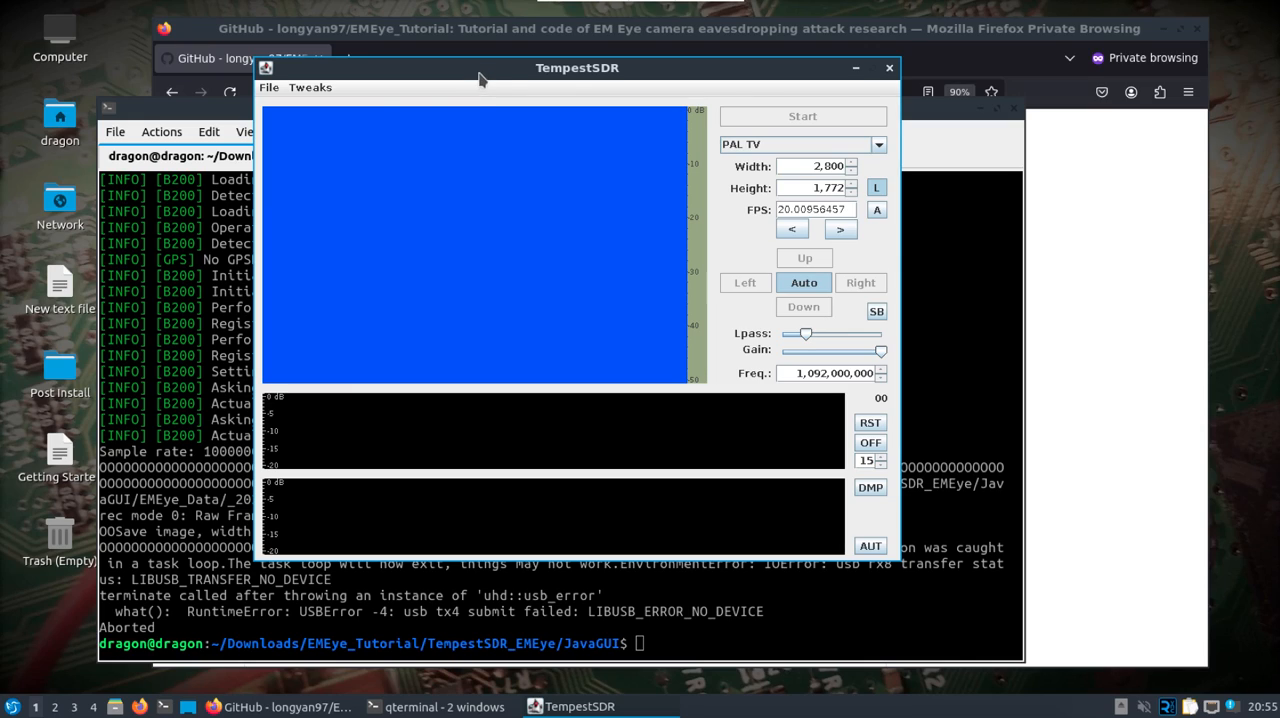
left_click(268, 88)
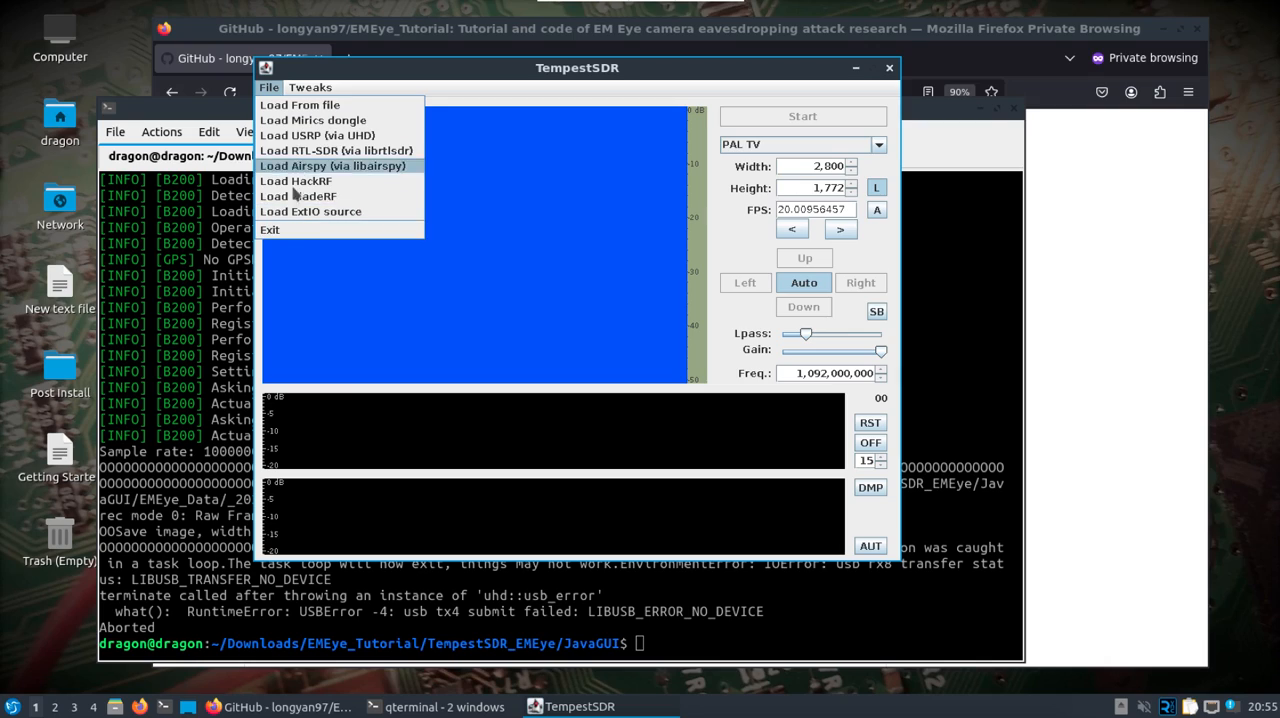
mouse_move(320, 136)
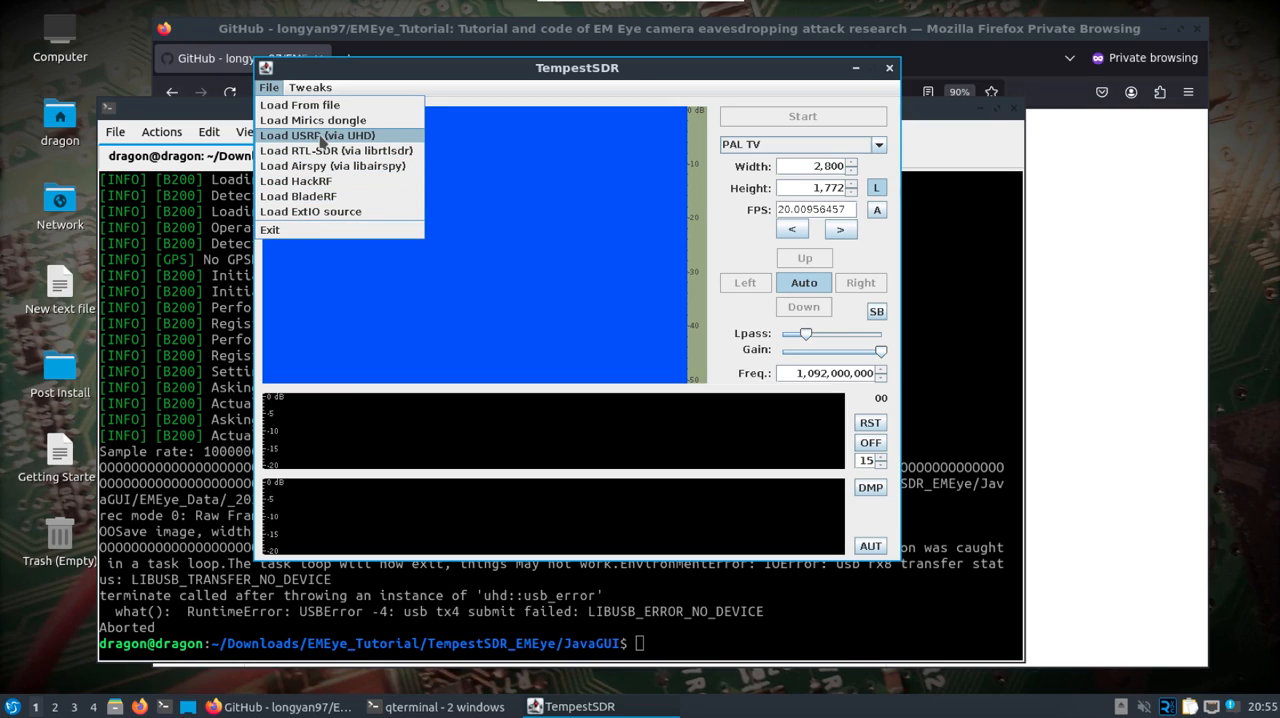
mouse_move(336, 150)
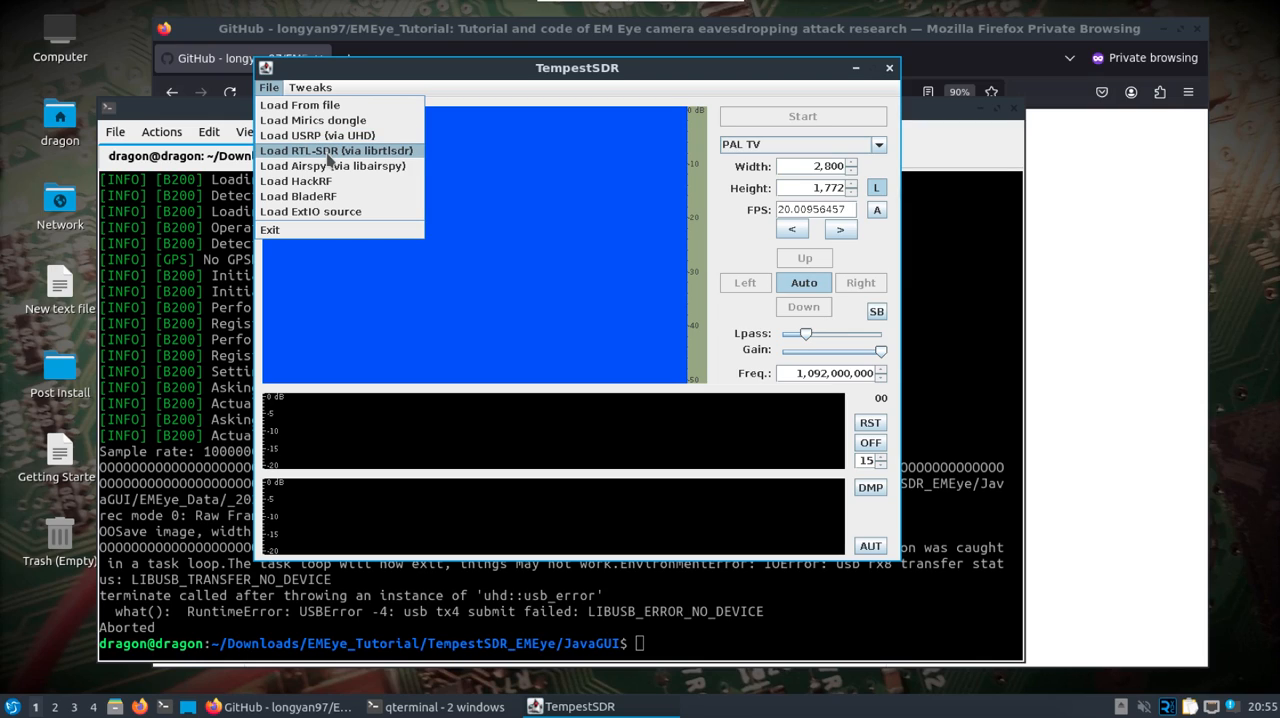
mouse_move(332, 164)
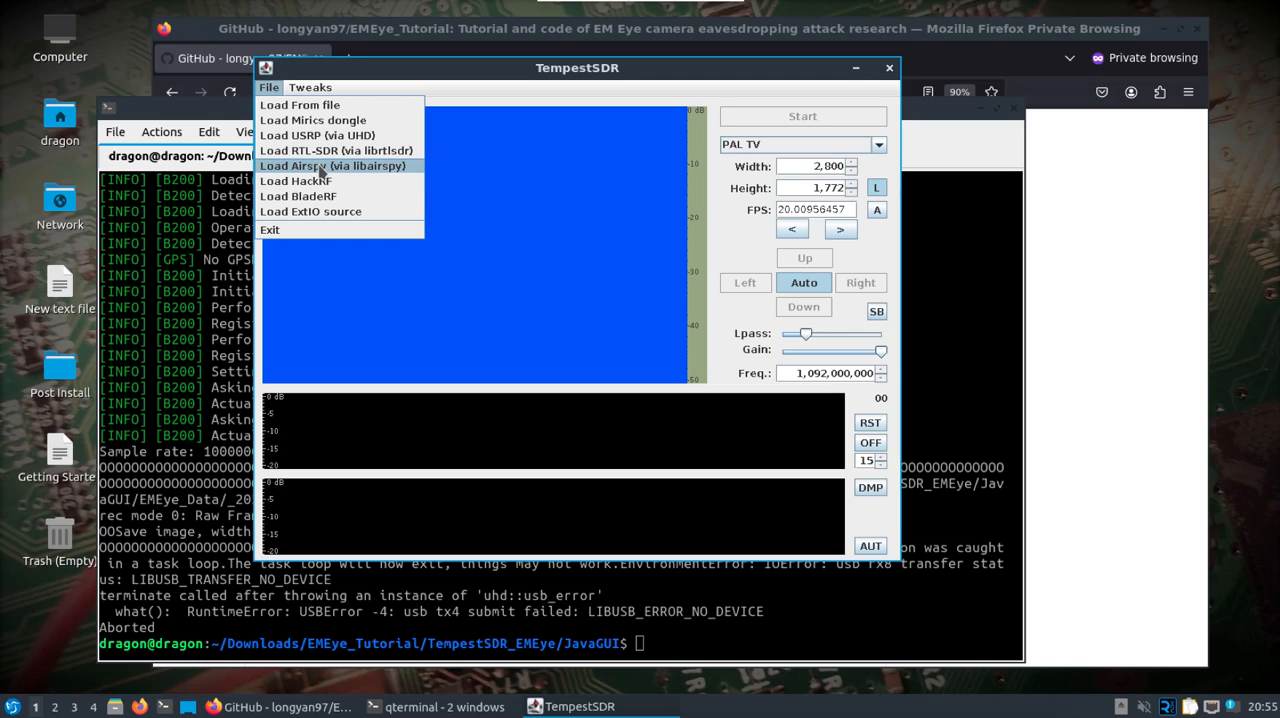
Step: Load the AirSpy at rate 10000000 and start receiving from it
left_click(332, 164)
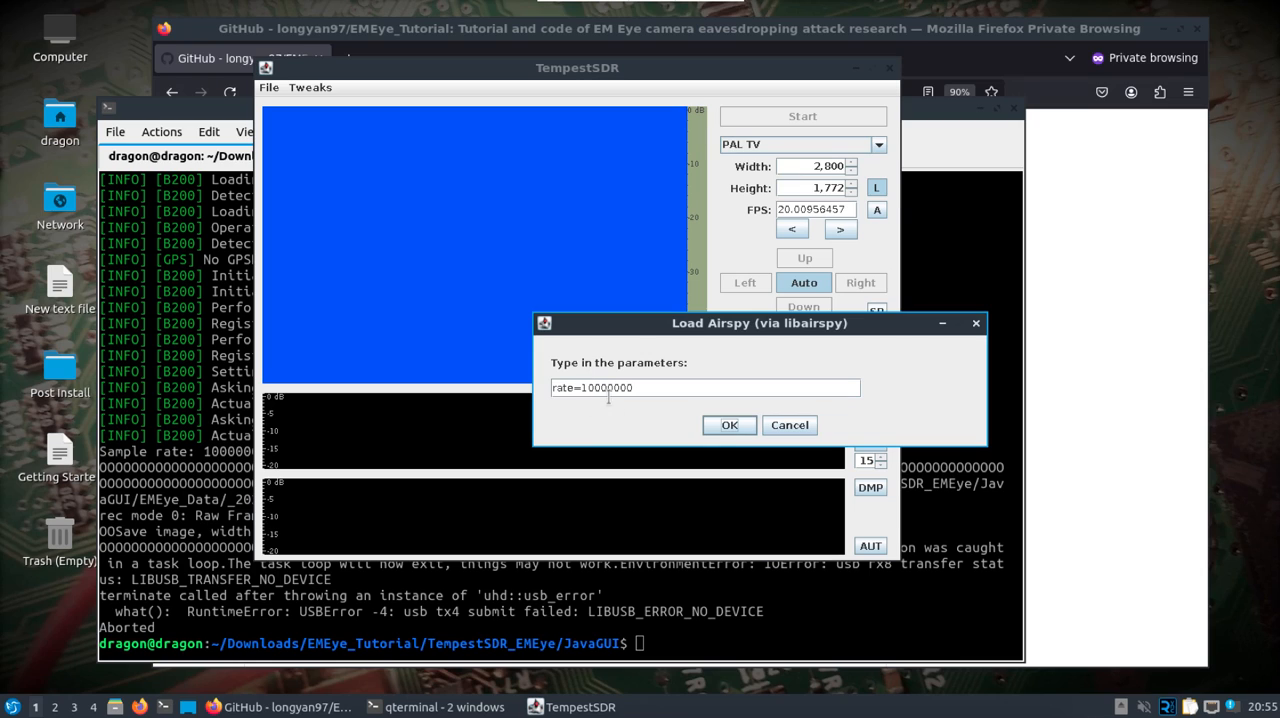
left_click(728, 424)
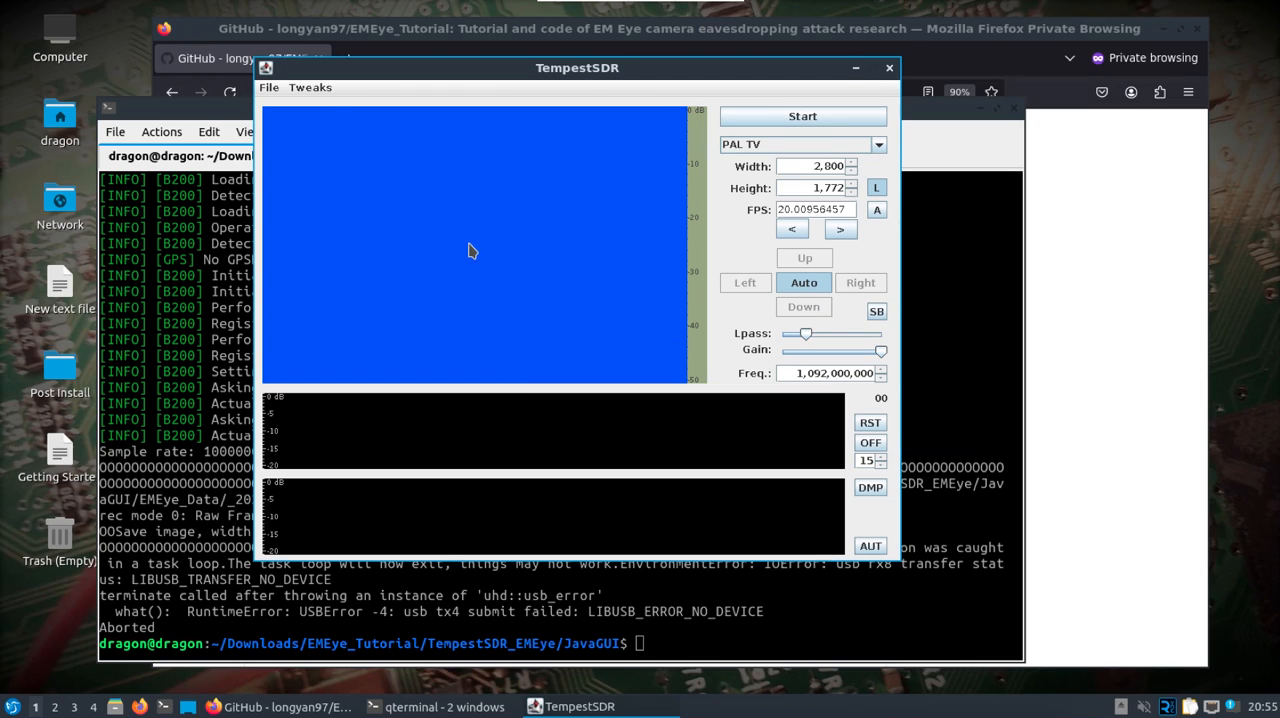
left_click(804, 116)
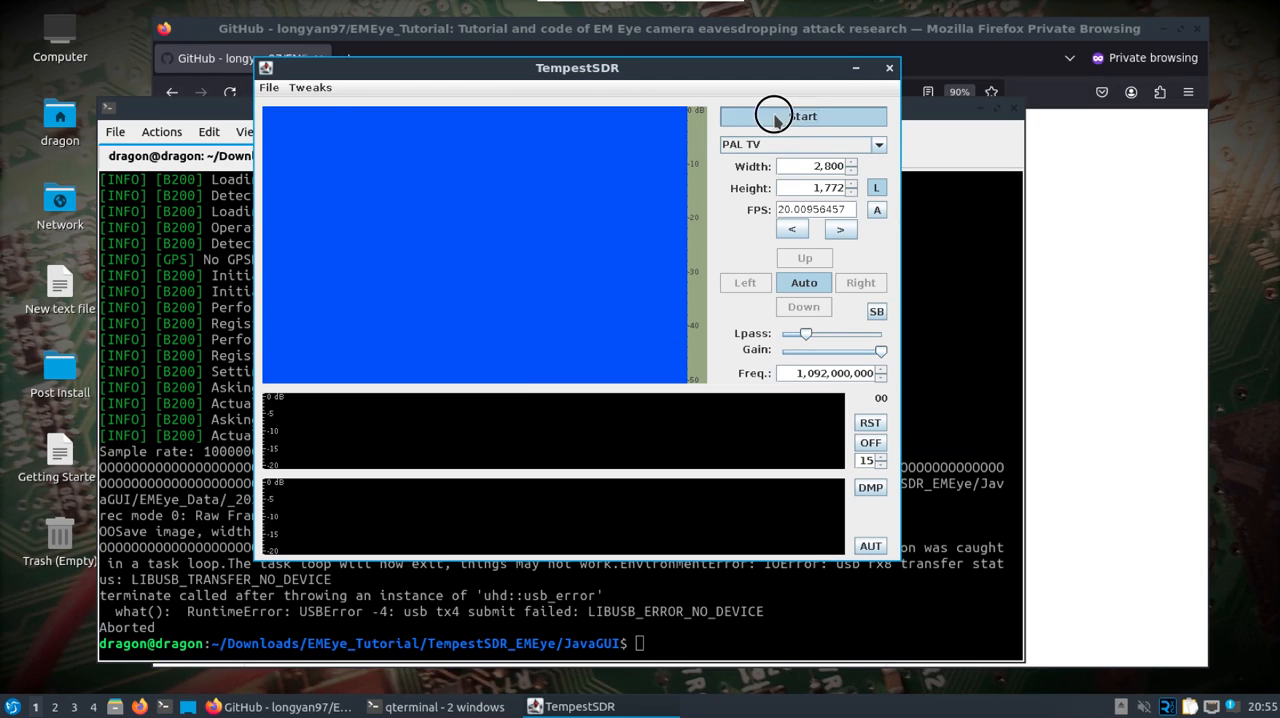
left_click(804, 116)
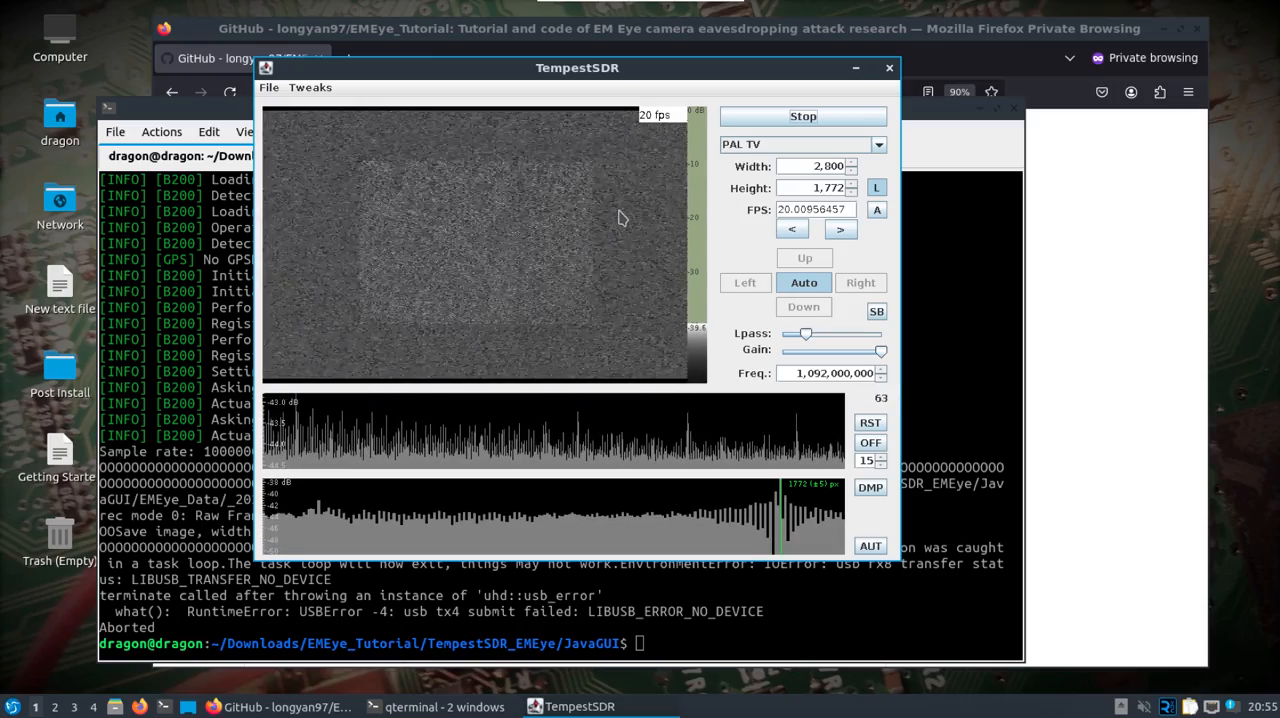
Step: Adjust the Gain slider until the leakage signal appears in the picture
left_click_drag(808, 350, 880, 350)
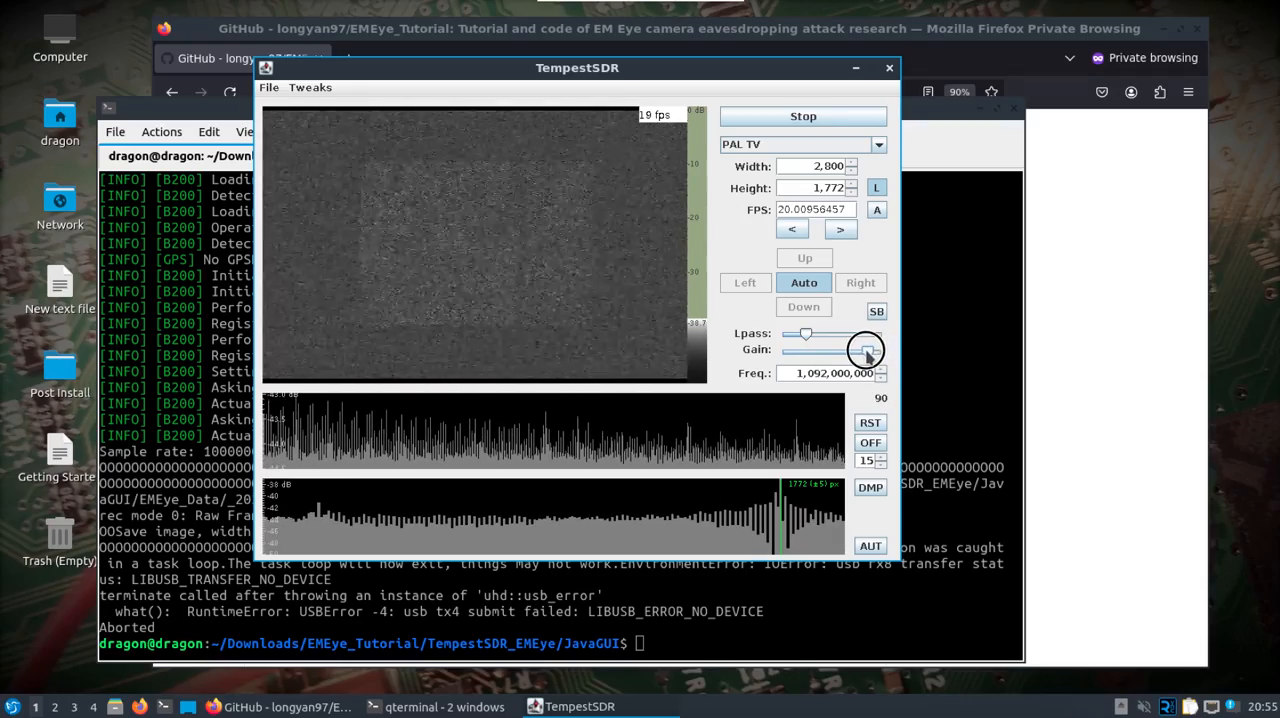
left_click_drag(866, 350, 856, 350)
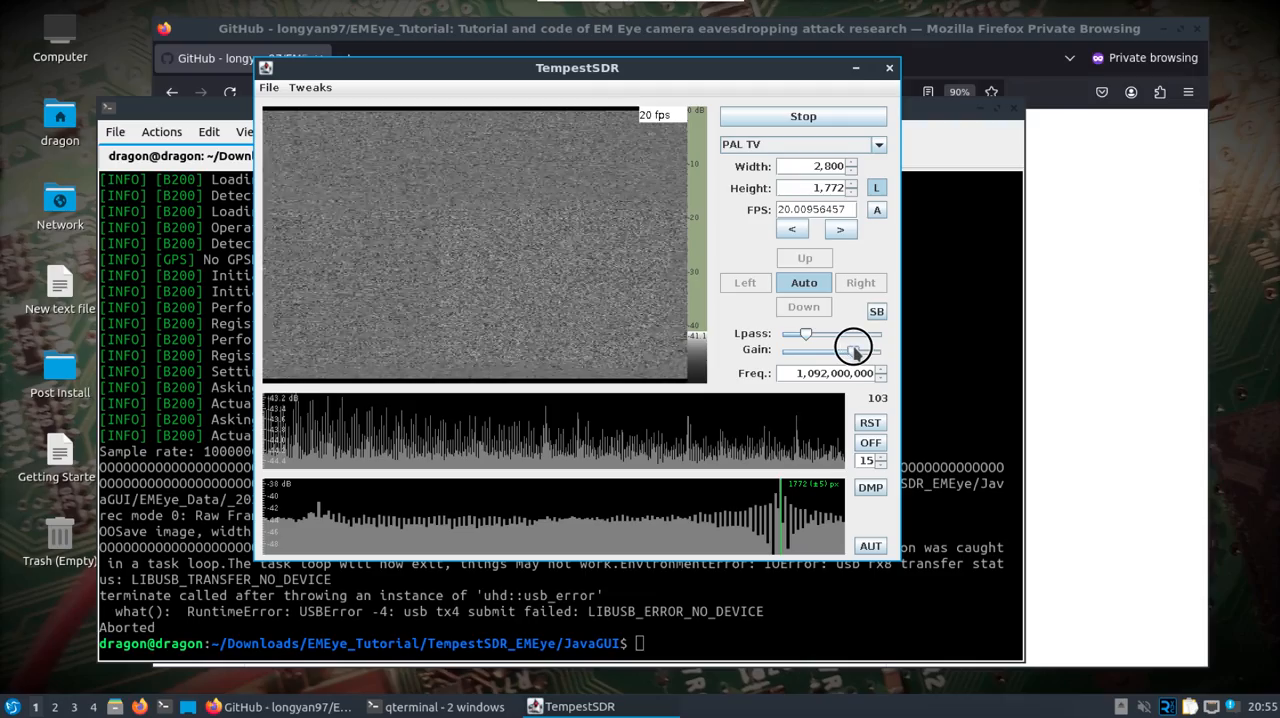
left_click_drag(856, 348, 872, 352)
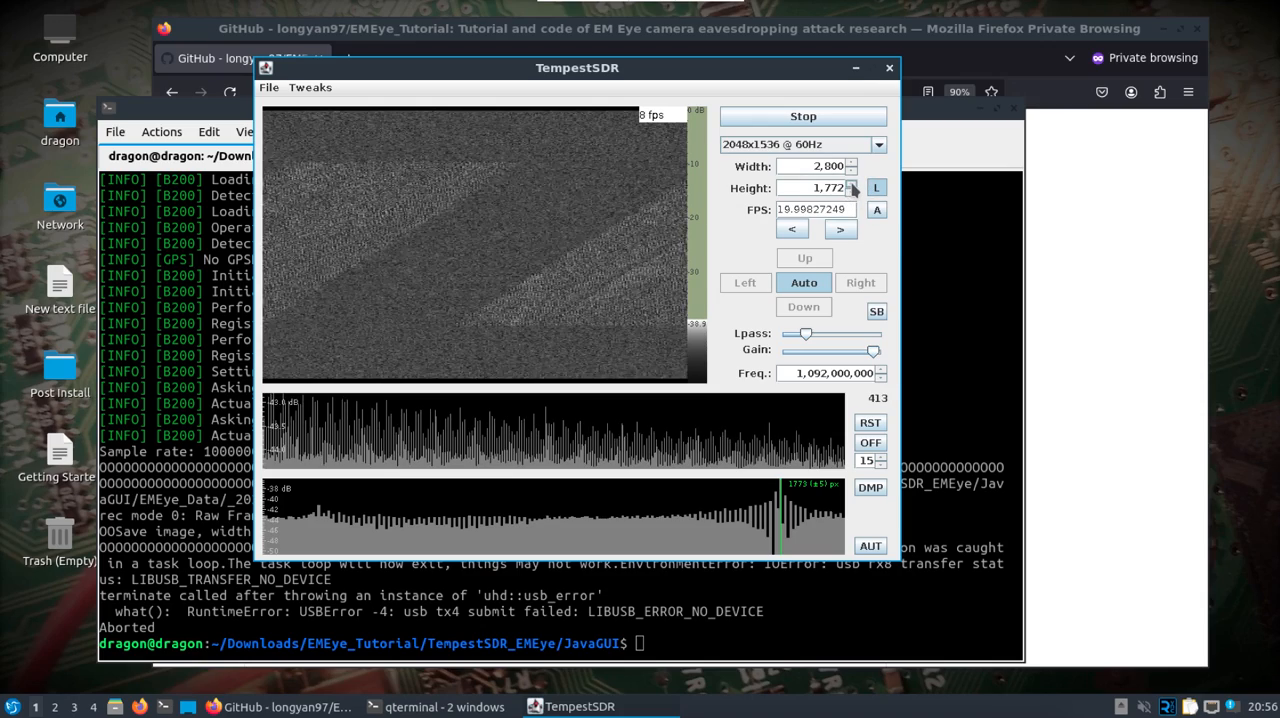
Step: Nudge FPS and the Lpass slider until the camera scene reconstructs at 1,092 MHz, height 1,773
left_click(856, 184)
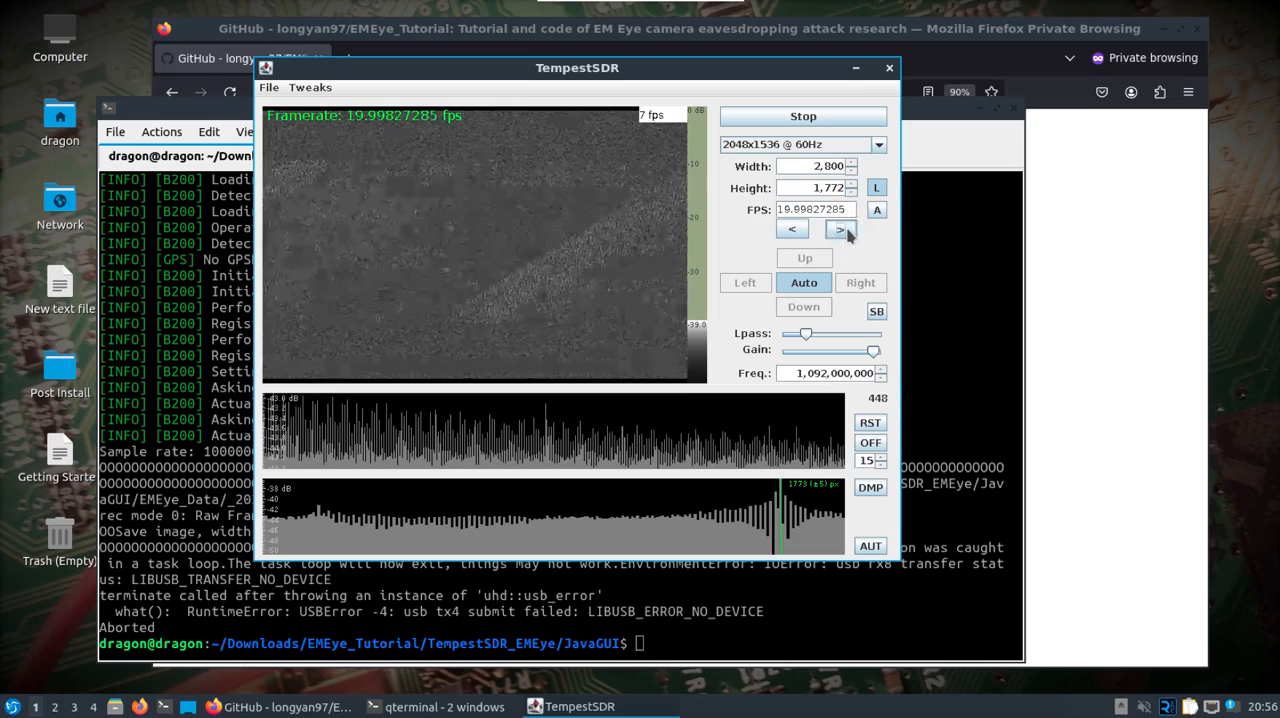
left_click(840, 228)
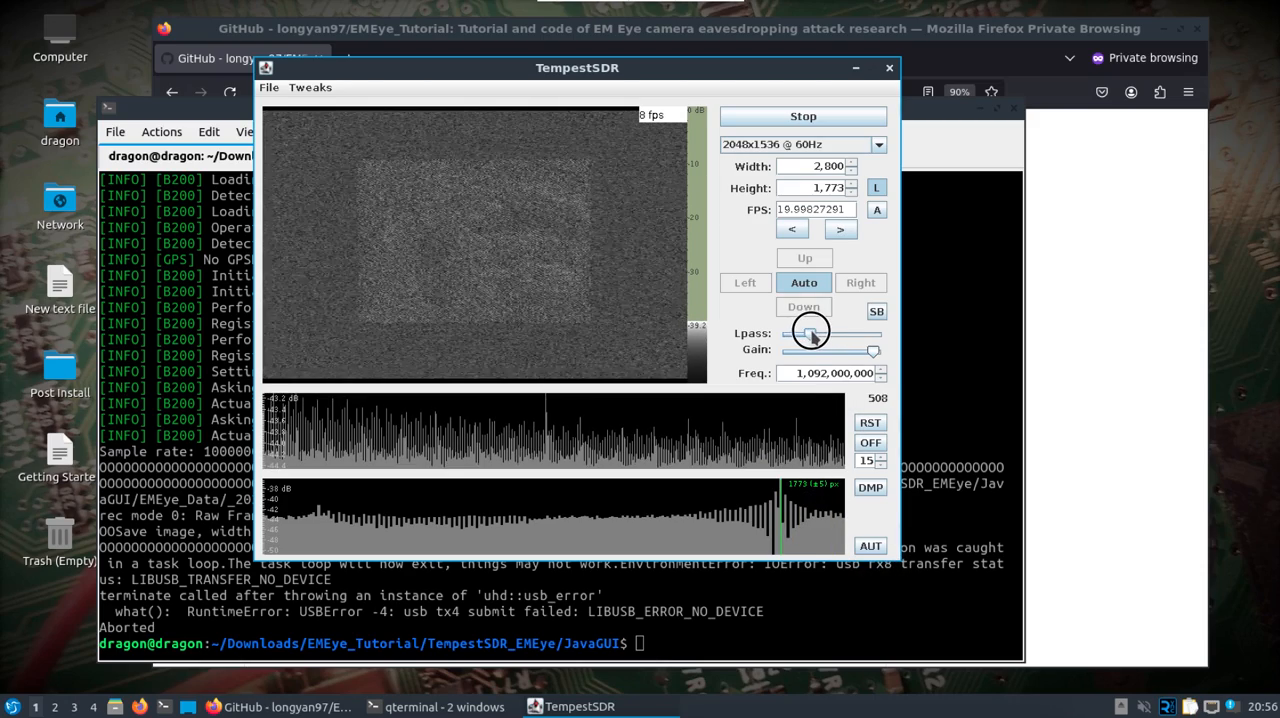
left_click_drag(808, 332, 818, 332)
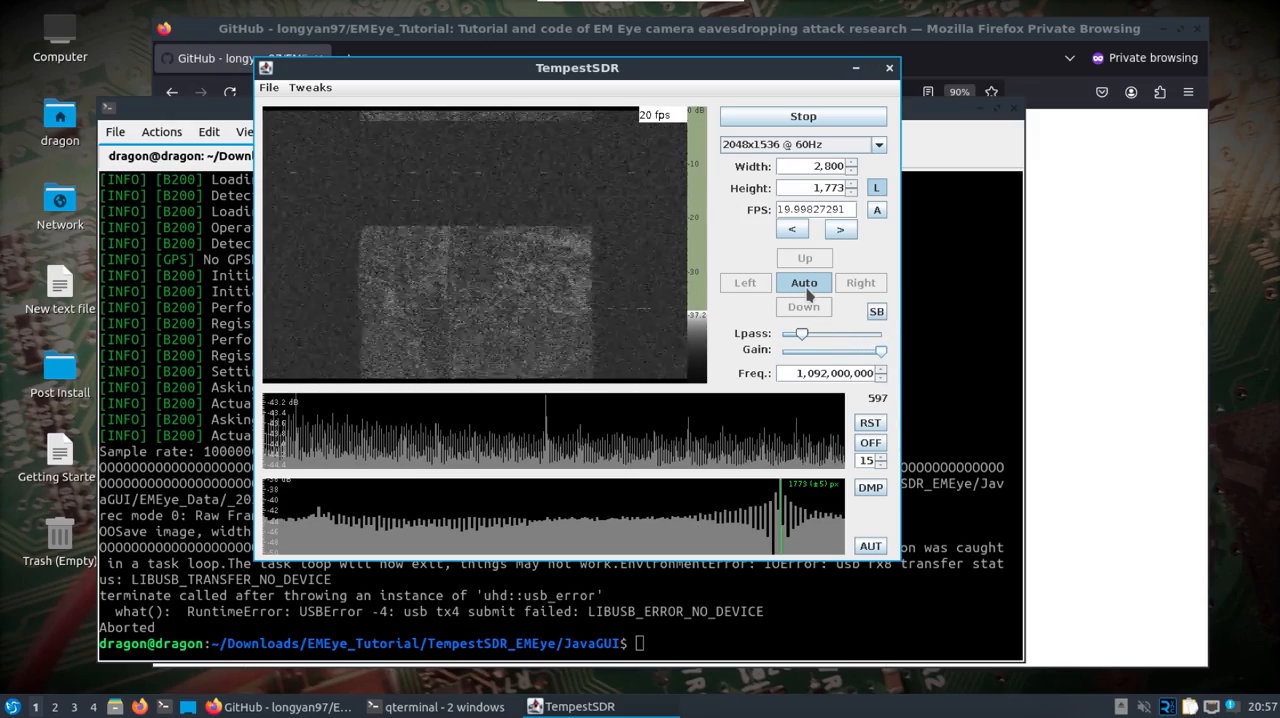
mouse_move(804, 282)
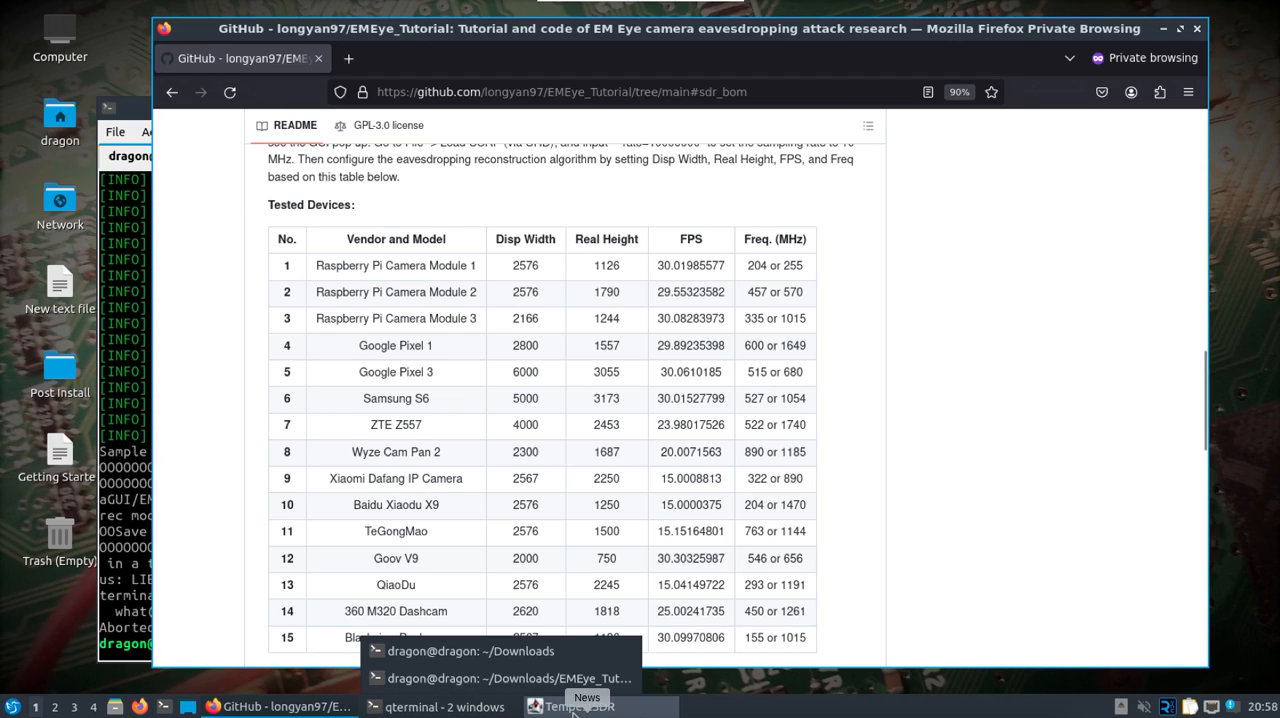
left_click(580, 706)
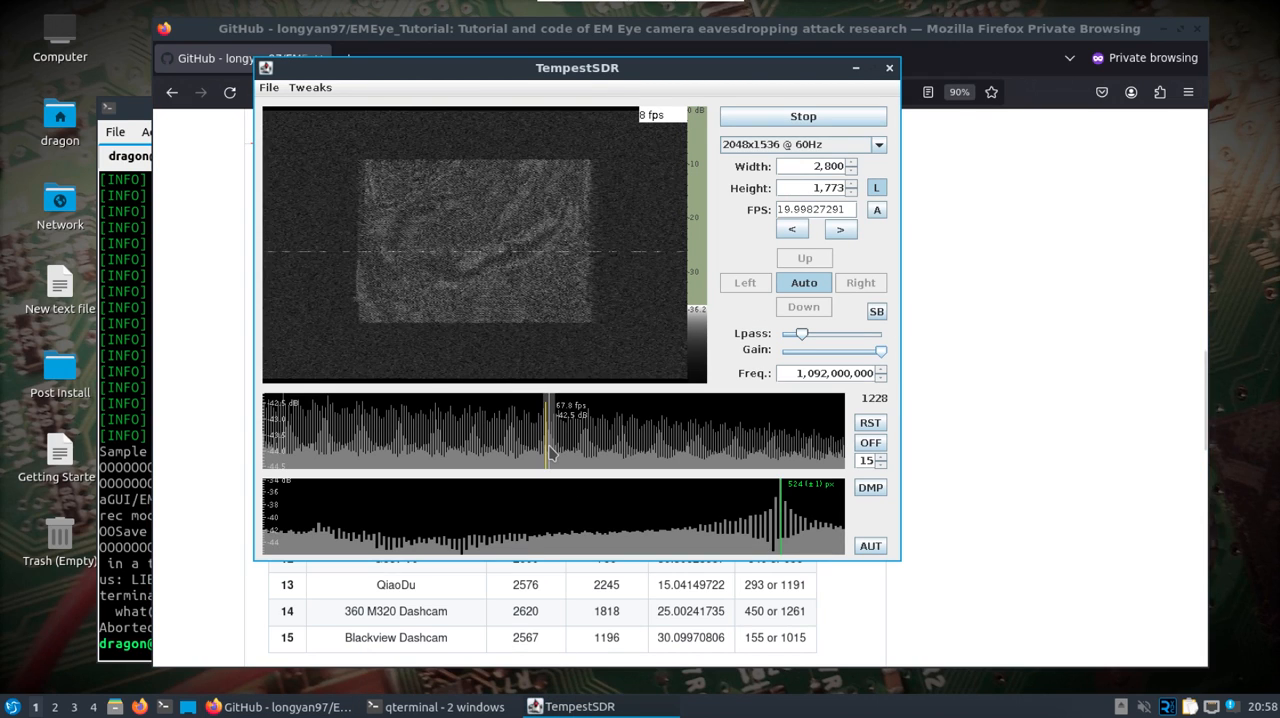